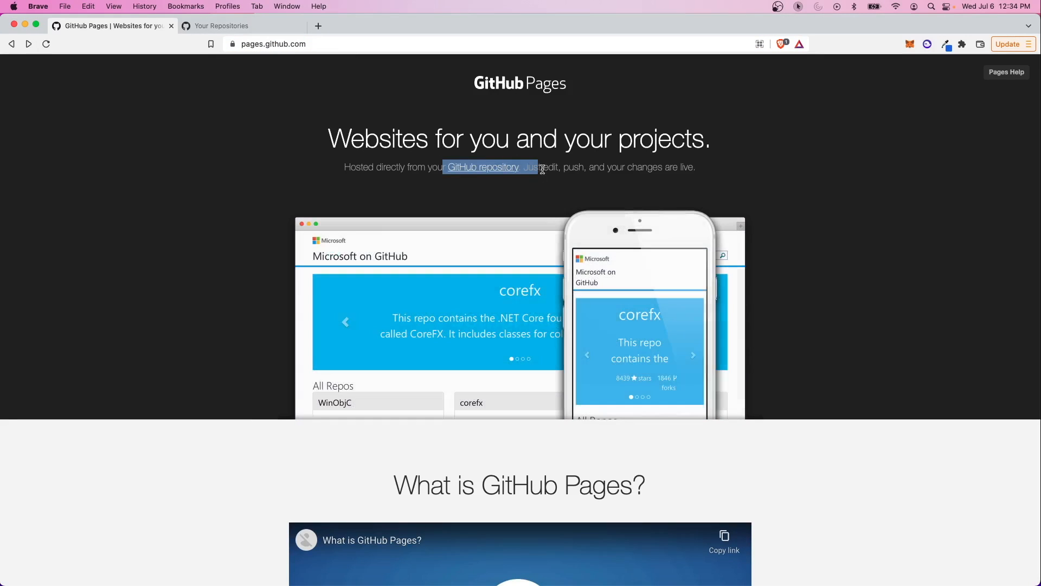
# Scroll the GitHub Pages landing page to the user-site 'Create a repository' steps
pyautogui.scroll(-3)
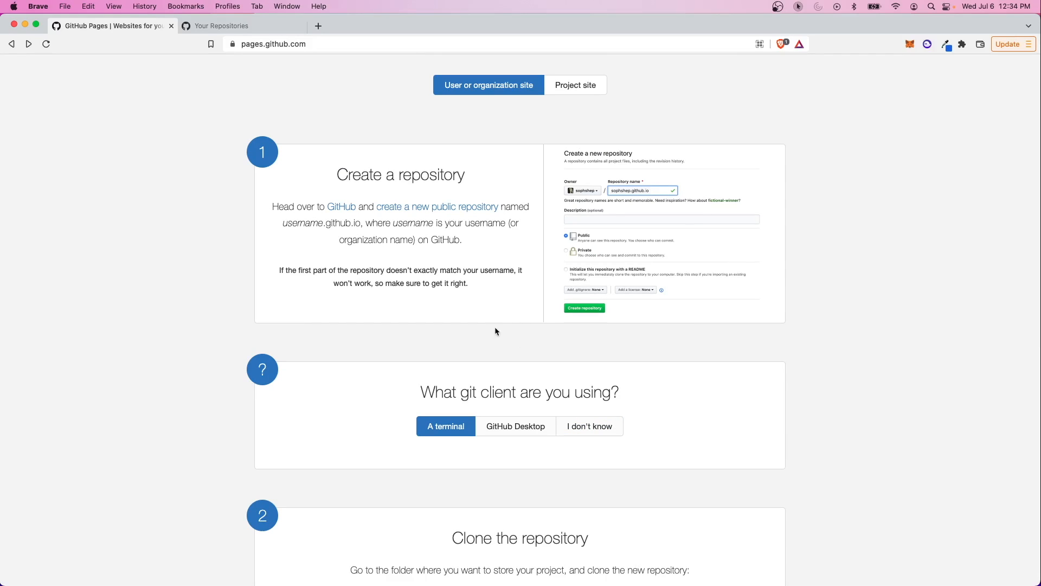
pyautogui.moveTo(389, 212)
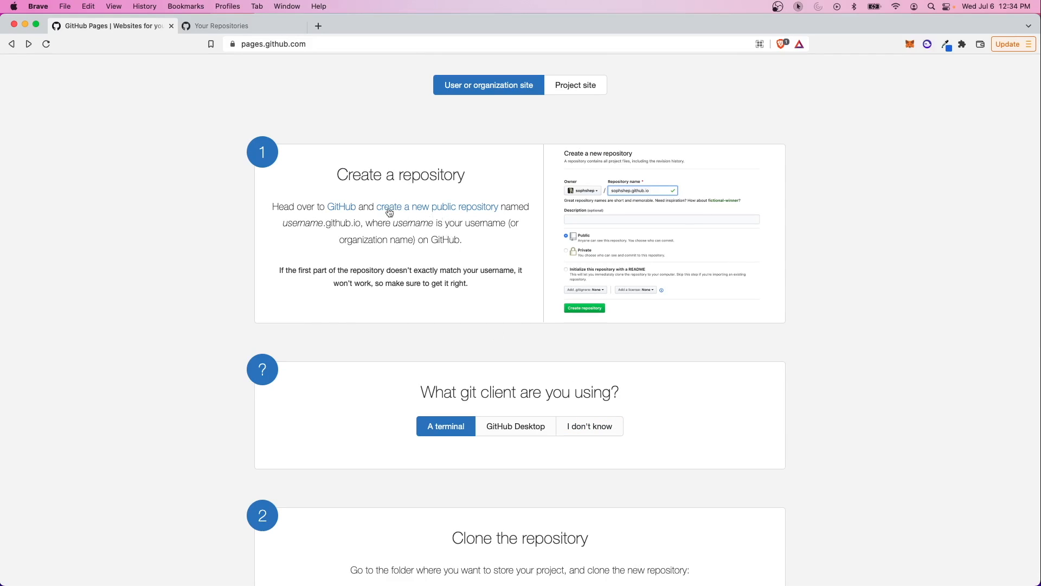
pyautogui.moveTo(393, 208)
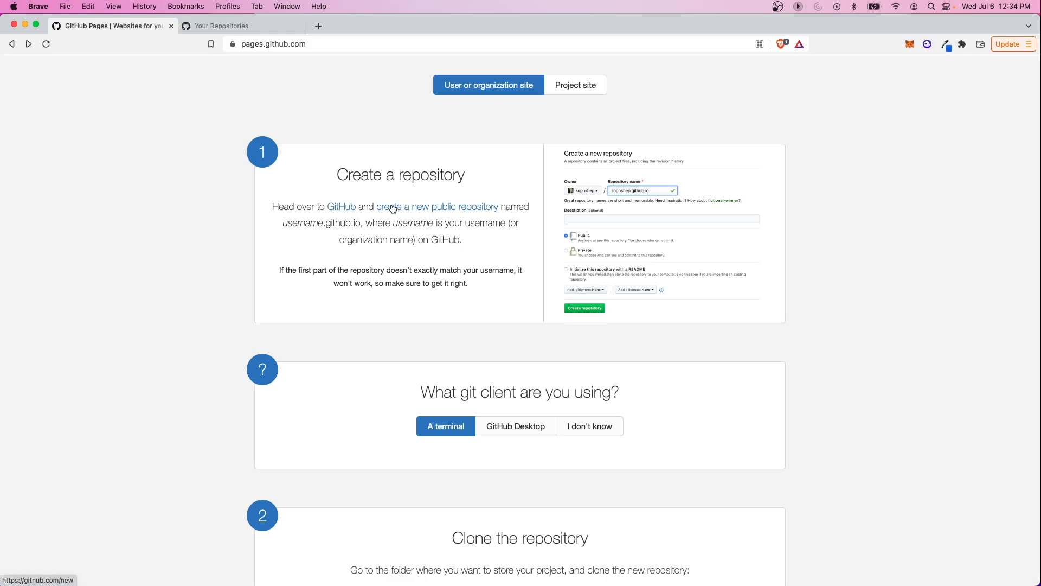
# Check existing repositories and select the username.github.io naming example
pyautogui.click(220, 26)
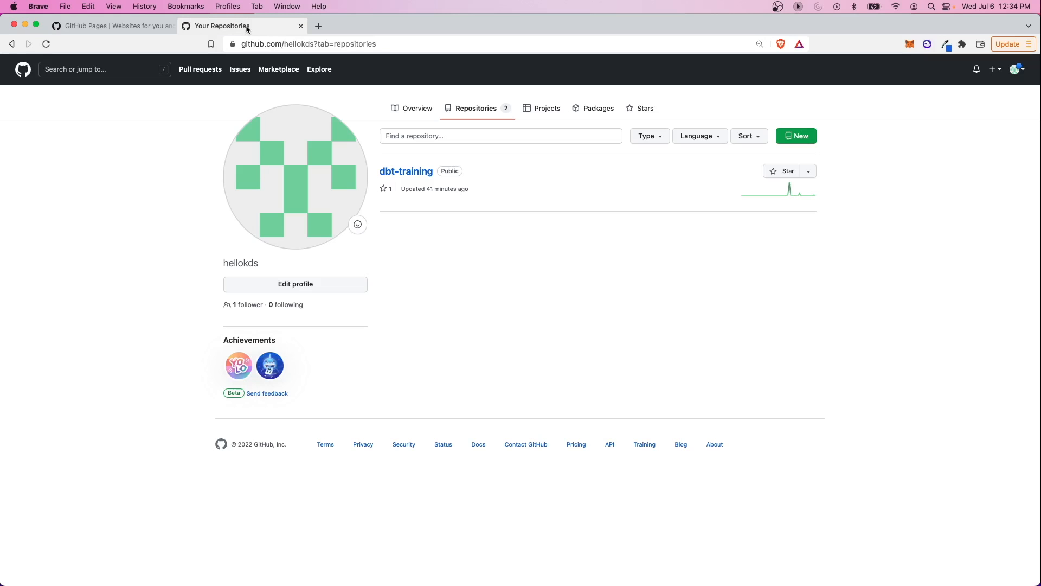
pyautogui.moveTo(792, 138)
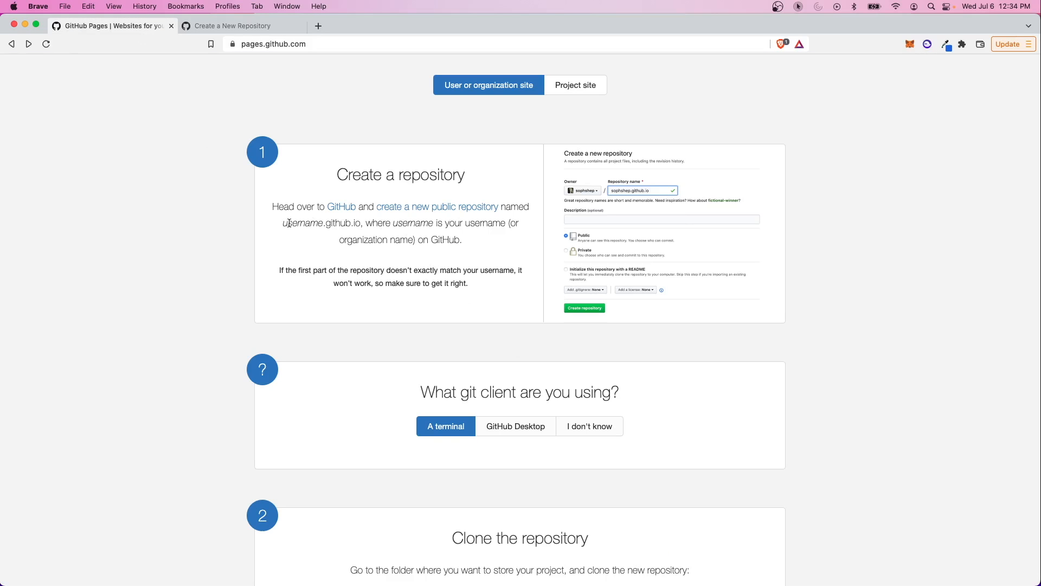
pyautogui.doubleClick(303, 222)
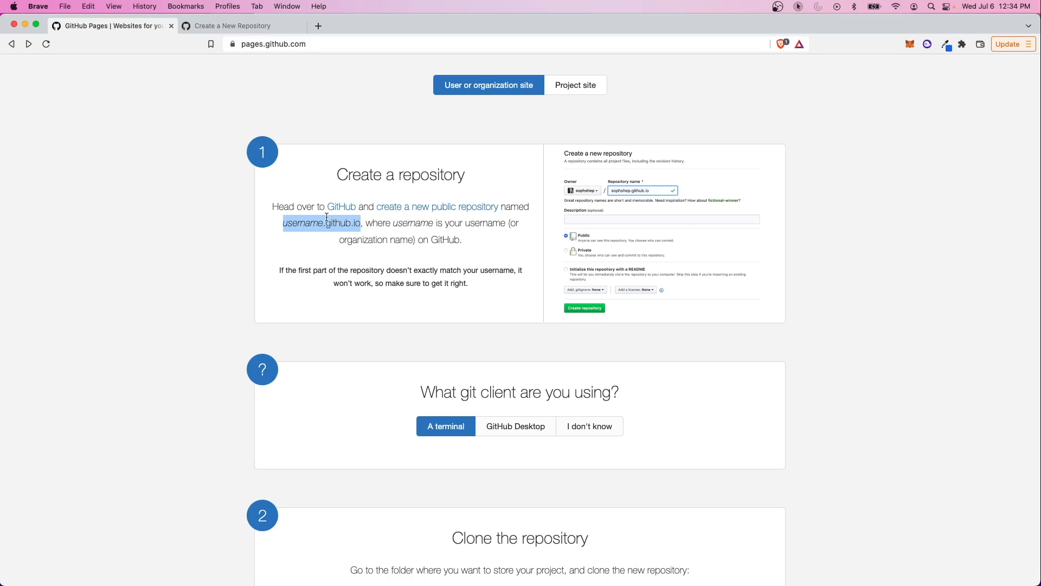
pyautogui.rightClick(325, 219)
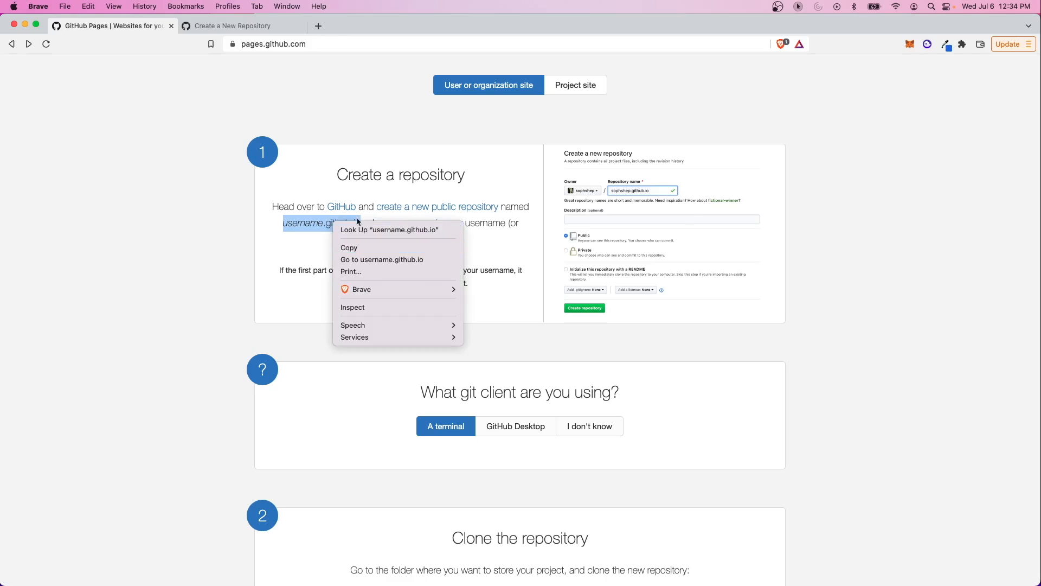
# Create a public repository named username.github.io
pyautogui.click(242, 25)
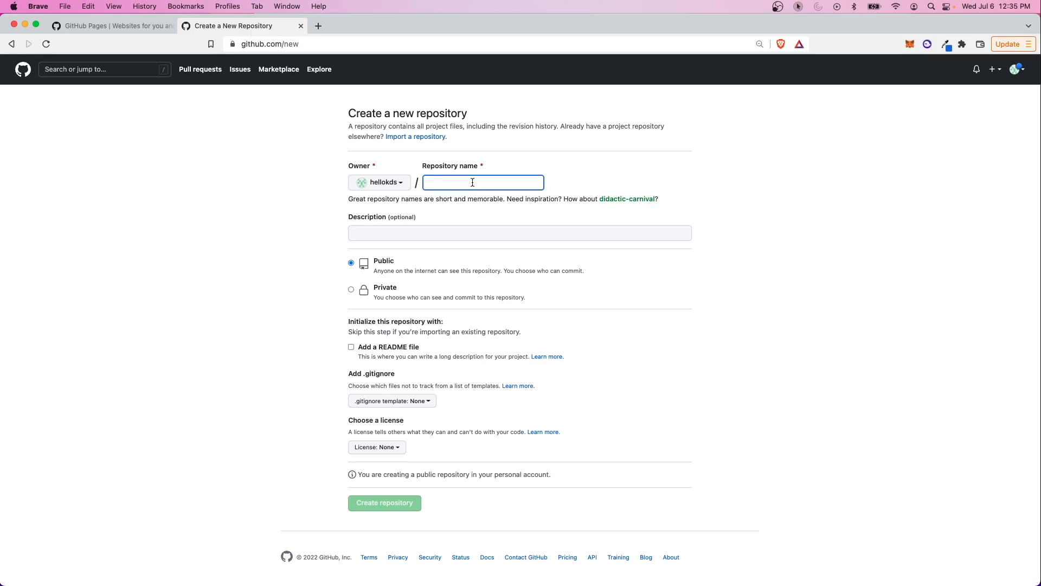
pyautogui.write('username.github.io')
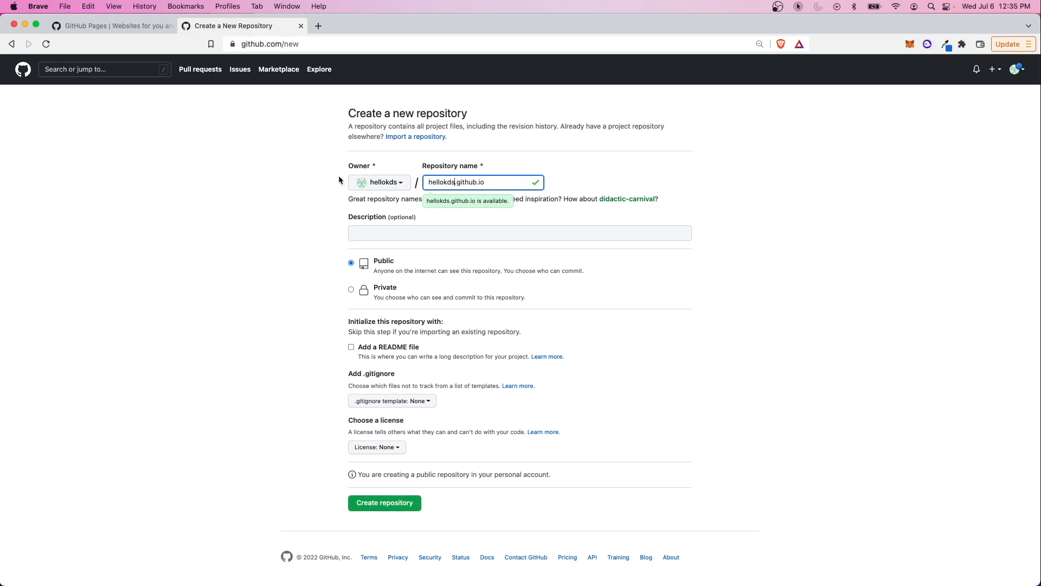
pyautogui.click(1015, 68)
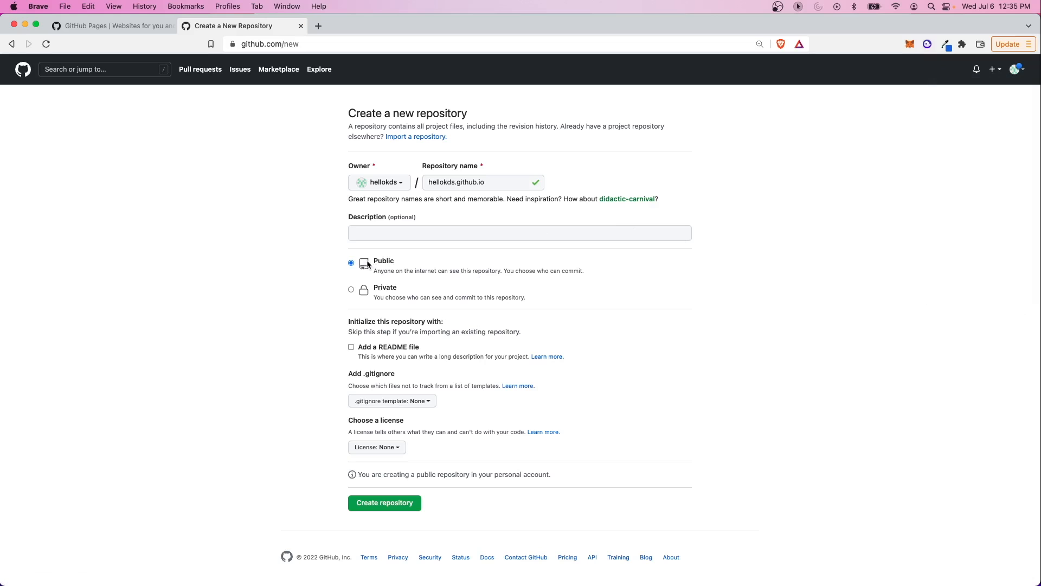
pyautogui.click(385, 503)
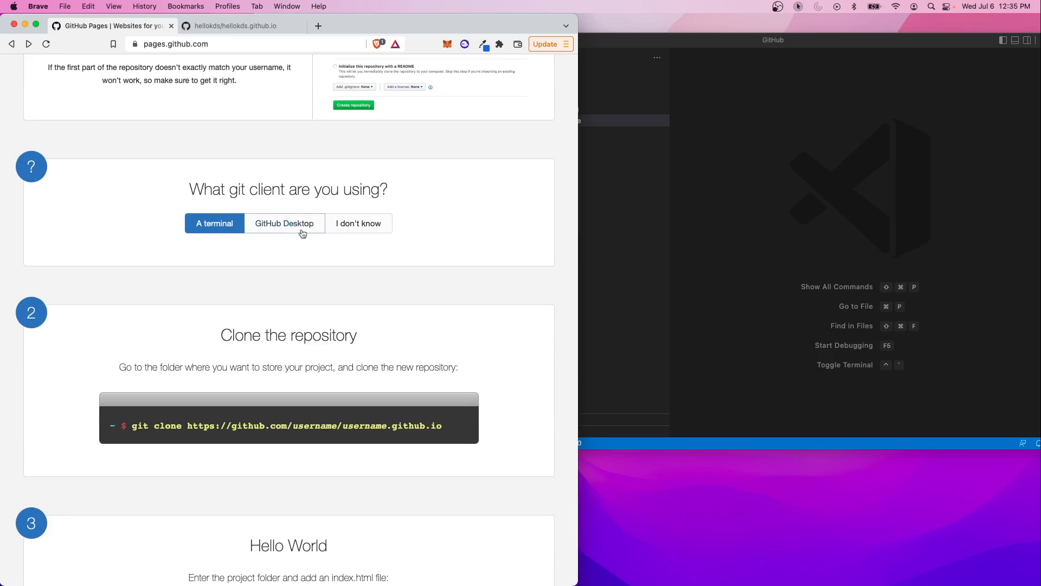
# Paste the new repository's .git URL into git clone in the VS Code terminal and run it
pyautogui.scroll(-3)
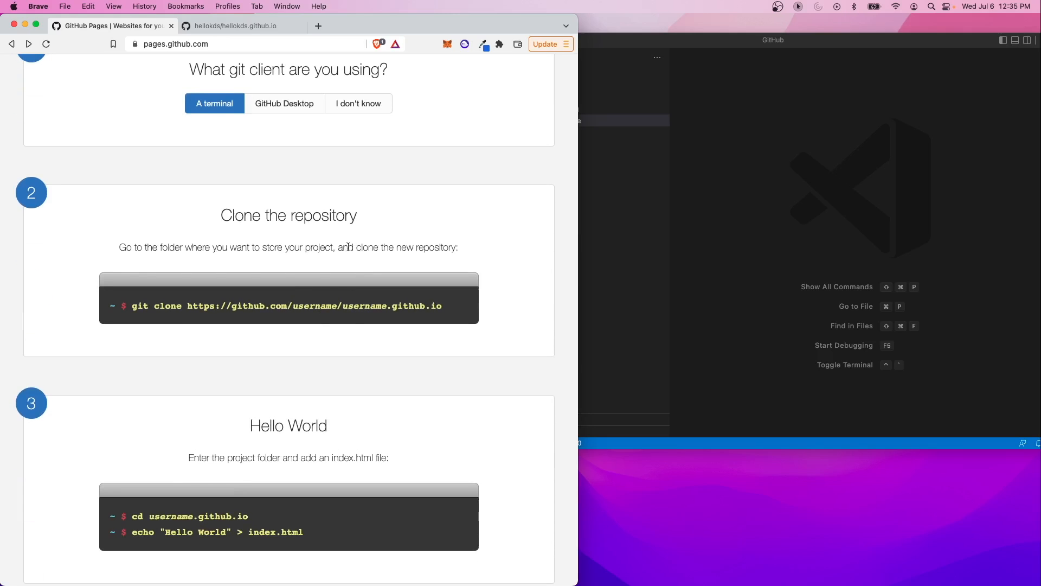
pyautogui.rightClick(208, 186)
pyautogui.write('git clone https://github.com/hellokds/hellokds.github.io.git')
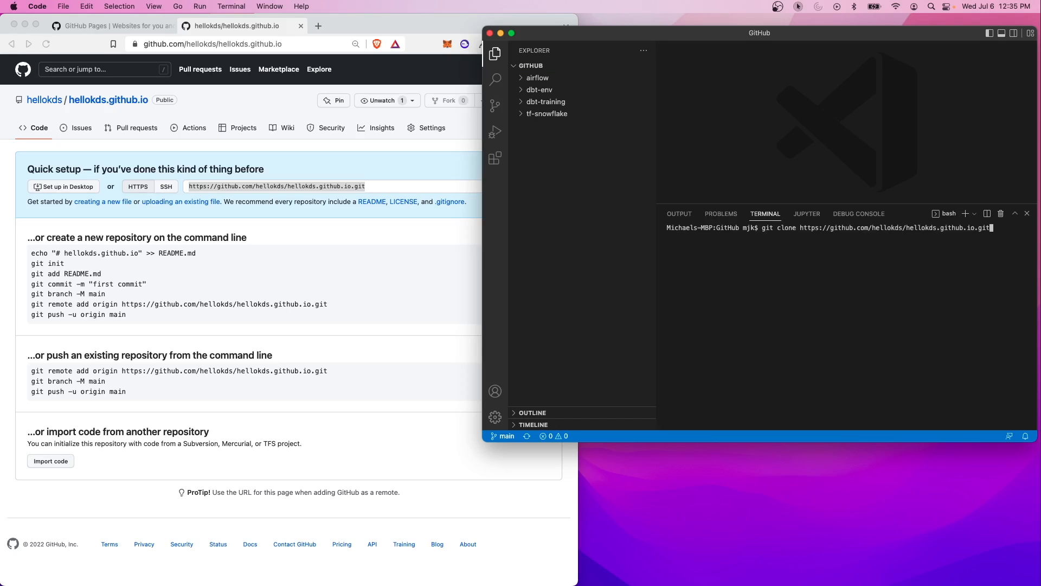
pyautogui.press('Enter')
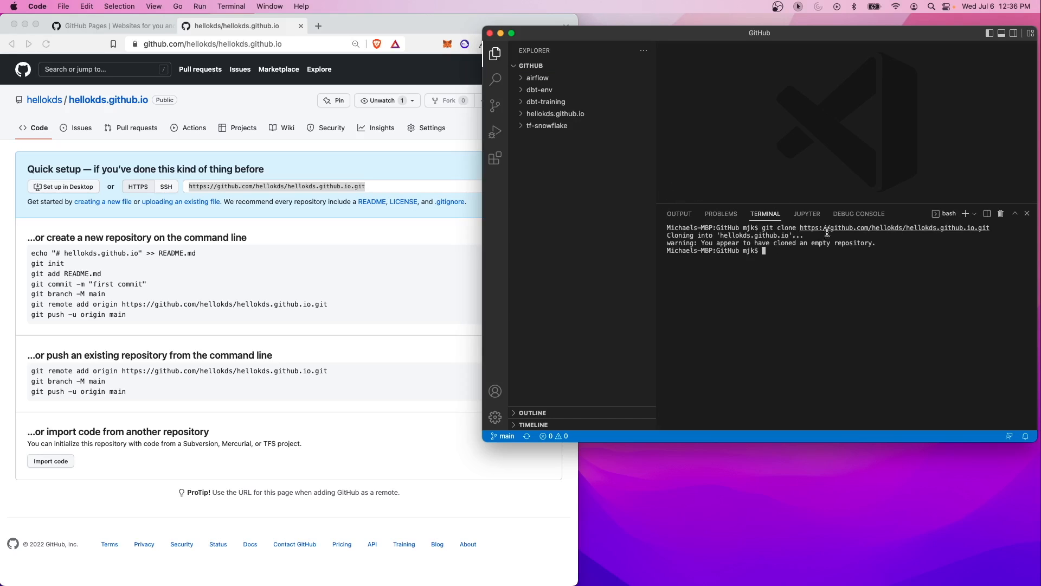
# Add index.html to the hellokds.github.io folder containing 'Hello World!'
pyautogui.click(554, 114)
pyautogui.write('index.html')
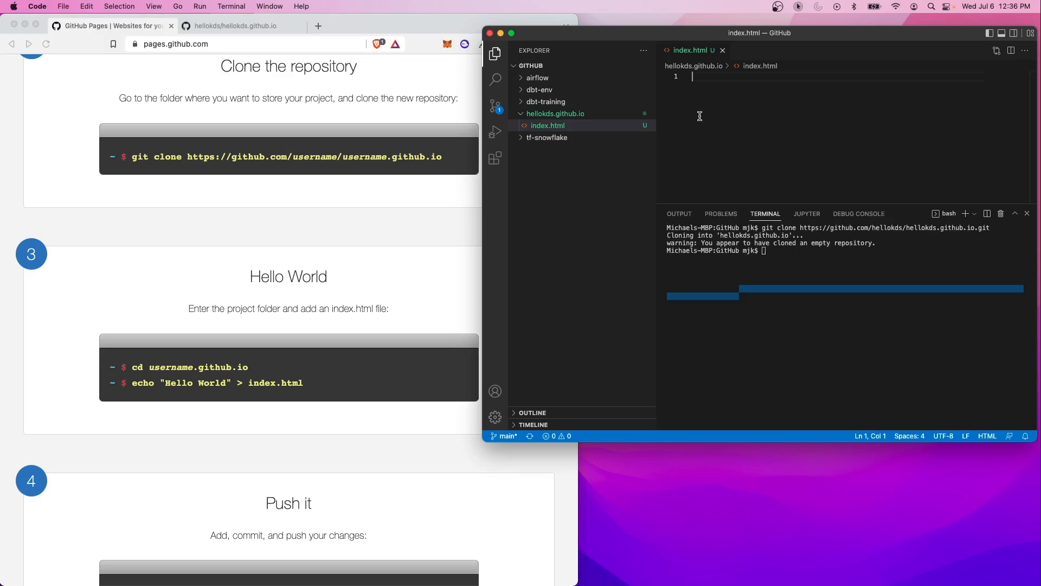
pyautogui.write('Hello World!')
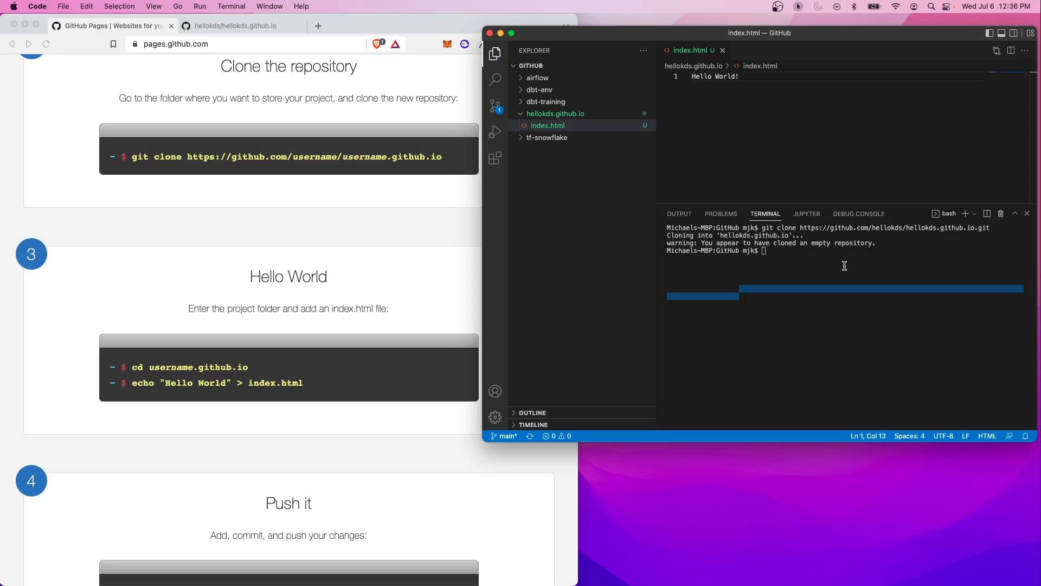
pyautogui.scroll(-3)
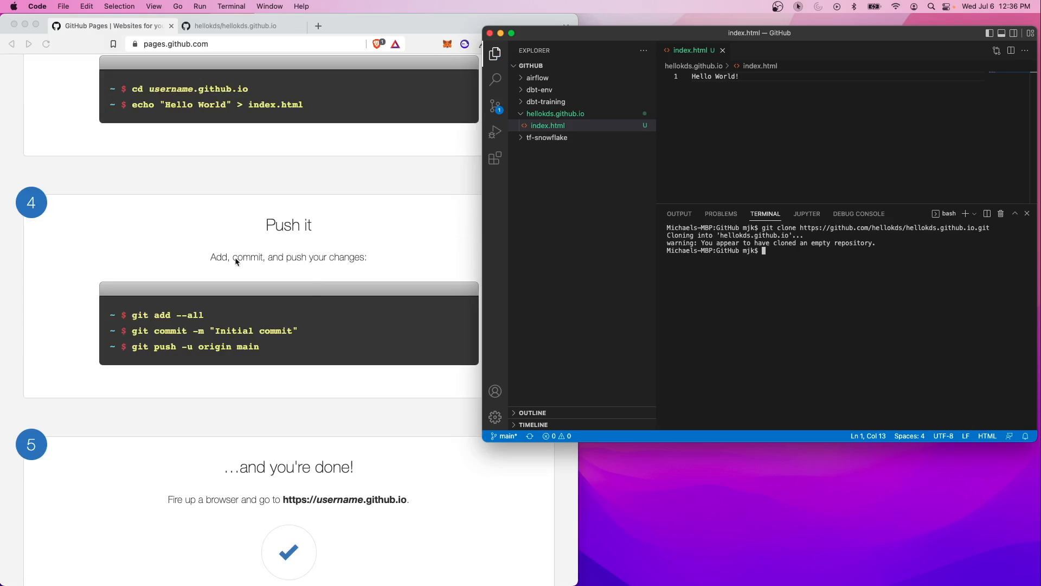
pyautogui.moveTo(760, 282)
pyautogui.write('cd')
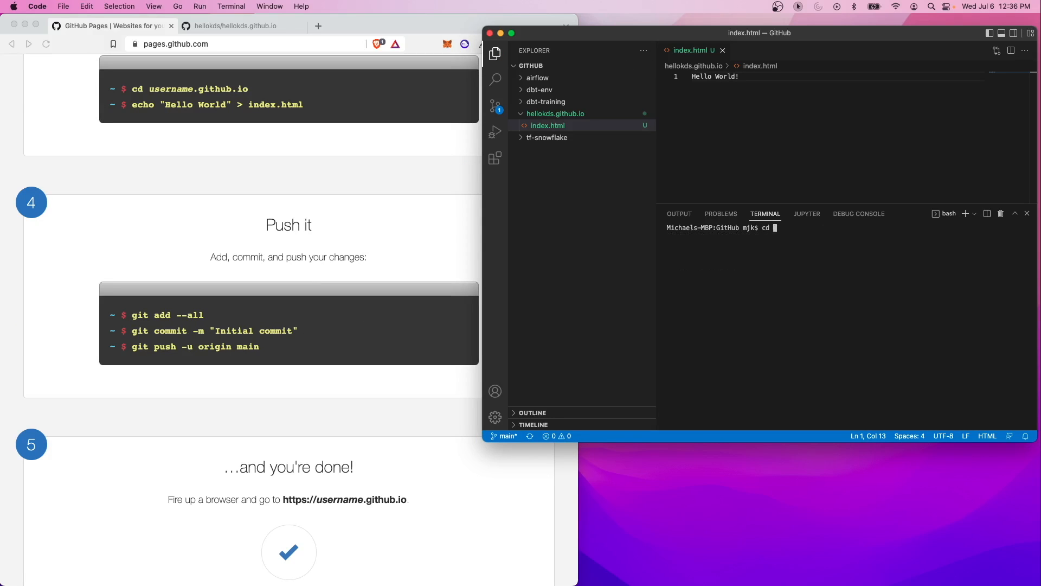
# Move into the hellokds.github.io folder, stage all files, and write the initial commit
pyautogui.write('hellokds')
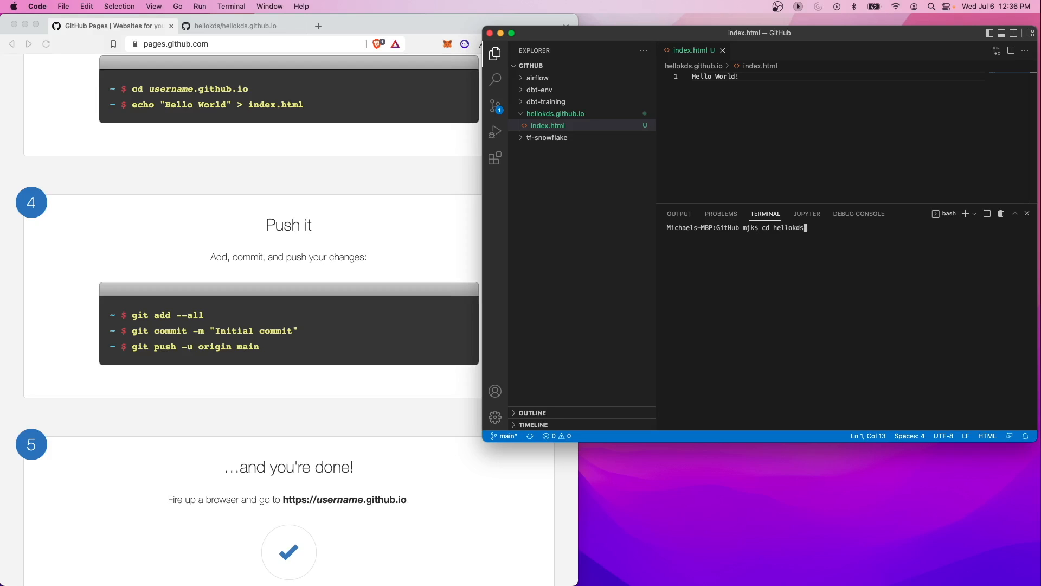
pyautogui.press('Enter')
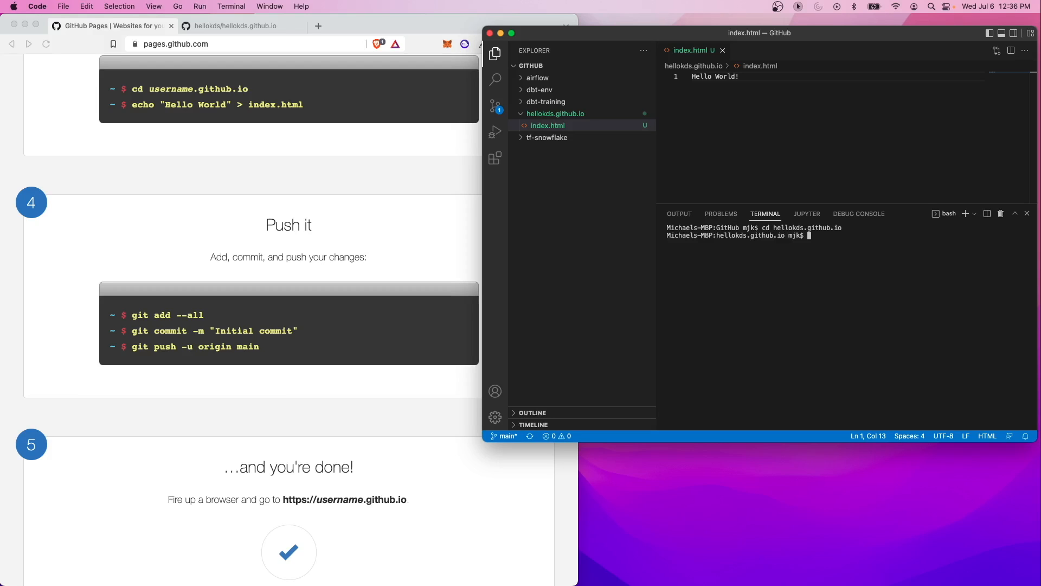
pyautogui.write('git add .')
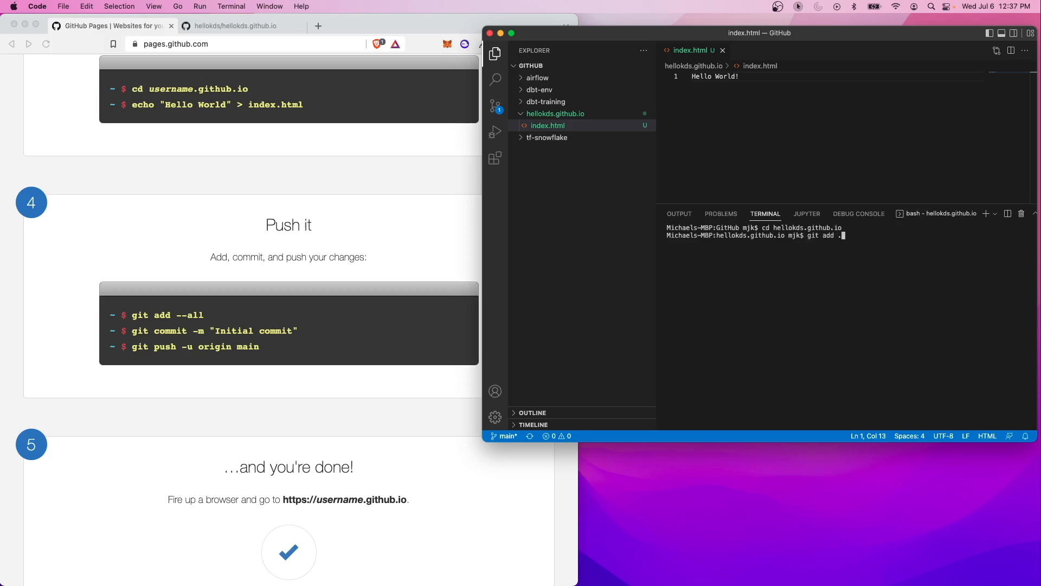
pyautogui.write('git commit - m "initial commit')
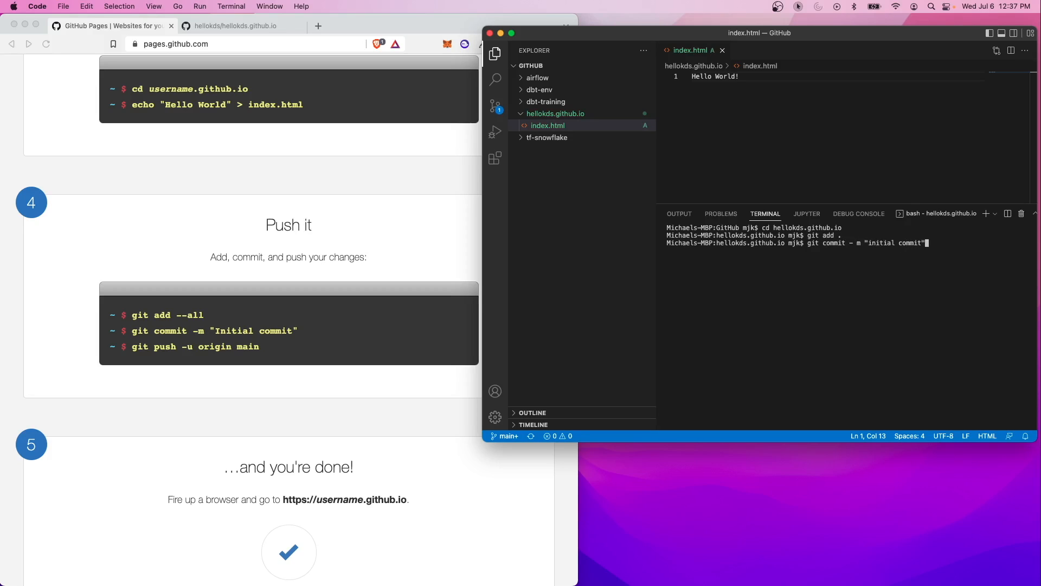
# Run the corrected 'initial commit' and push it to the remote repository
pyautogui.press('Enter')
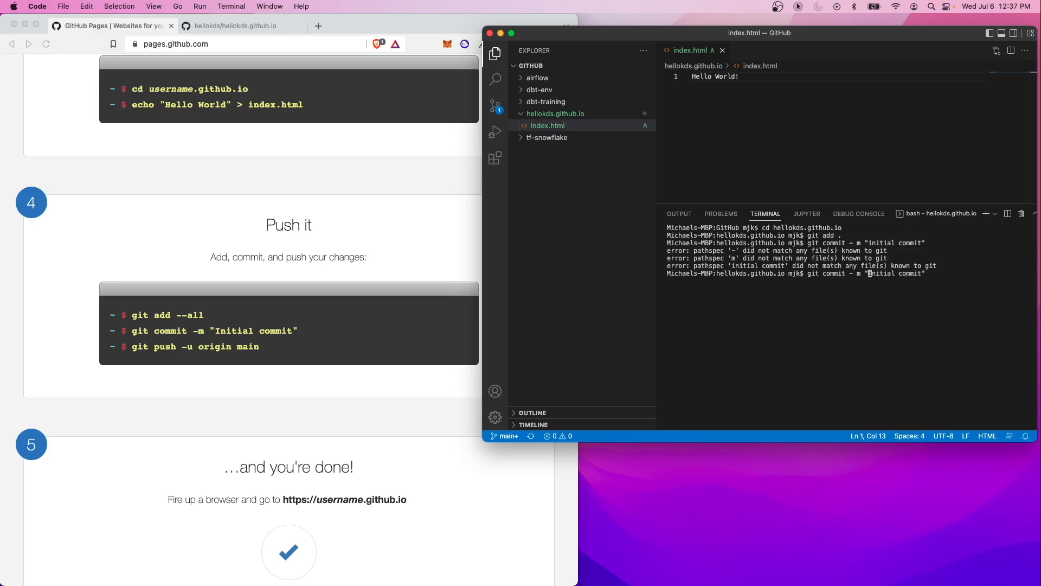
pyautogui.press('Enter')
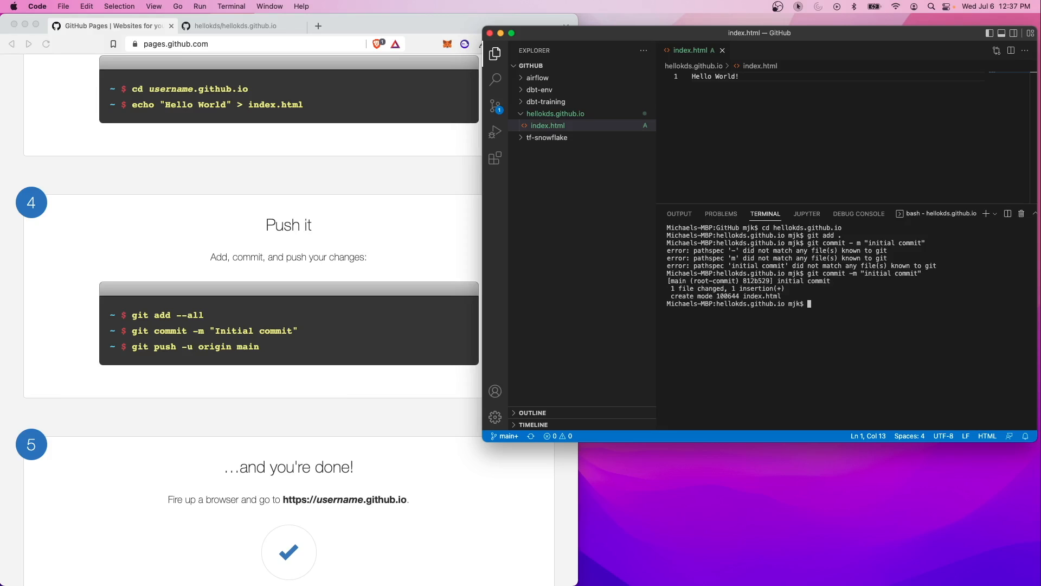
pyautogui.write('git push origin h')
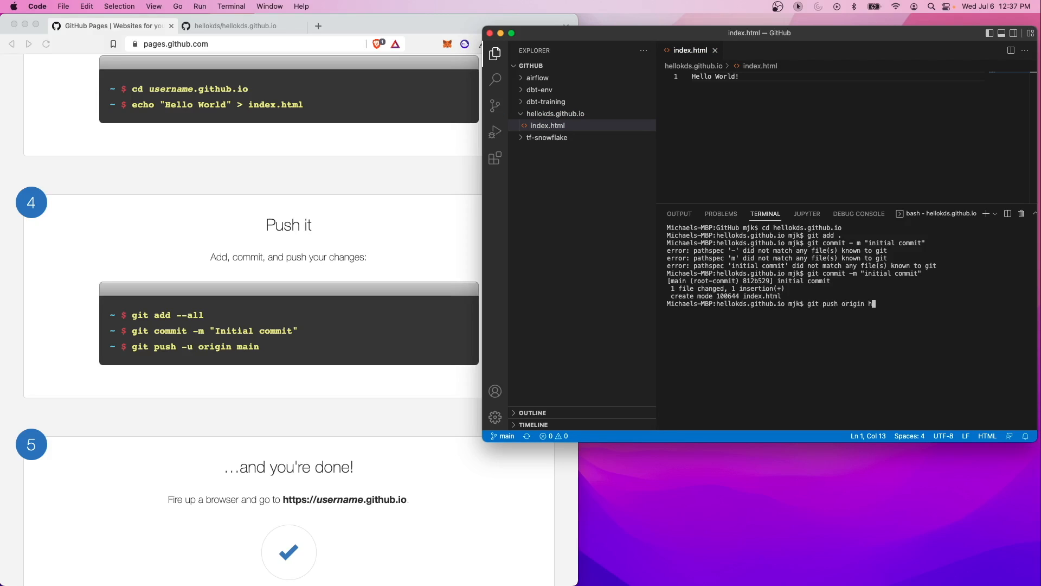
pyautogui.press('Enter')
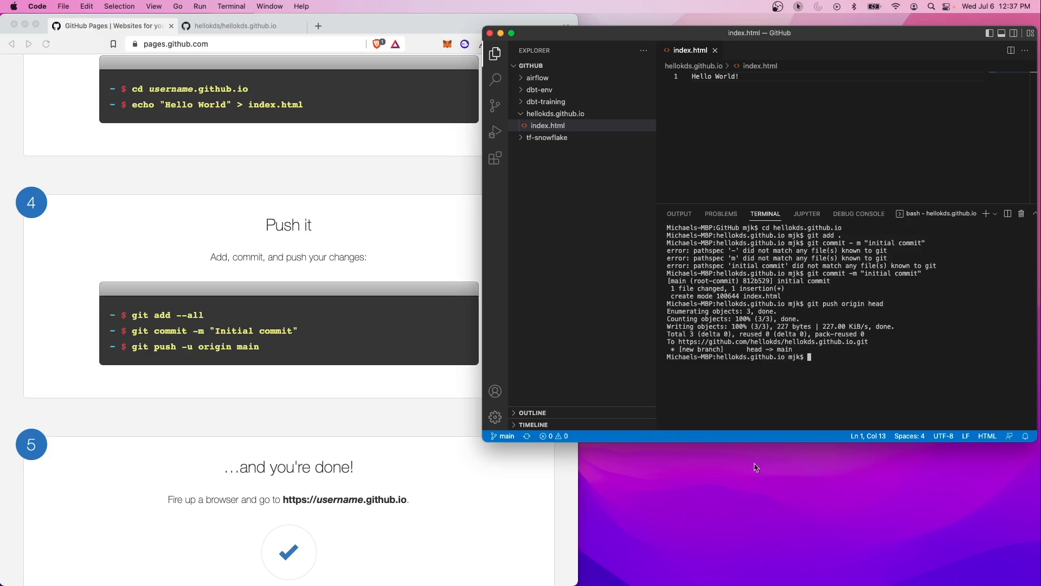
pyautogui.moveTo(861, 326)
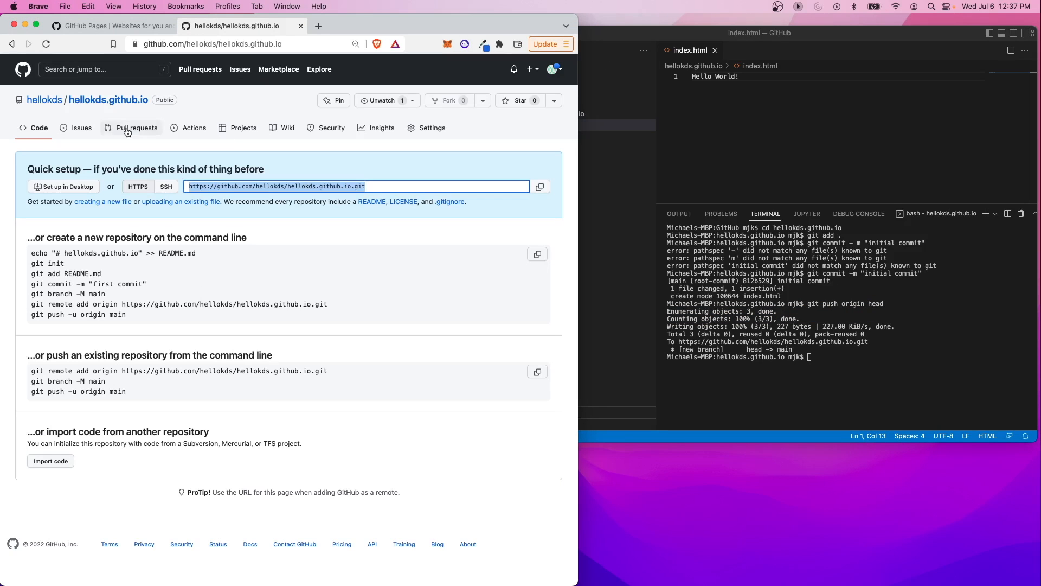
# Open the in-progress 'pages build and deployment' run triggered by the initial commit
pyautogui.click(136, 128)
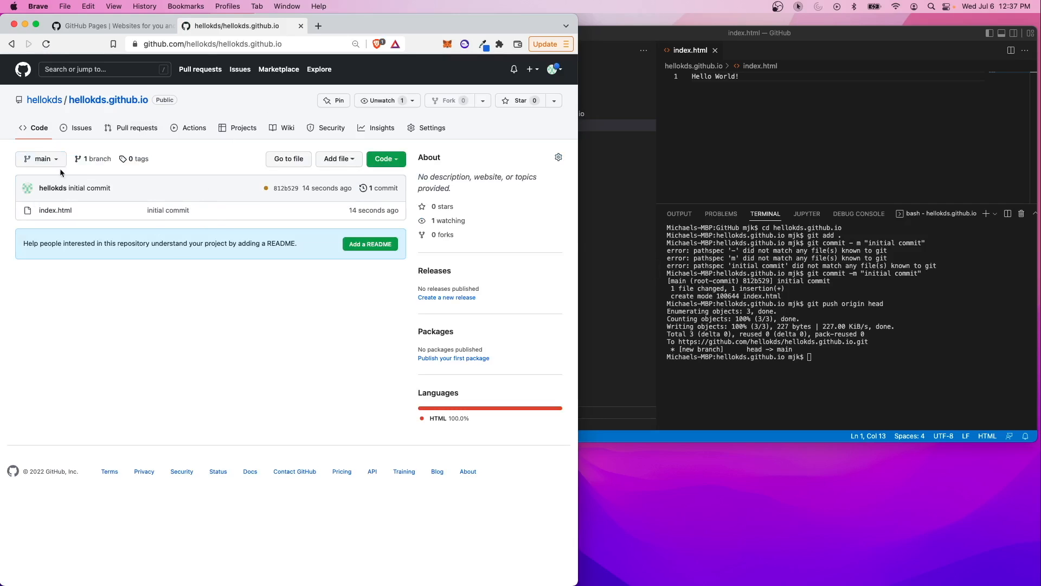
pyautogui.moveTo(56, 224)
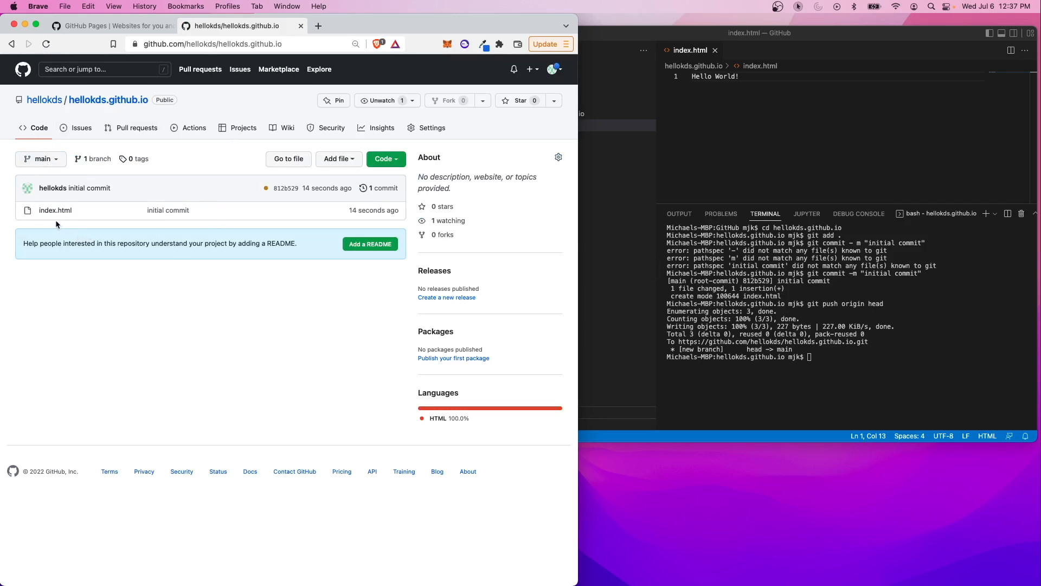
pyautogui.moveTo(149, 217)
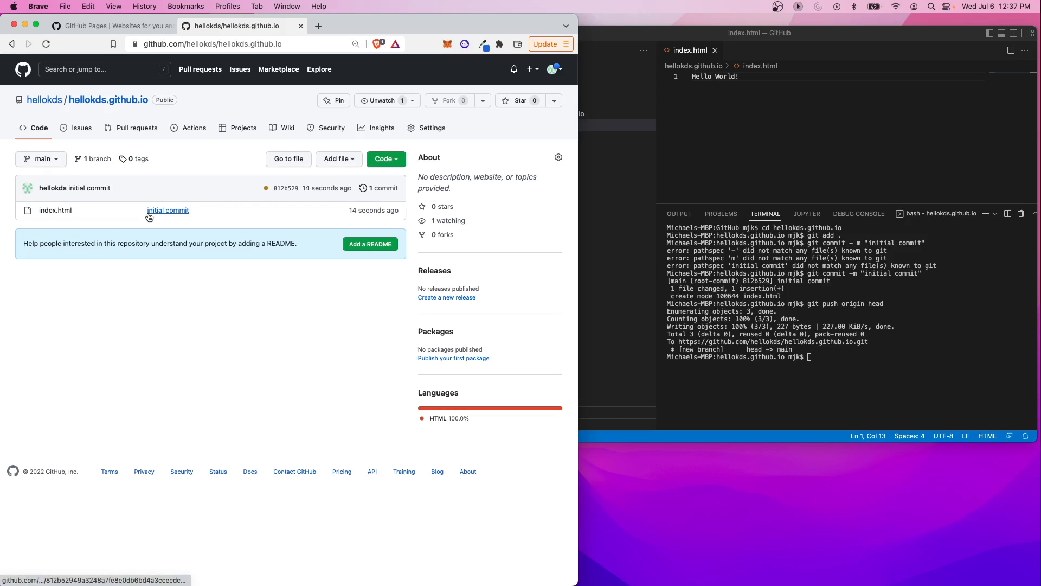
pyautogui.moveTo(117, 213)
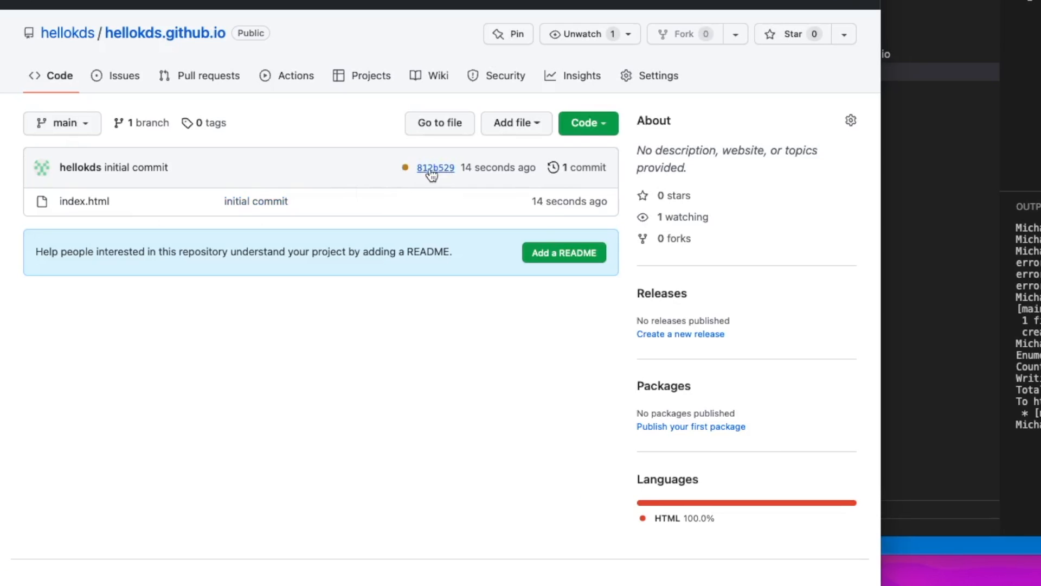
pyautogui.click(296, 75)
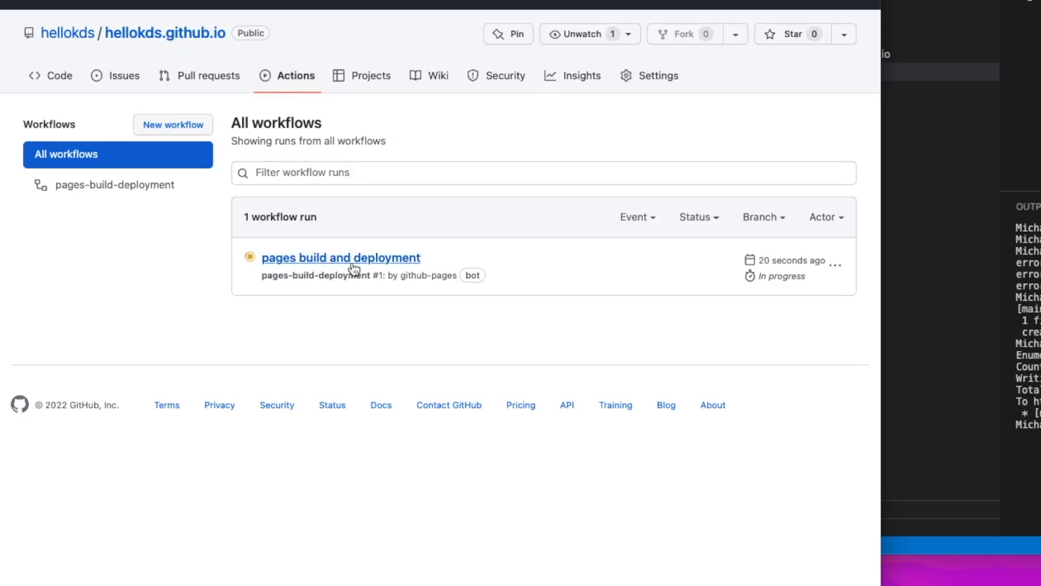
pyautogui.click(341, 257)
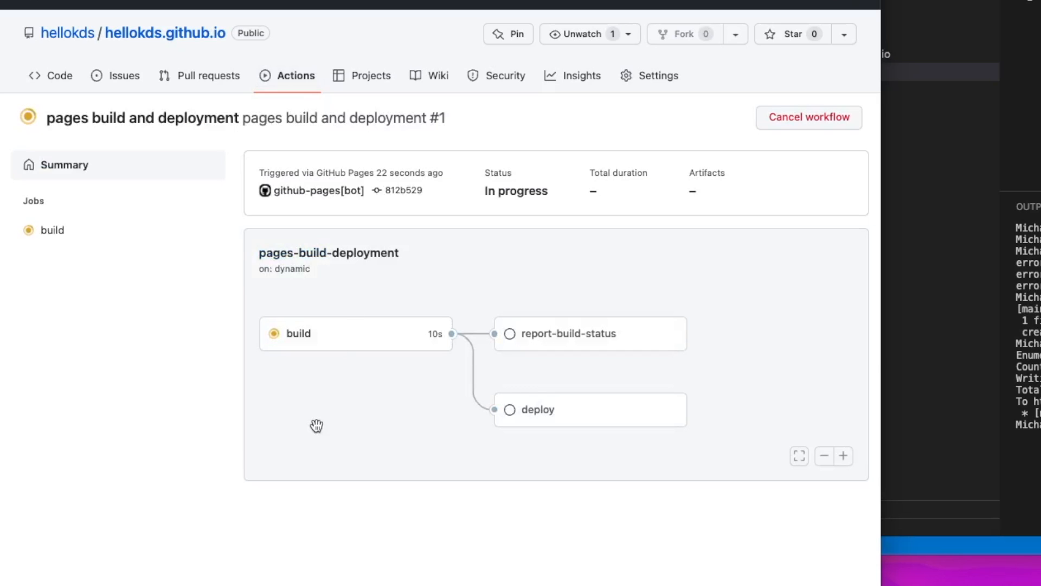
pyautogui.moveTo(207, 58)
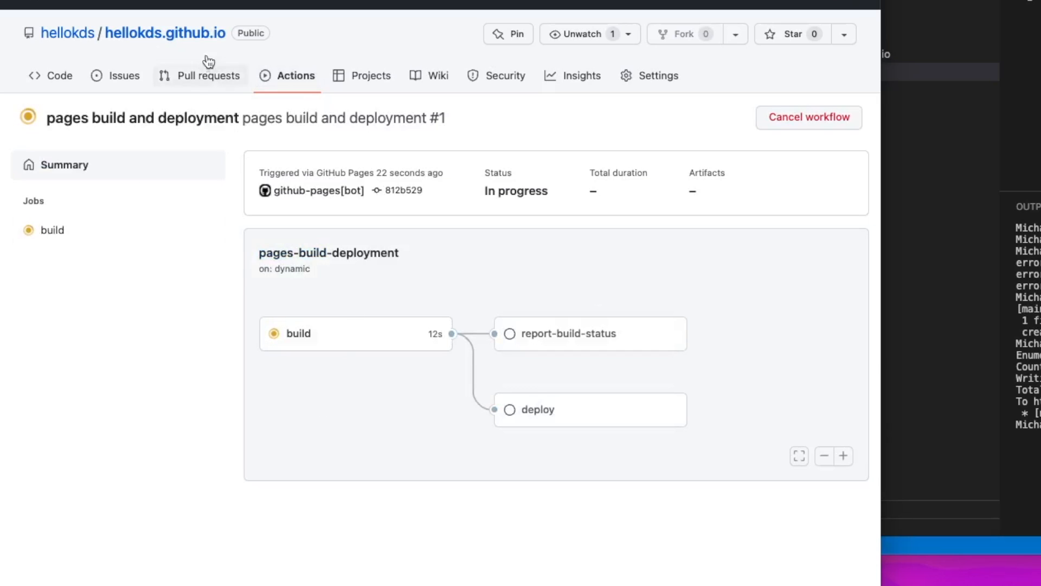
pyautogui.moveTo(173, 44)
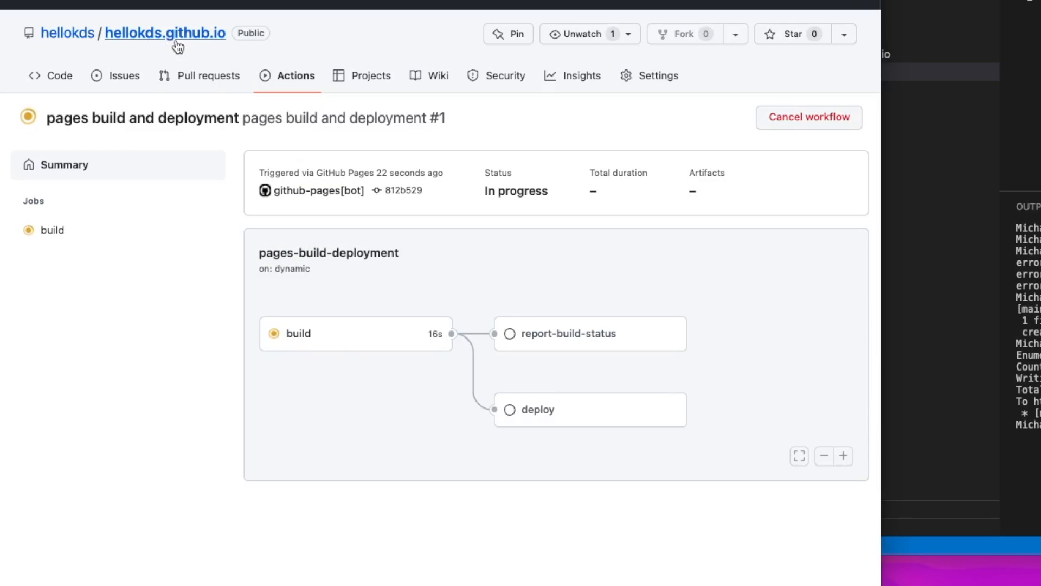
pyautogui.moveTo(363, 303)
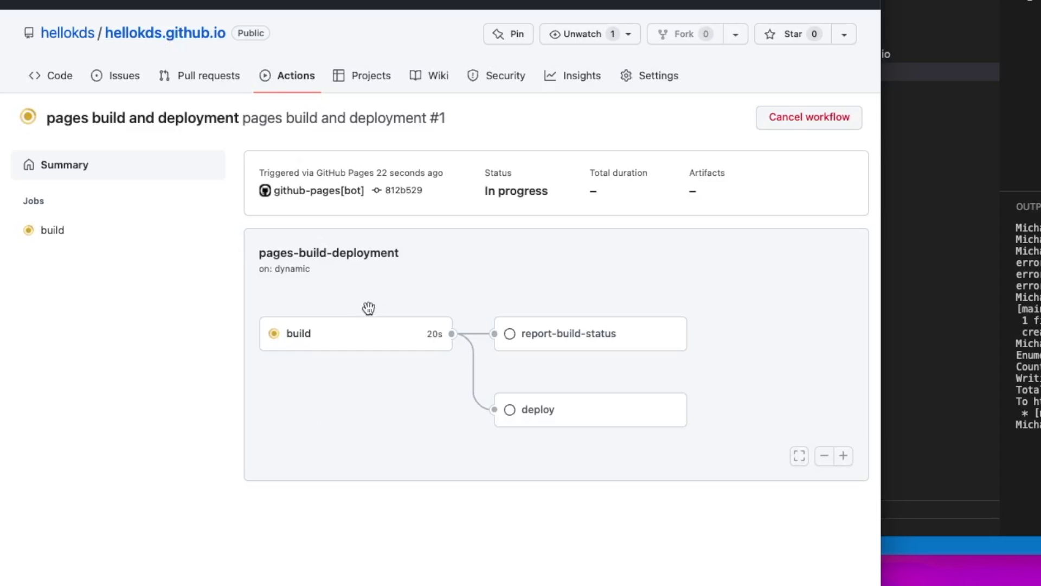
pyautogui.moveTo(482, 356)
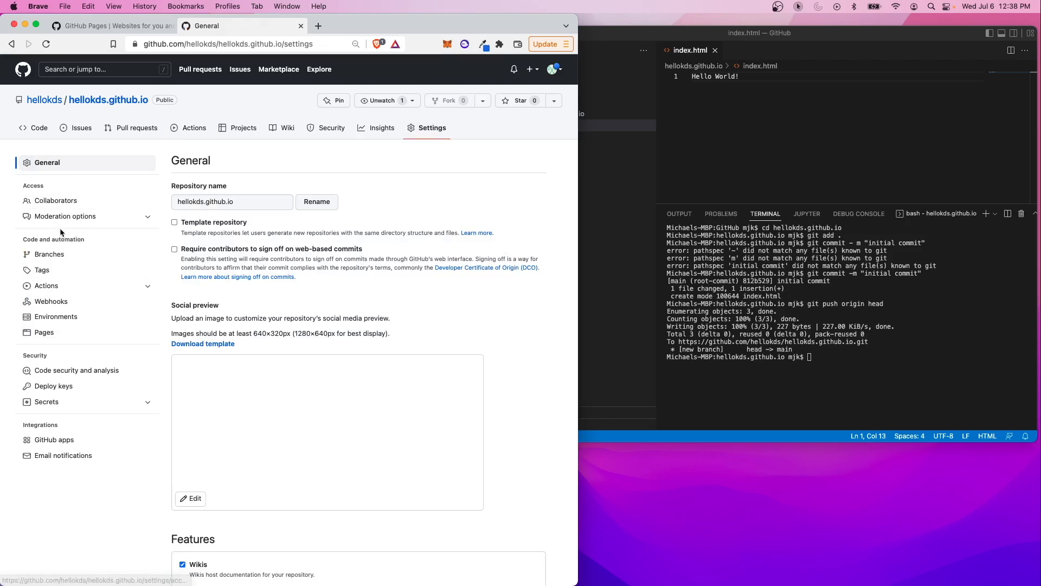
pyautogui.moveTo(44, 333)
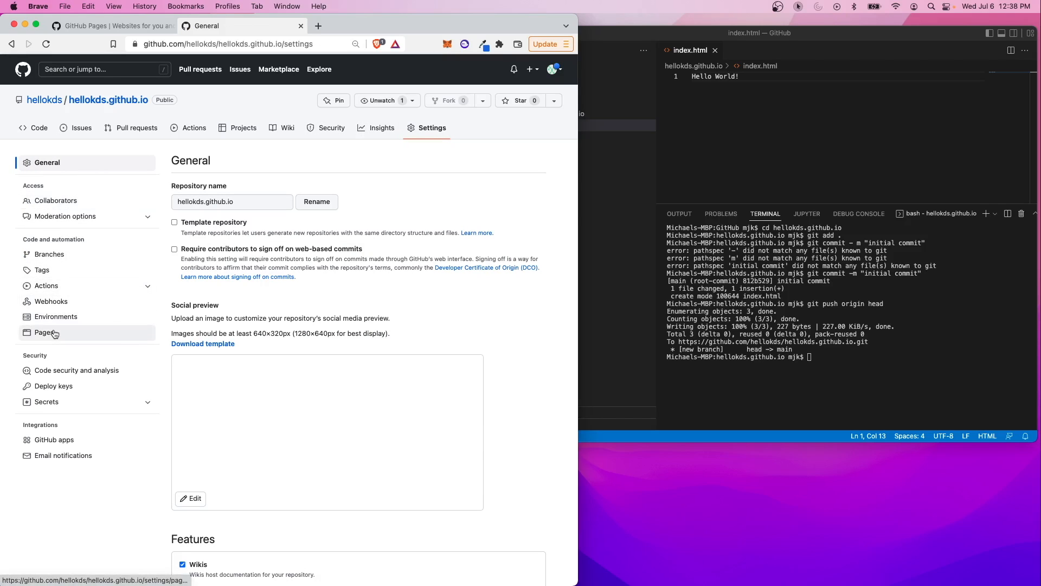
# Open the repository's Pages settings and view the source branch choices
pyautogui.click(43, 332)
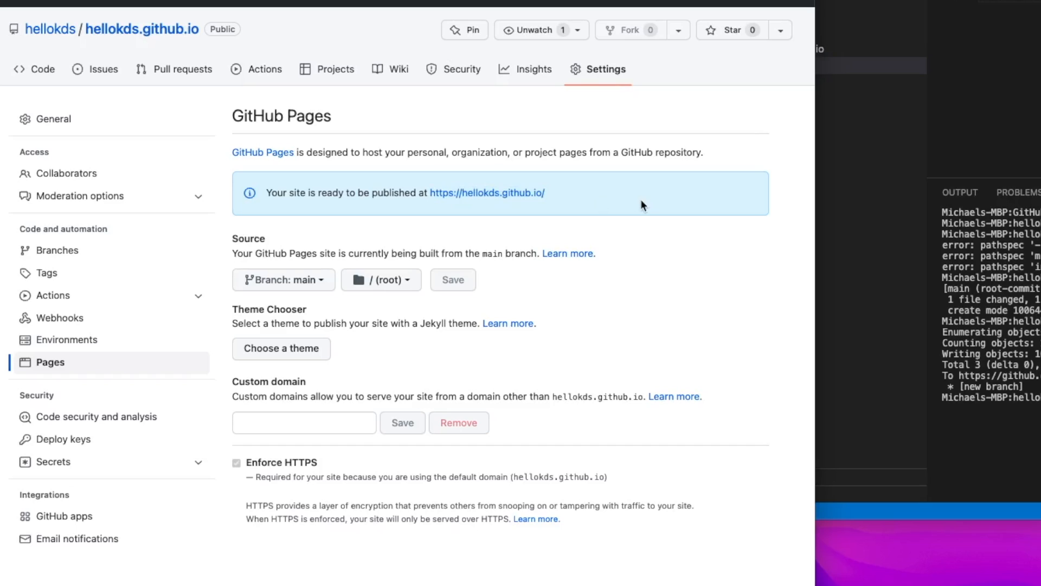
pyautogui.moveTo(554, 192)
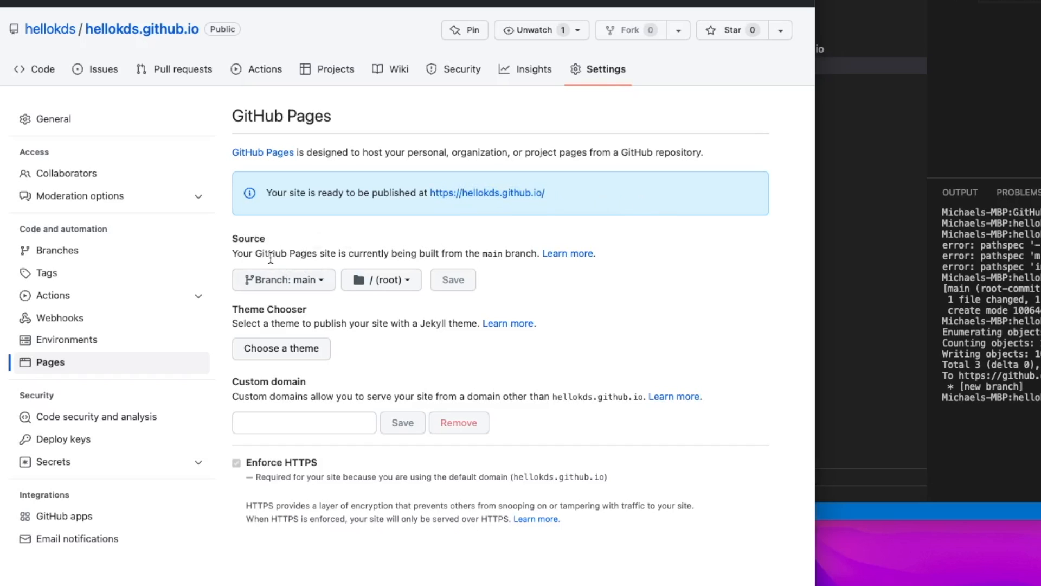
pyautogui.click(283, 279)
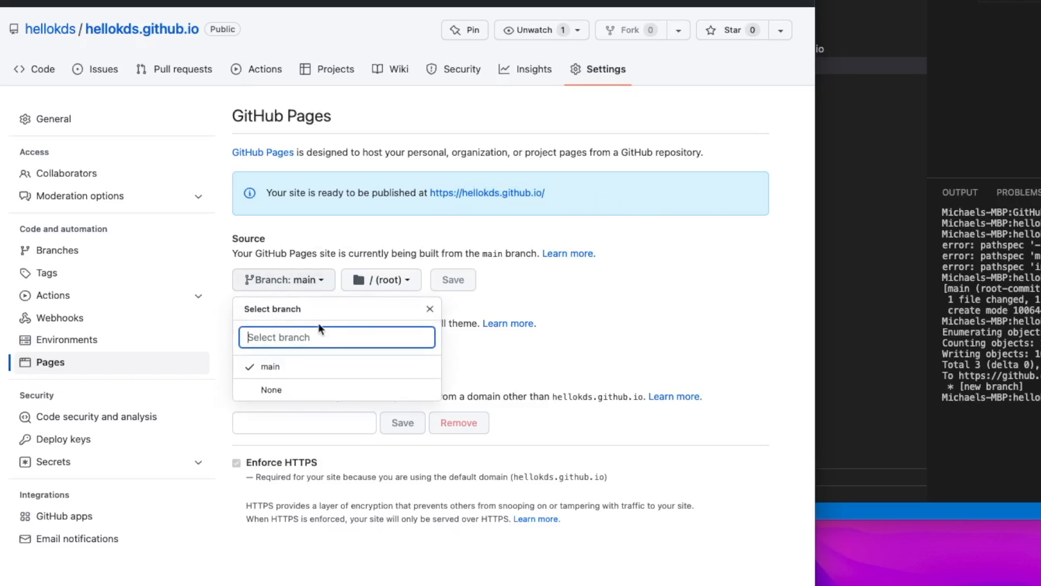
pyautogui.click(430, 309)
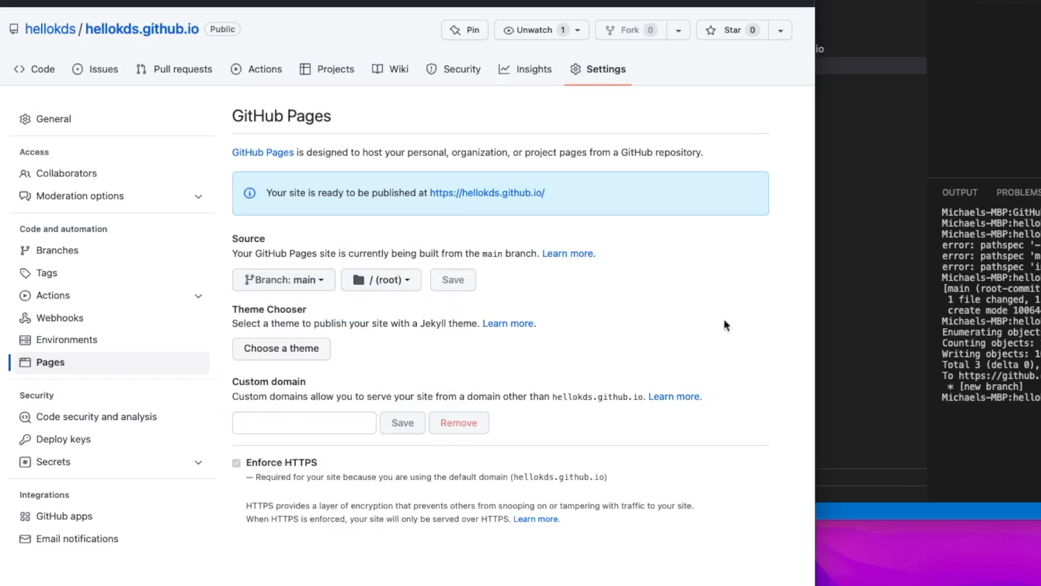
# Review the branch and folder dropdowns, keeping main and root unchanged
pyautogui.click(284, 280)
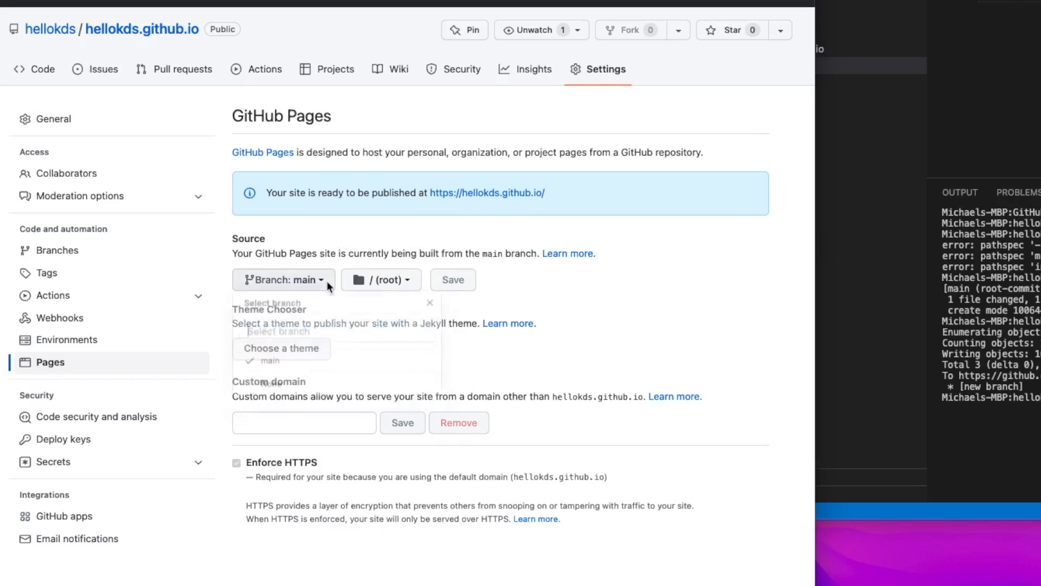
pyautogui.click(382, 280)
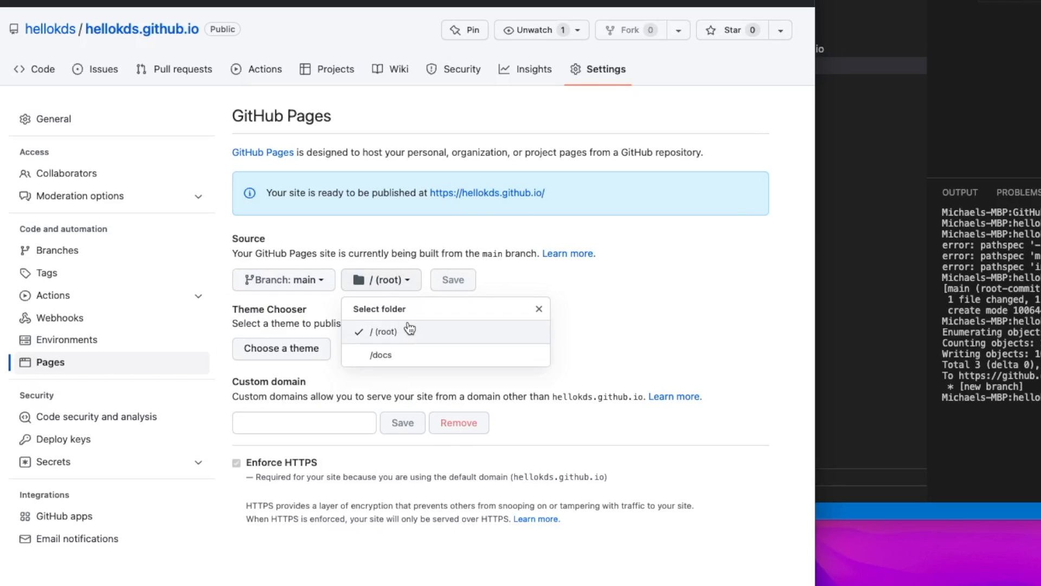
pyautogui.click(407, 331)
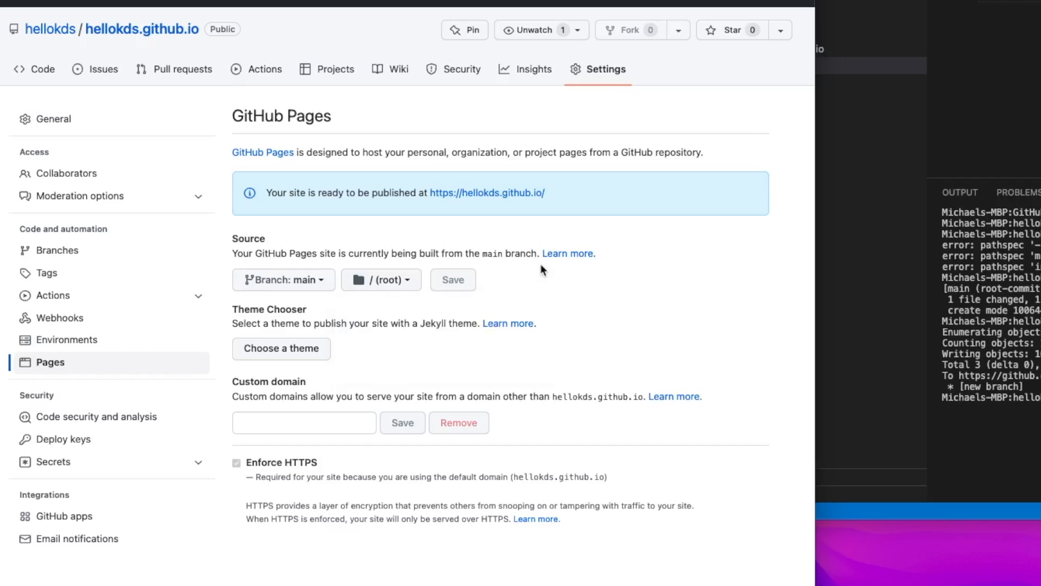
pyautogui.moveTo(327, 285)
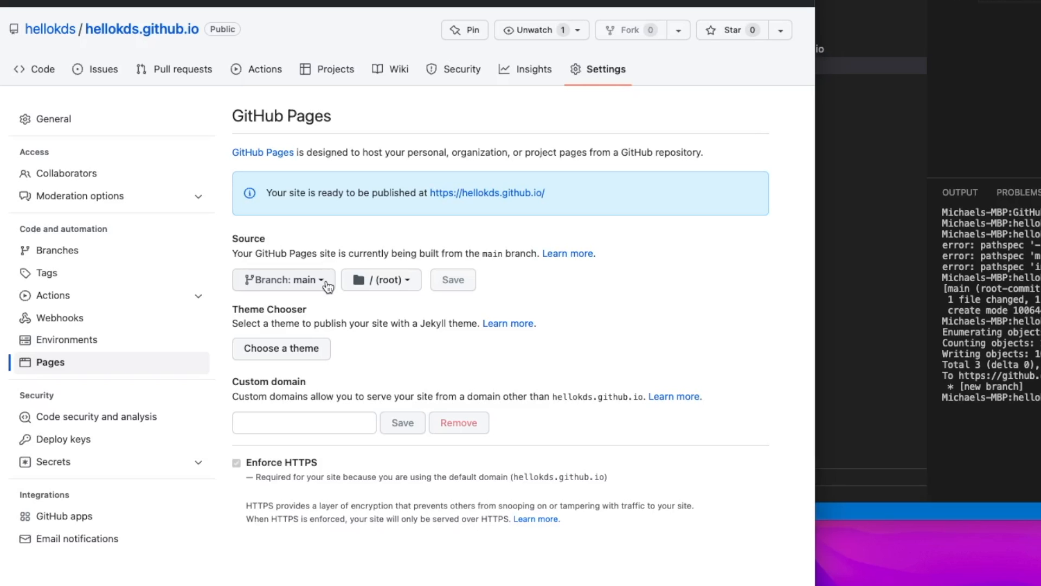
pyautogui.click(284, 279)
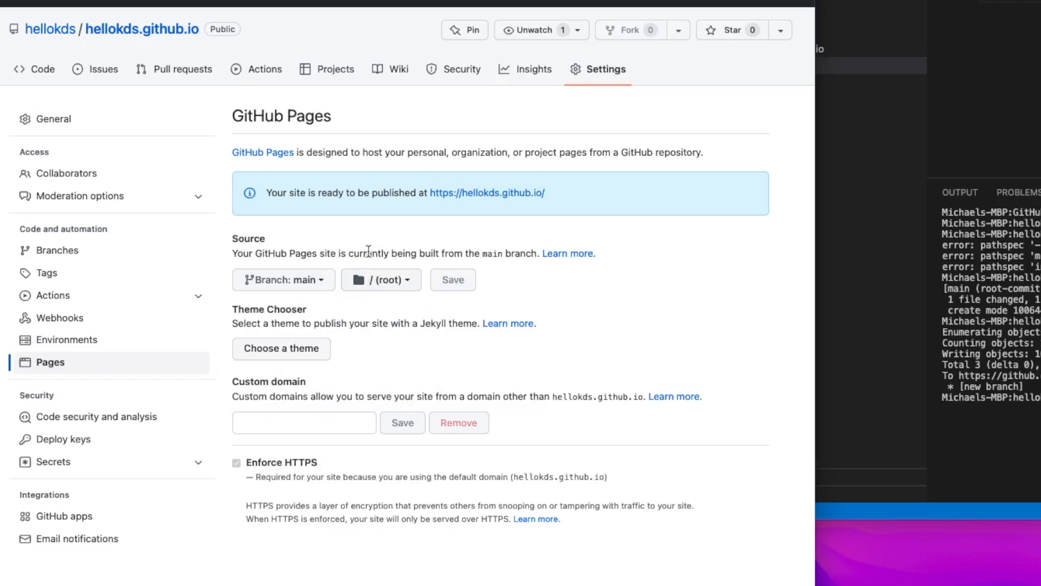
pyautogui.moveTo(442, 307)
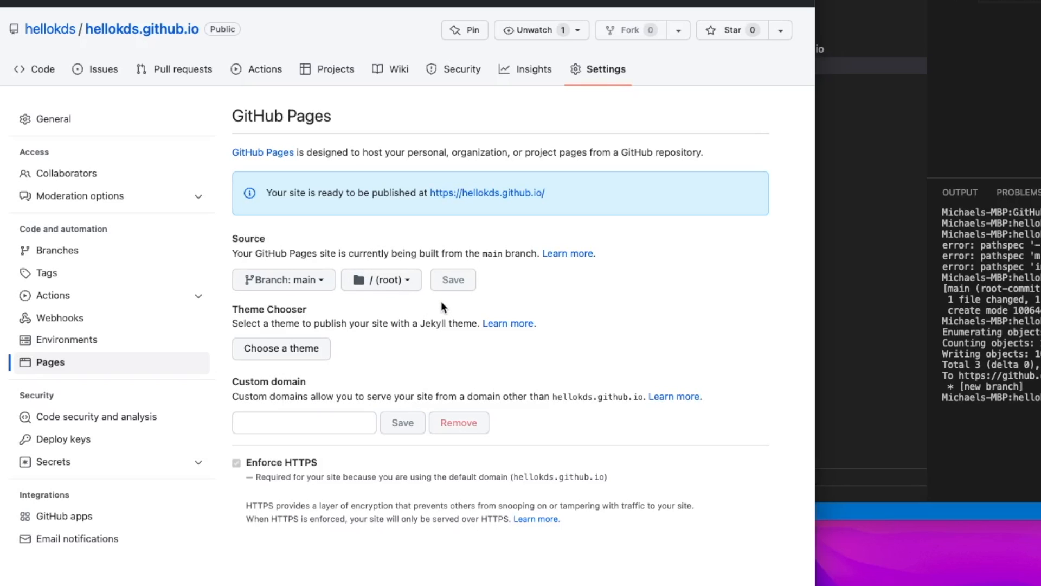
pyautogui.moveTo(417, 307)
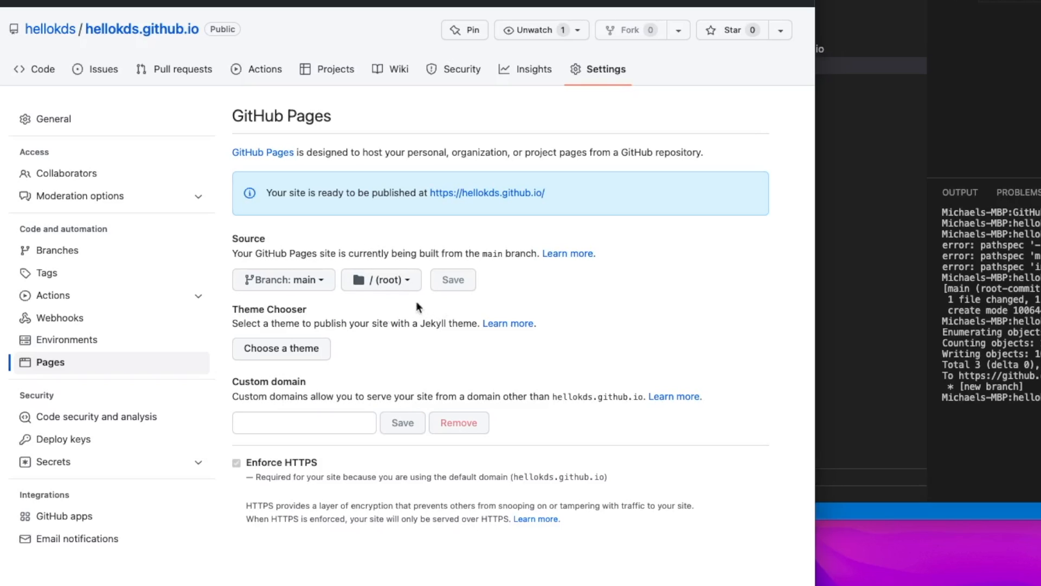
pyautogui.moveTo(327, 336)
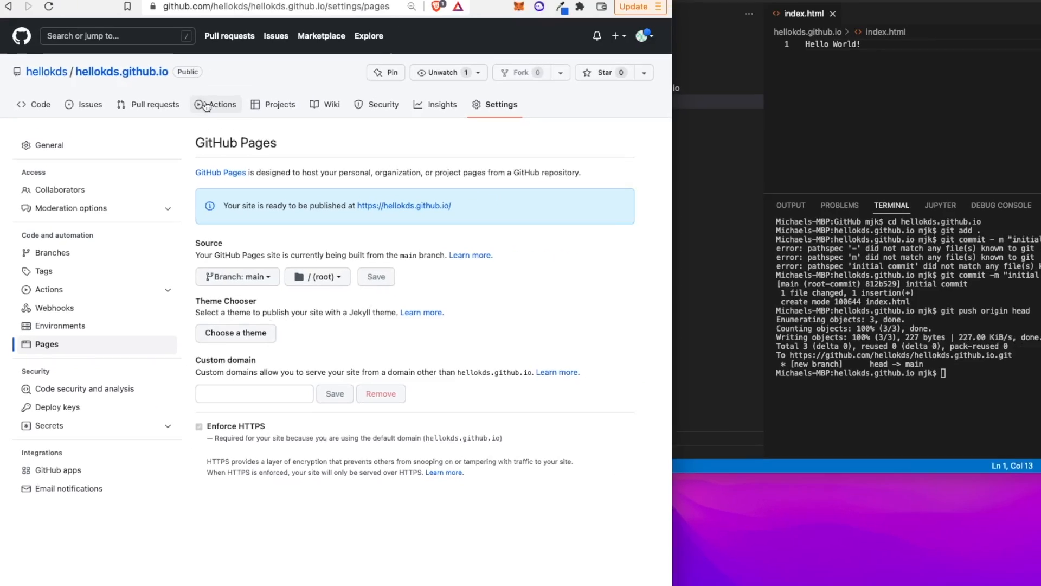
# Open the finished 'pages build and deployment' run from the Actions list
pyautogui.click(220, 104)
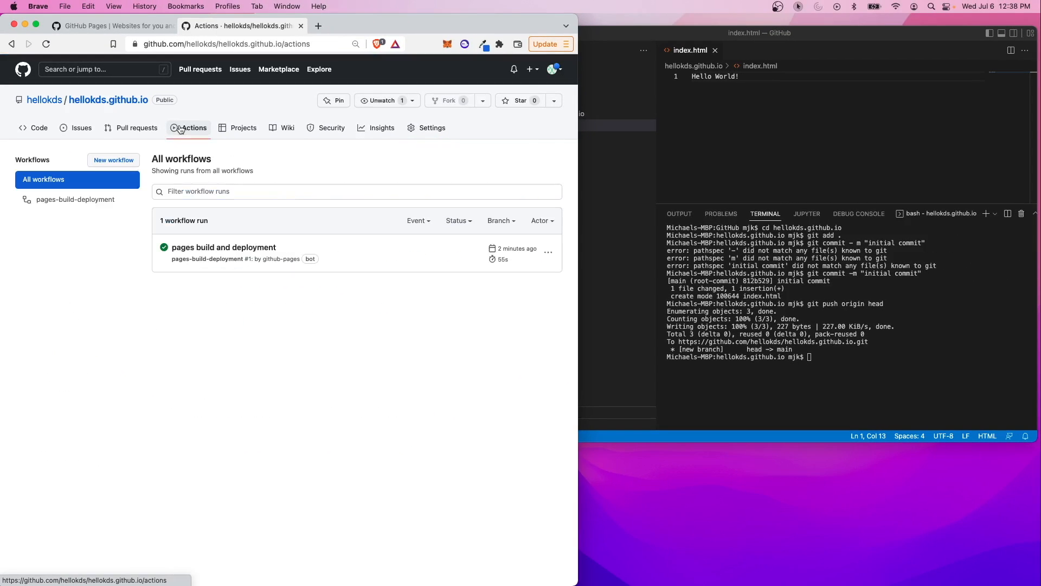
pyautogui.click(224, 247)
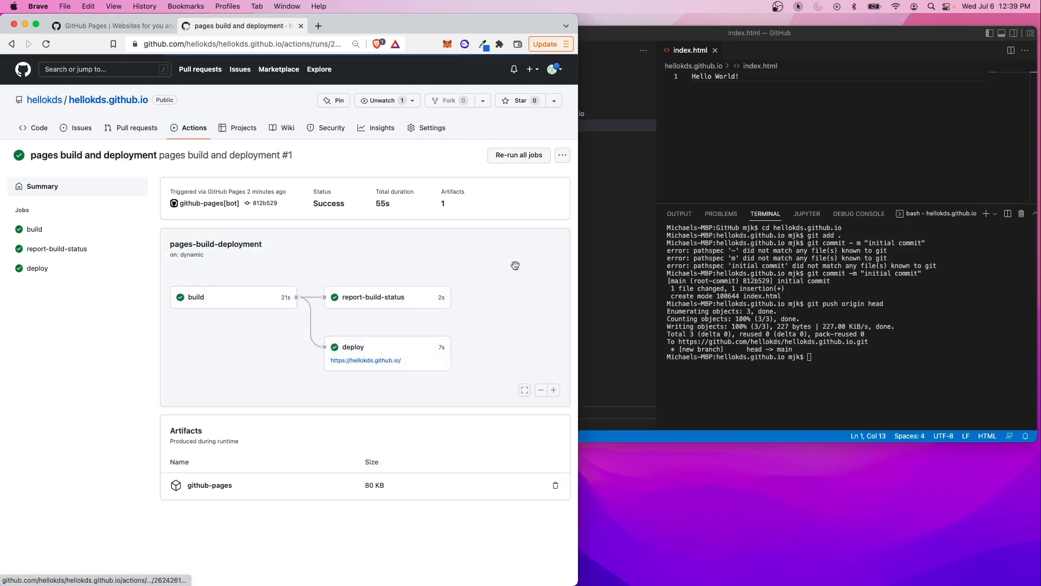
pyautogui.moveTo(362, 366)
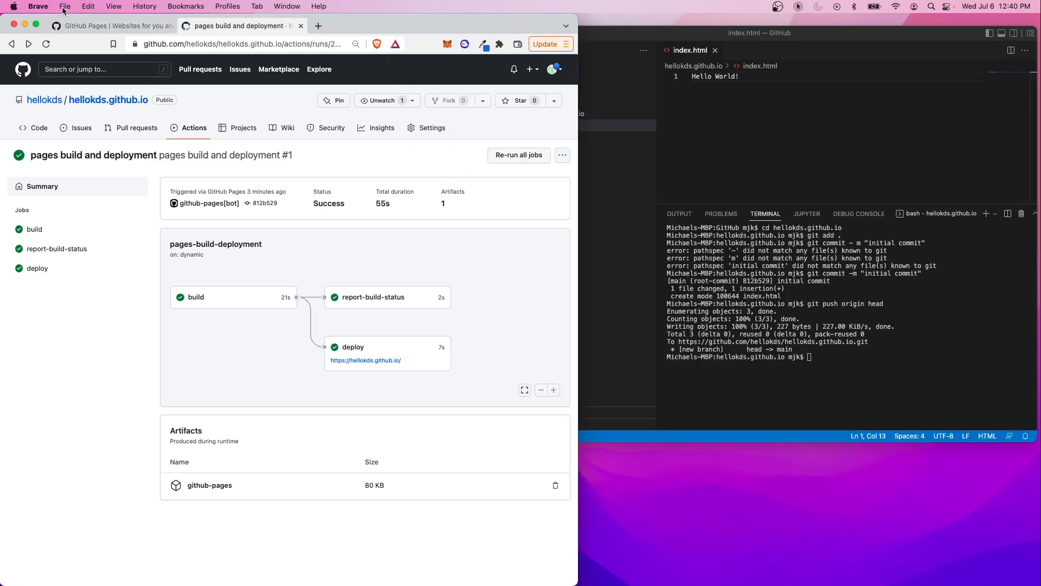
pyautogui.click(65, 6)
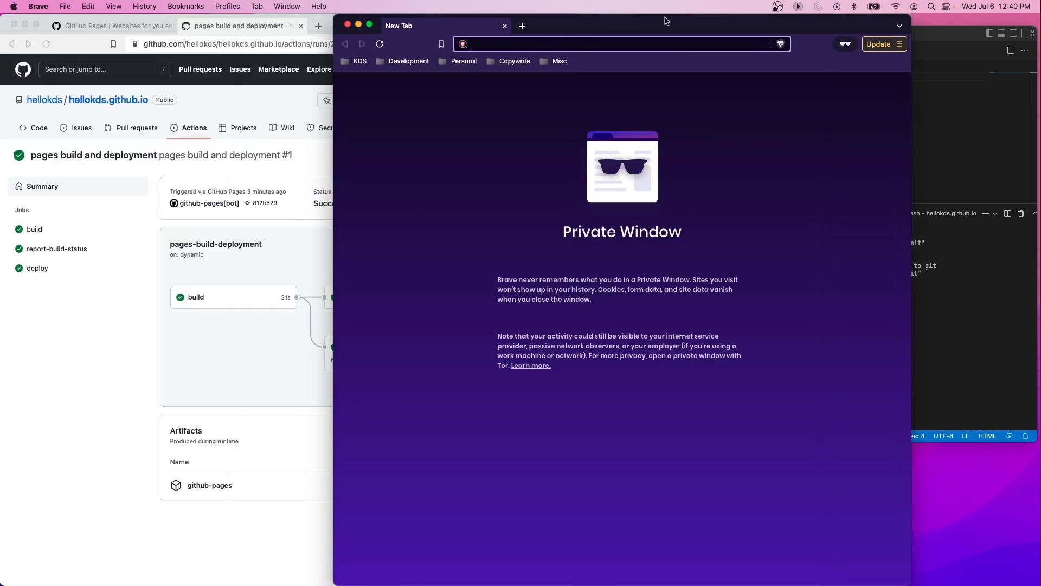
pyautogui.write('https://hellokds.github.io/')
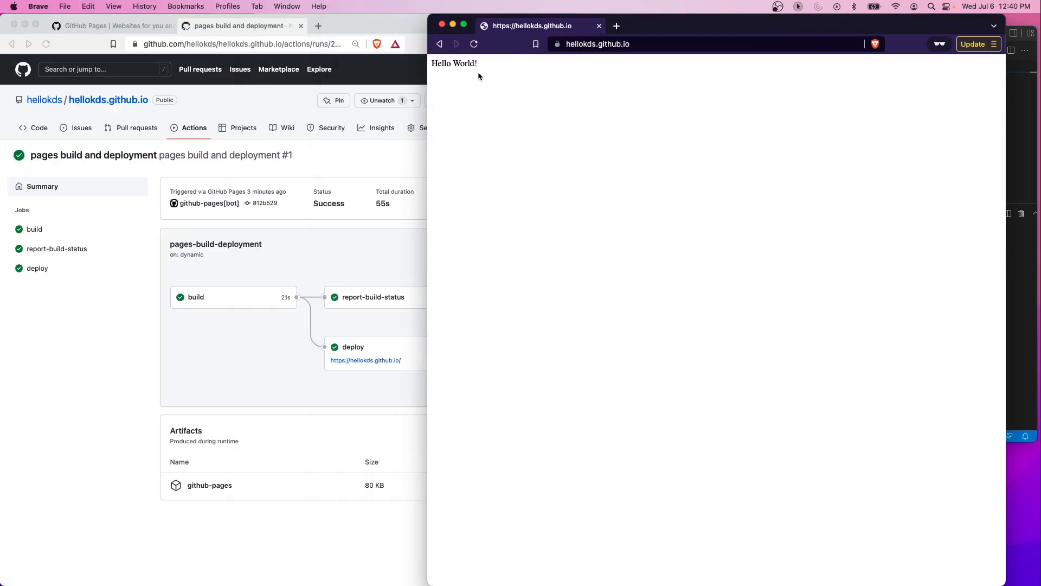
pyautogui.moveTo(540, 126)
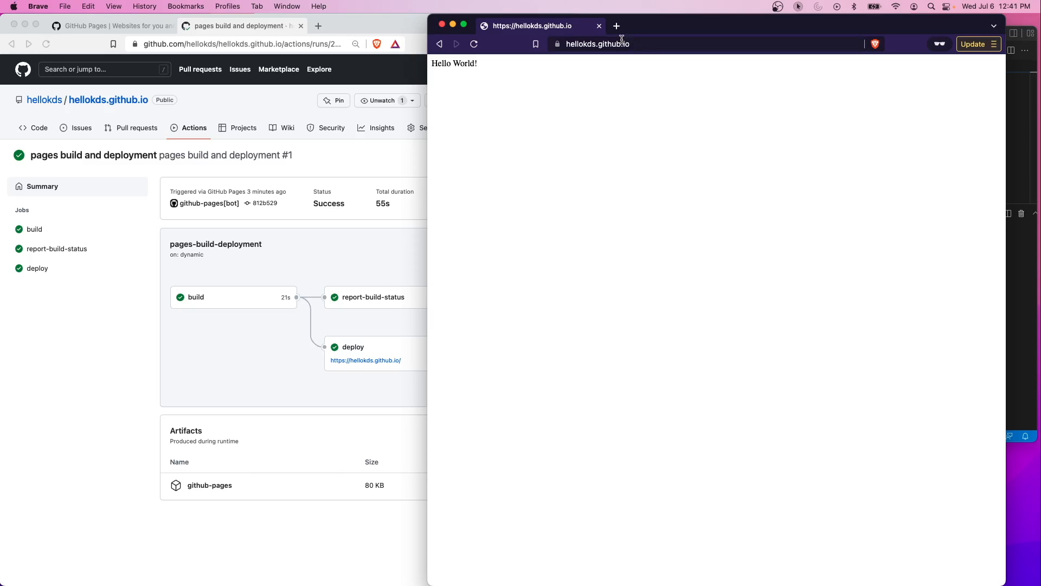
pyautogui.moveTo(655, 34)
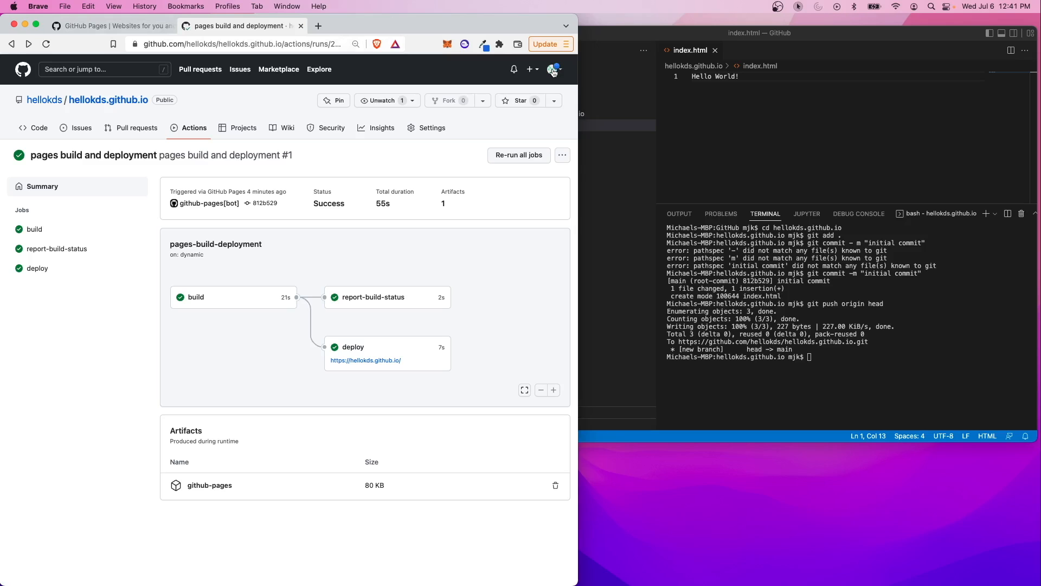
# Delete the hellokds.github.io repository from Settings and start a new repository
pyautogui.click(552, 68)
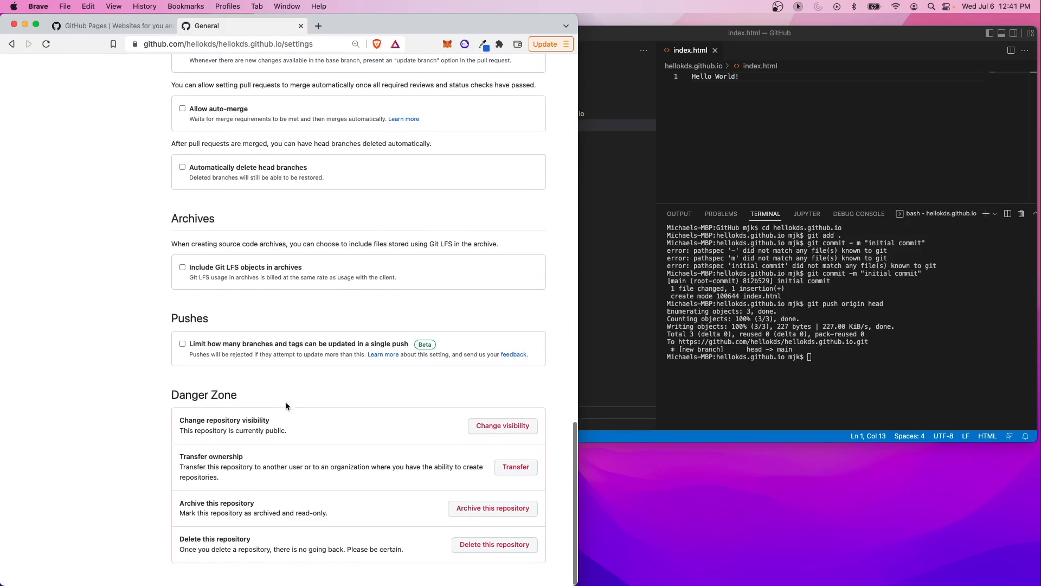
pyautogui.click(494, 545)
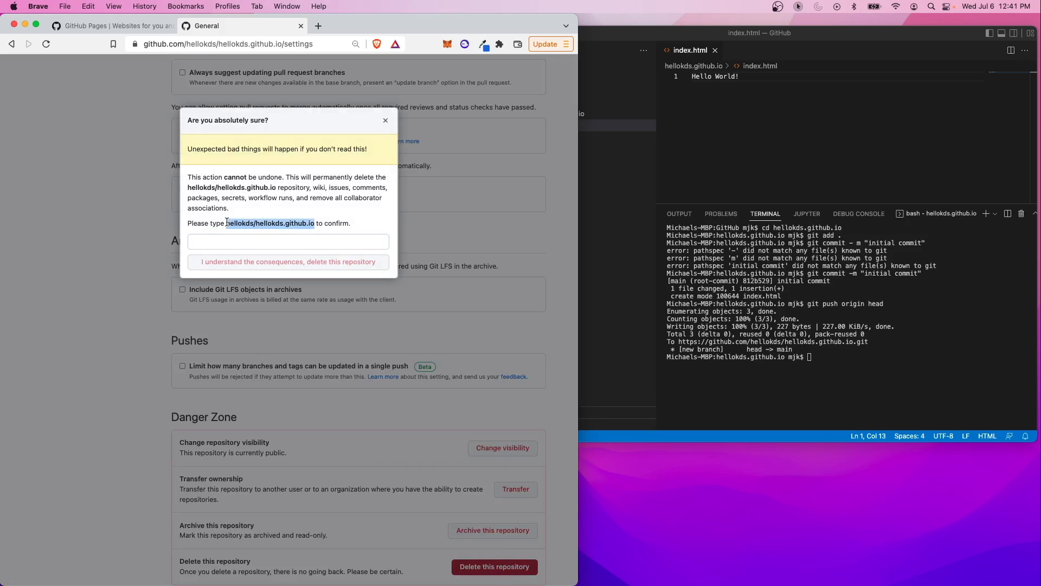
pyautogui.click(288, 261)
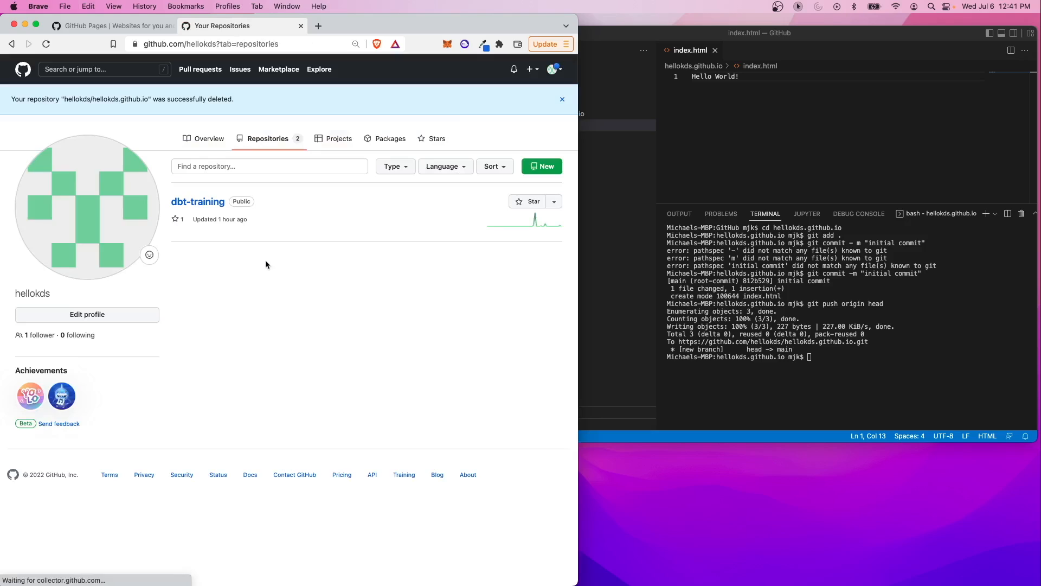
pyautogui.click(541, 166)
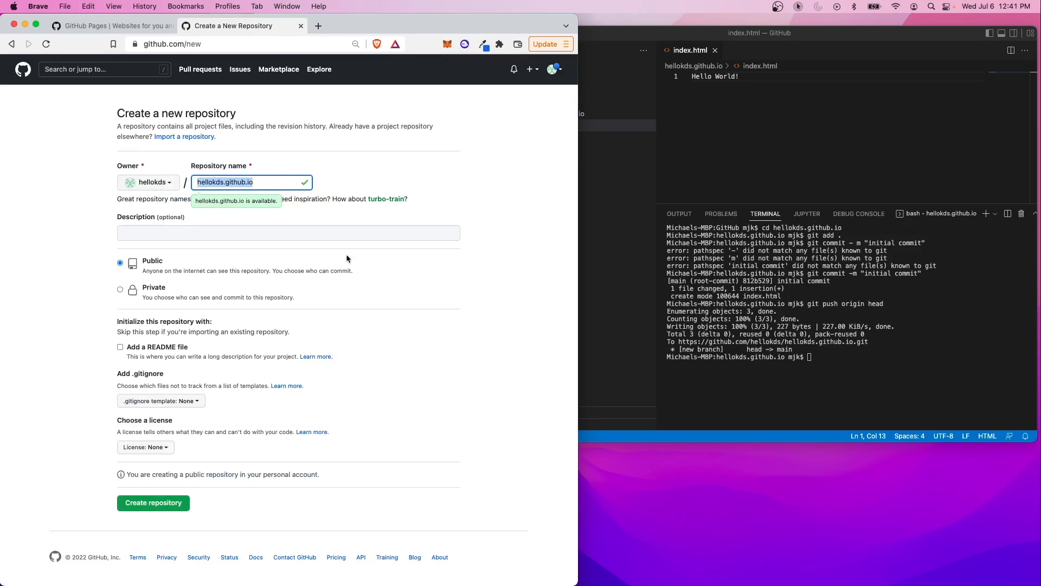
# Create the empty hellokds.github.io repository
pyautogui.click(154, 503)
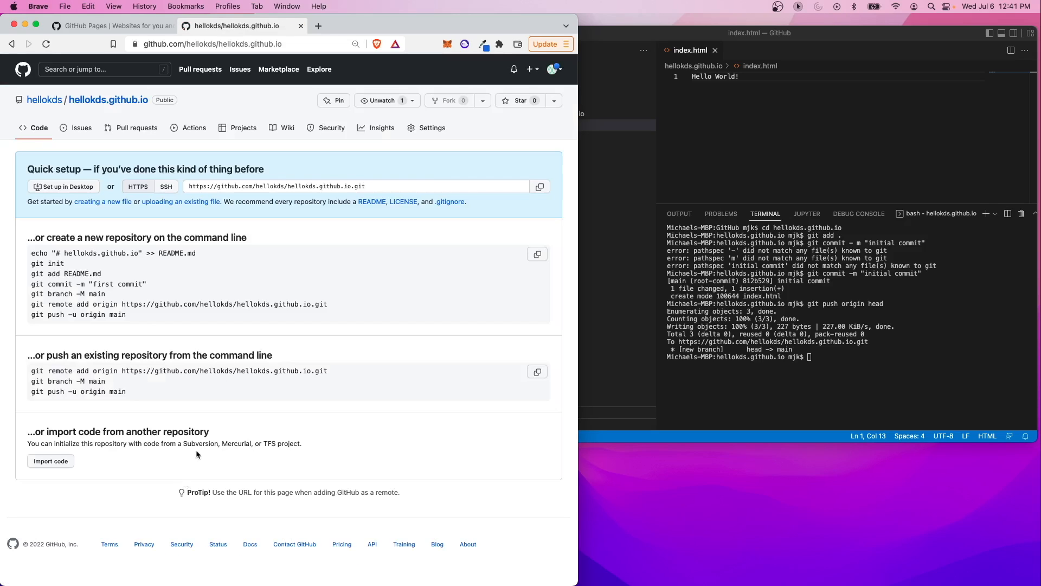
pyautogui.moveTo(286, 247)
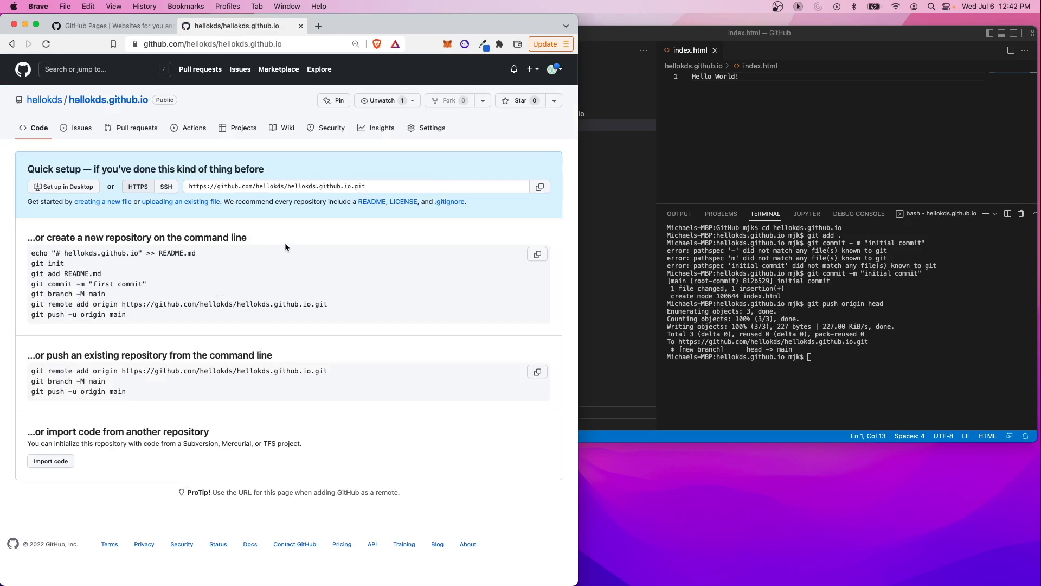
pyautogui.moveTo(293, 238)
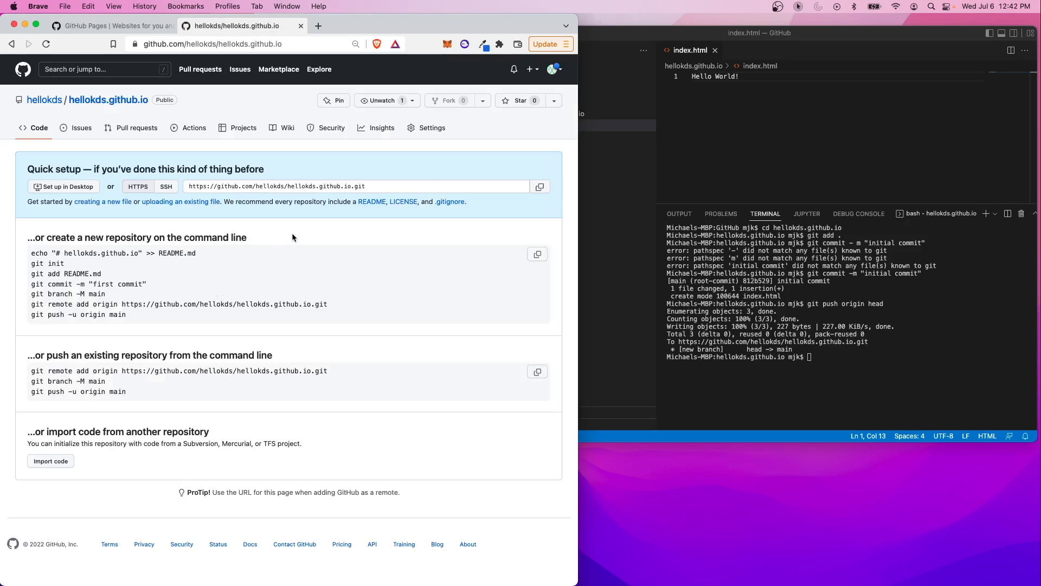
pyautogui.moveTo(425, 131)
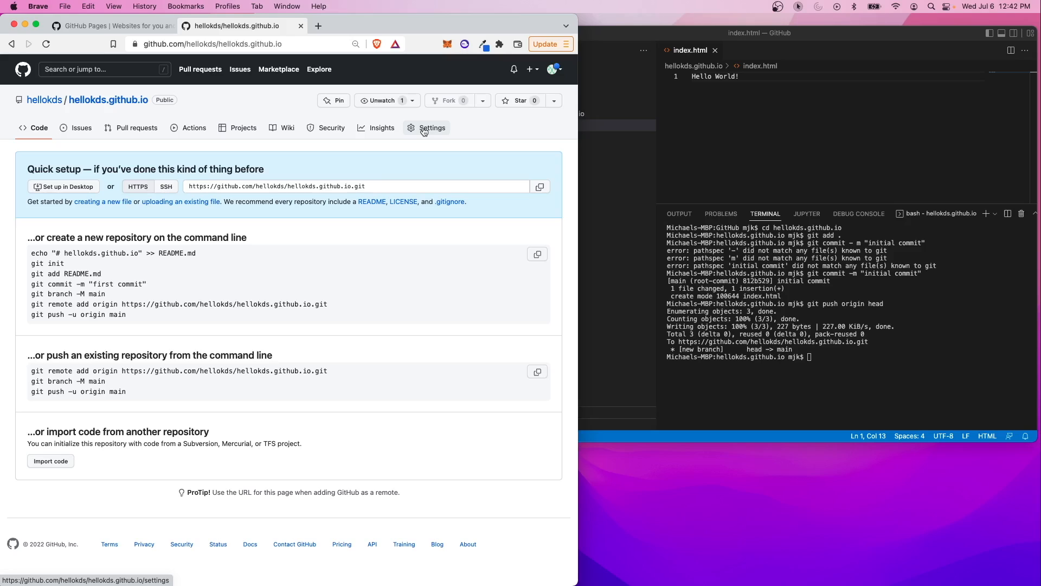
pyautogui.moveTo(147, 208)
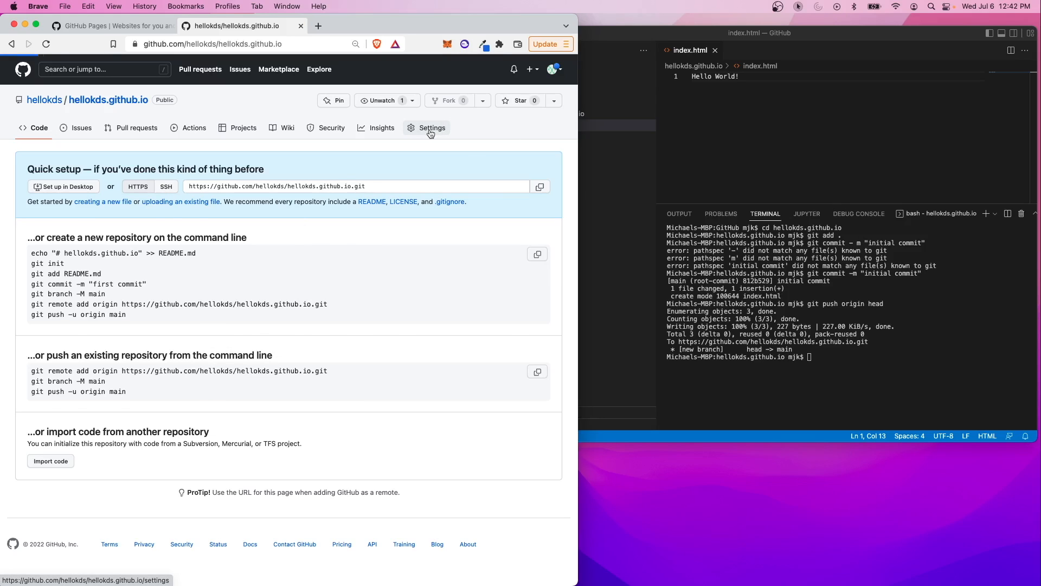
# Open the repository's Pages settings and preview the Minimal theme in the theme chooser
pyautogui.click(431, 128)
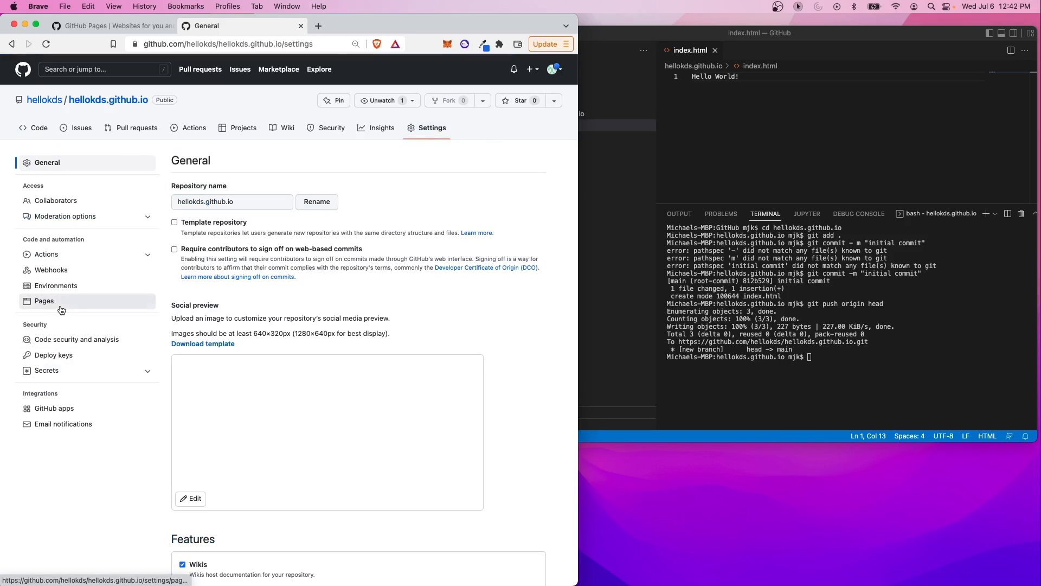
pyautogui.click(43, 301)
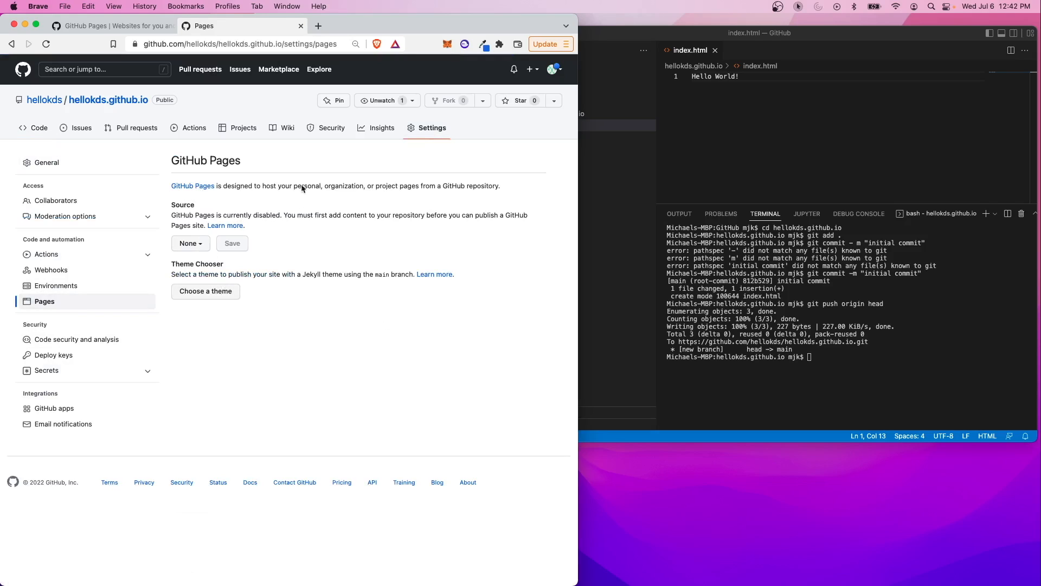
pyautogui.moveTo(217, 226)
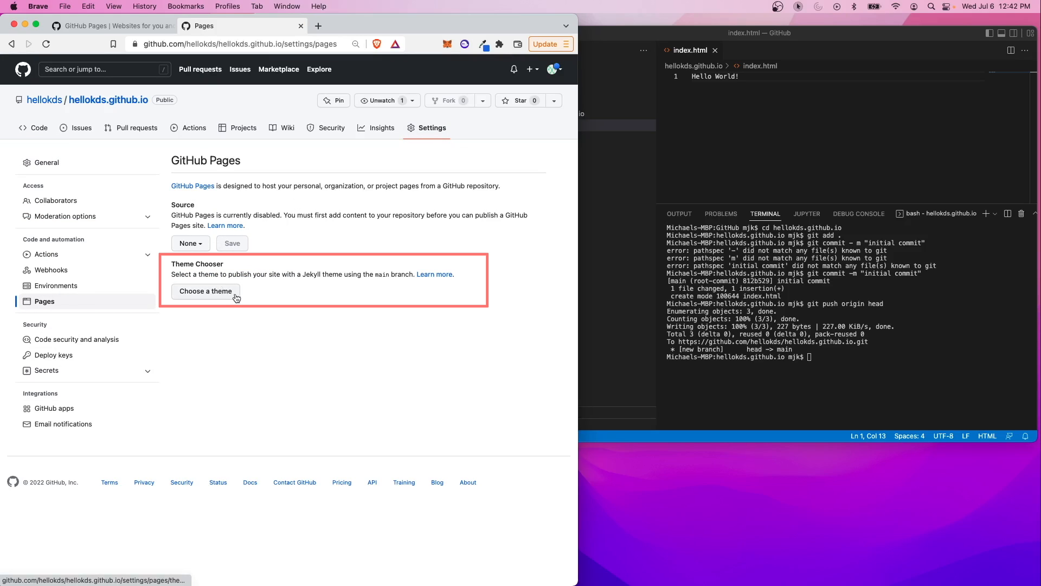
pyautogui.click(206, 291)
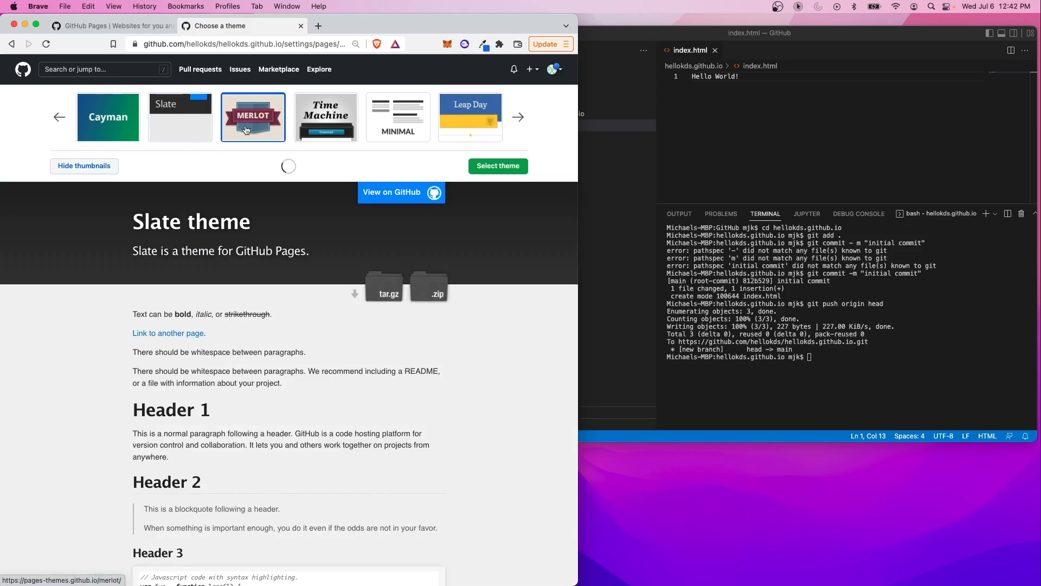
pyautogui.click(398, 116)
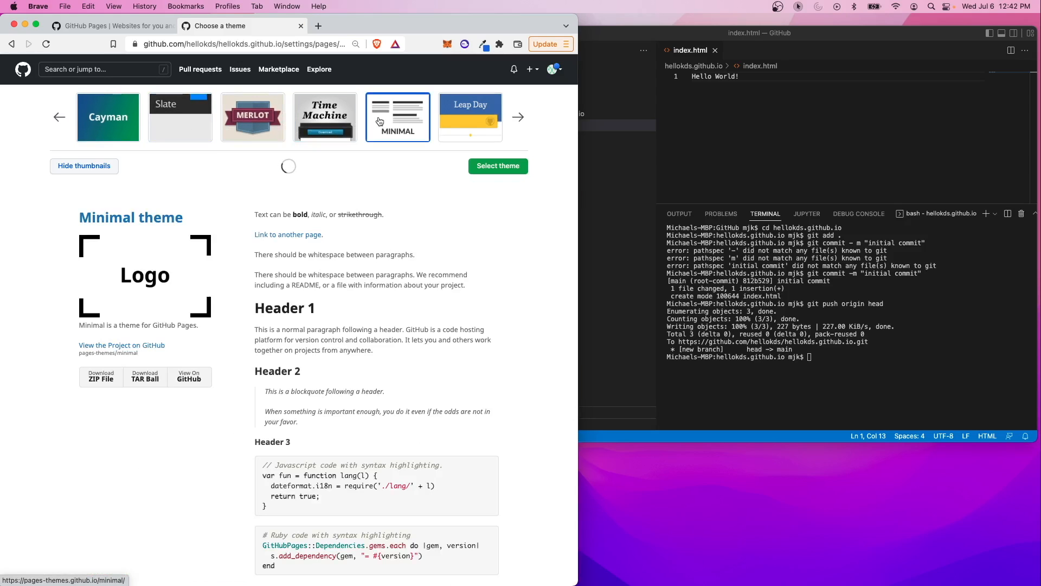
pyautogui.moveTo(493, 173)
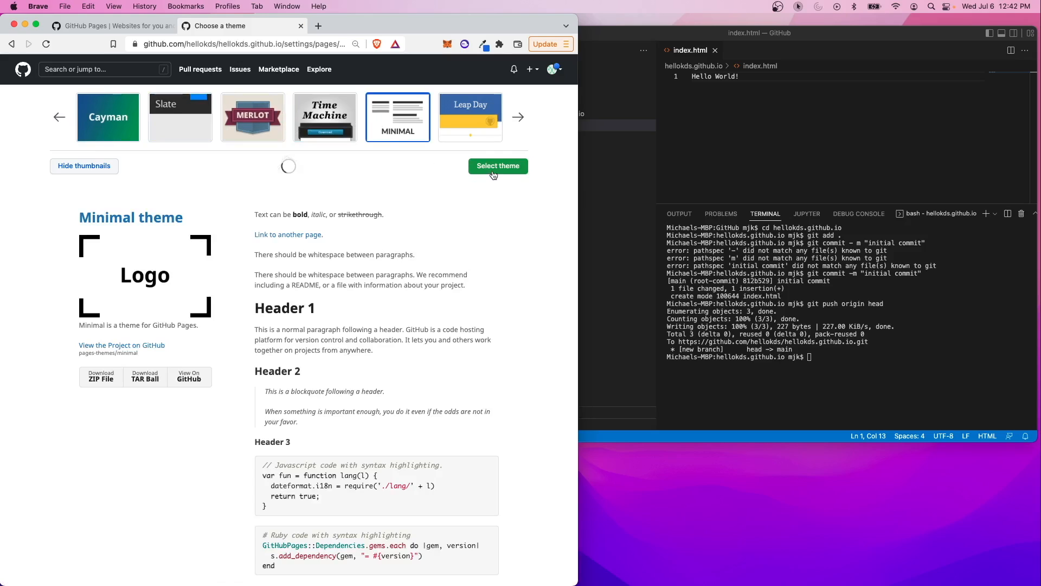
# Apply the Minimal theme and commit the generated index.md to main
pyautogui.click(497, 166)
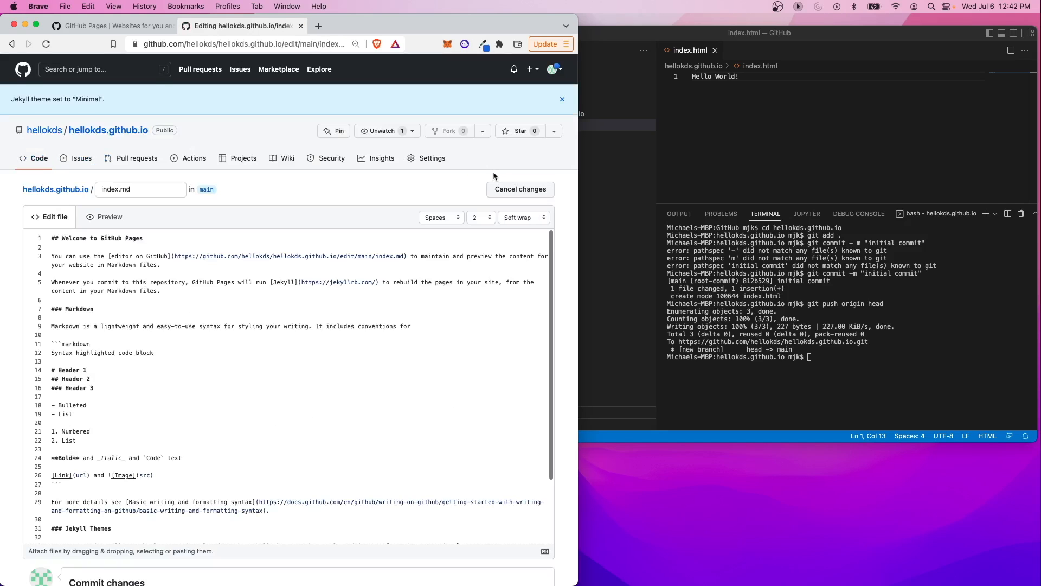
pyautogui.moveTo(107, 232)
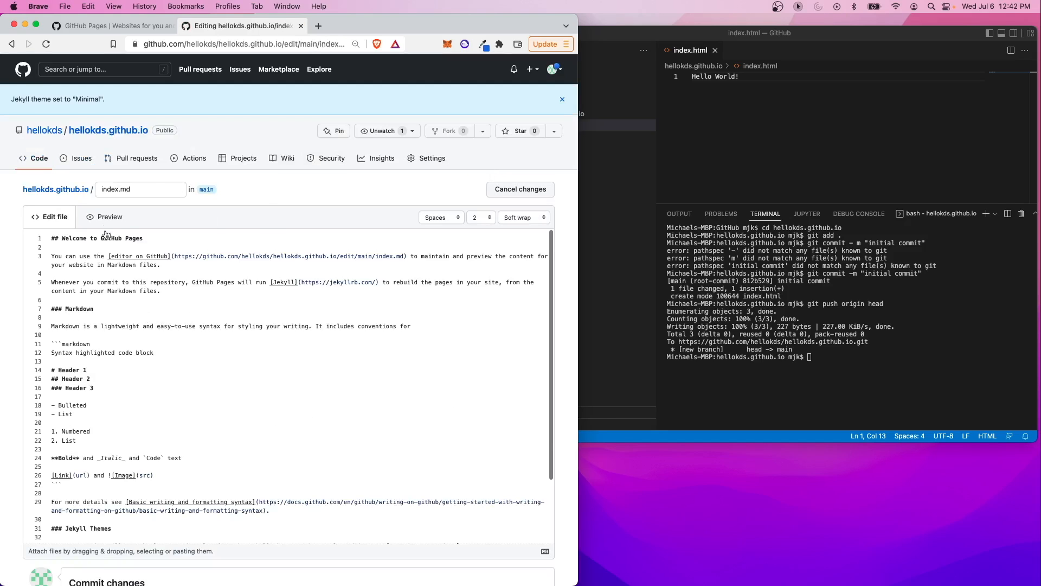
pyautogui.moveTo(206, 191)
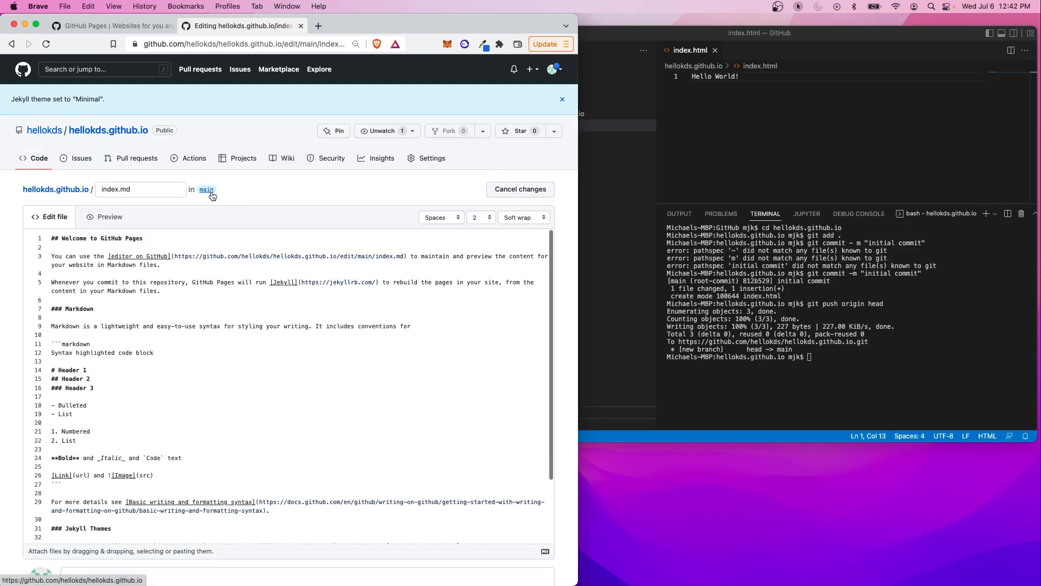
pyautogui.click(104, 216)
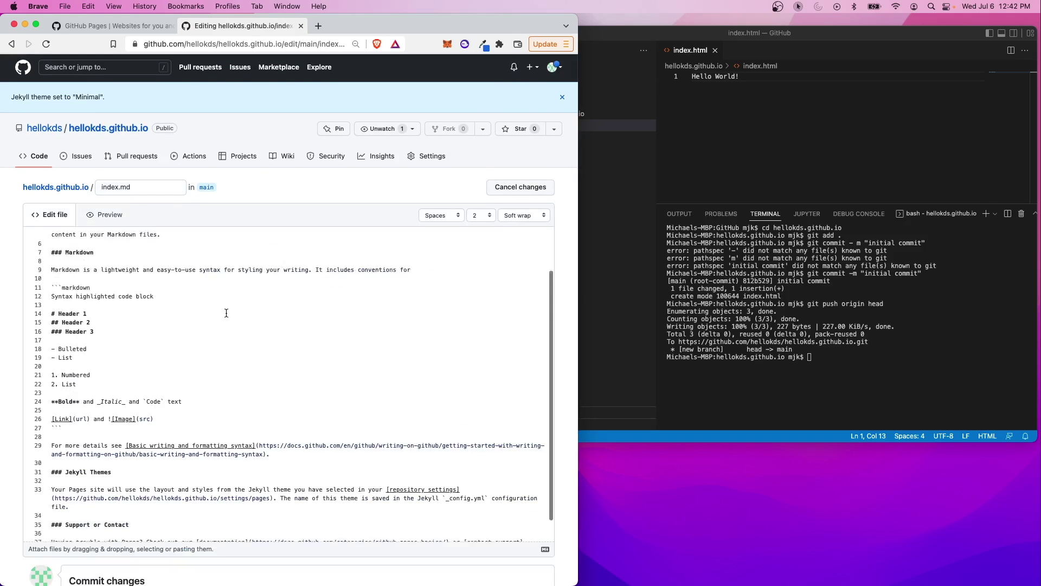
pyautogui.scroll(-3)
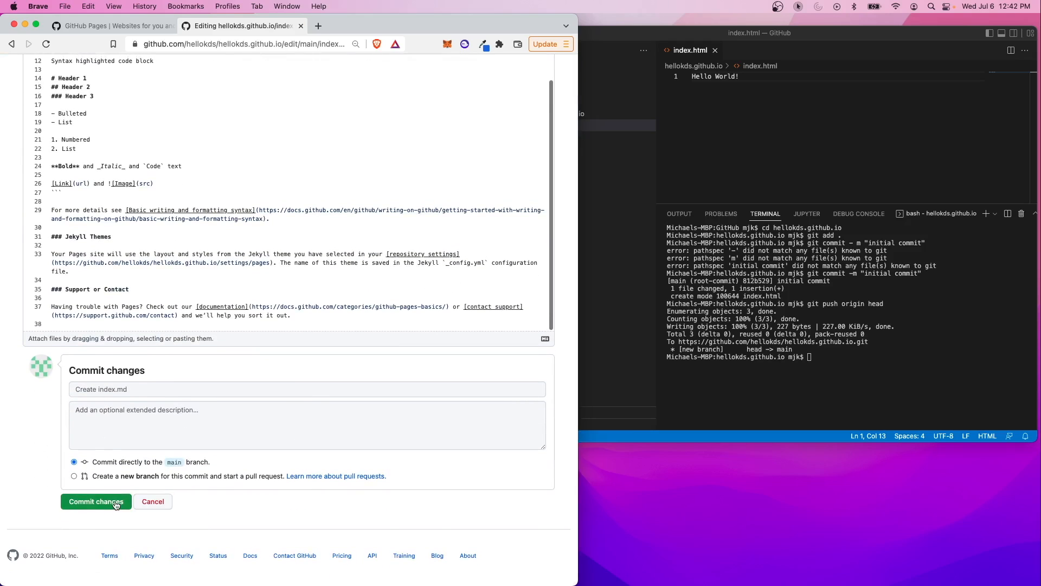
pyautogui.click(96, 501)
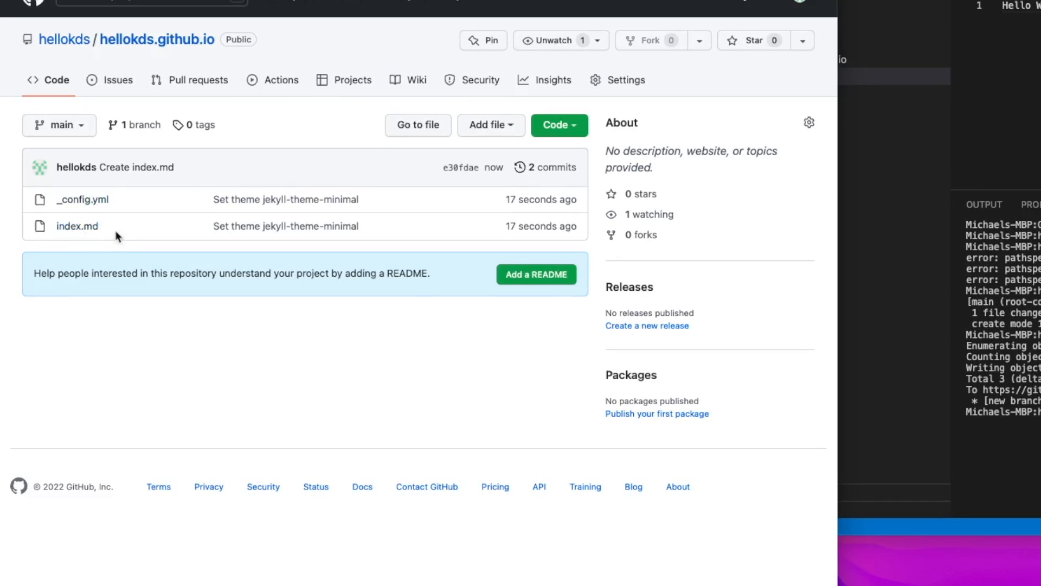
# View _config.yml and highlight its jekyll-theme-minimal theme setting
pyautogui.click(83, 200)
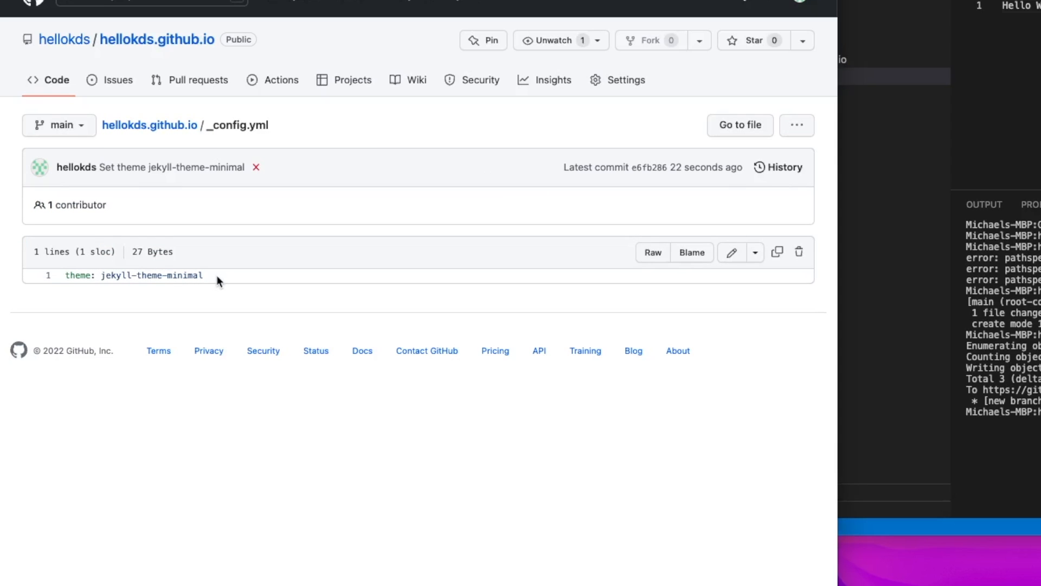
pyautogui.moveTo(227, 279)
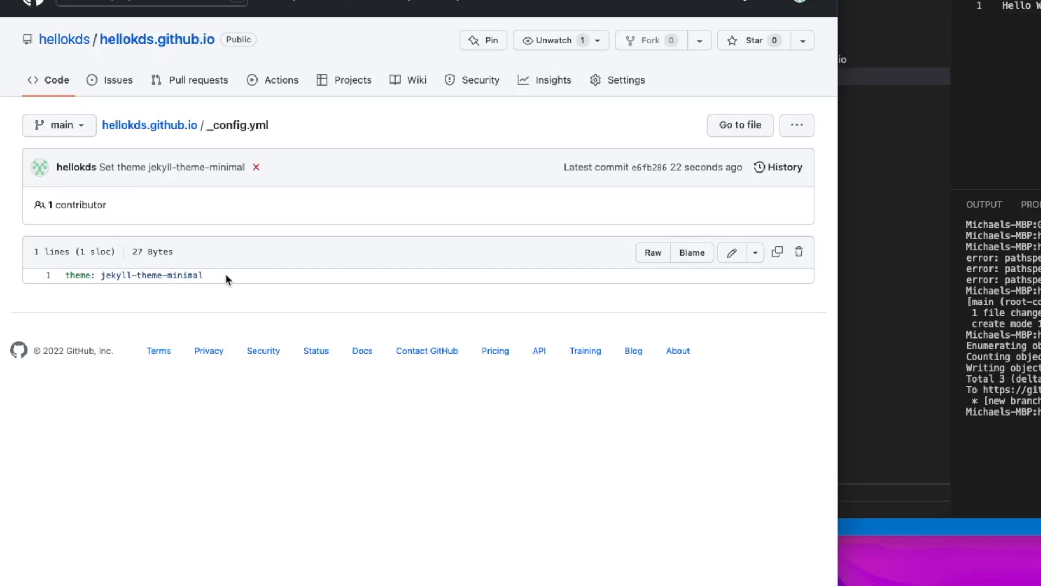
pyautogui.doubleClick(184, 275)
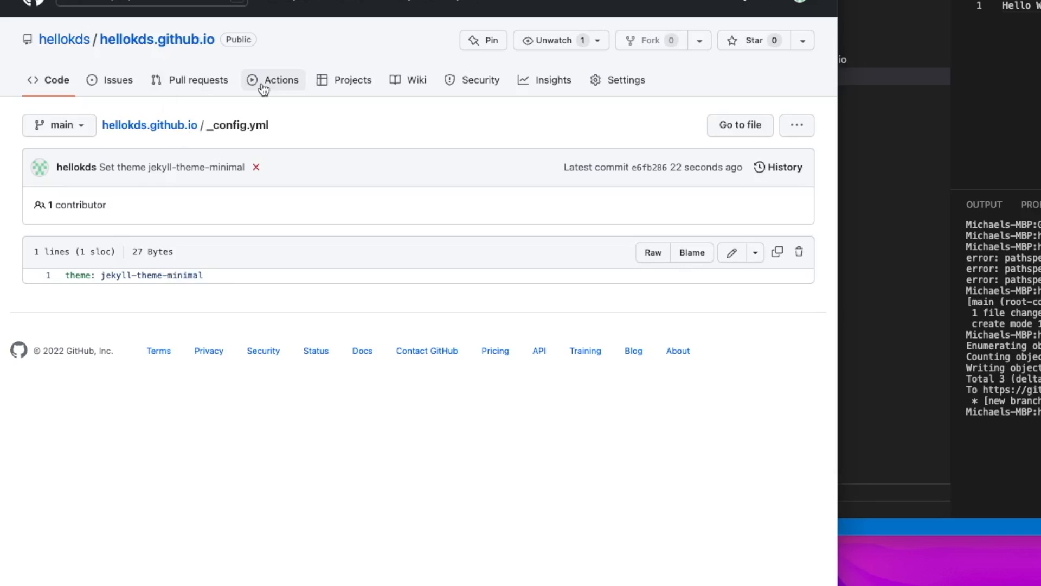
# Follow the pages build and deployment #2 run to success, then open a private window
pyautogui.click(272, 80)
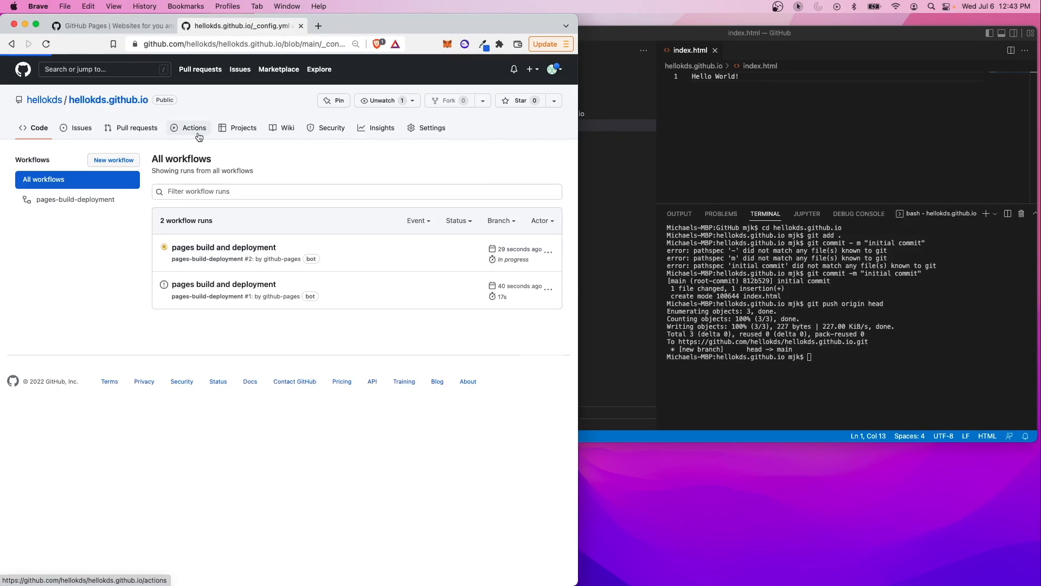
pyautogui.click(194, 128)
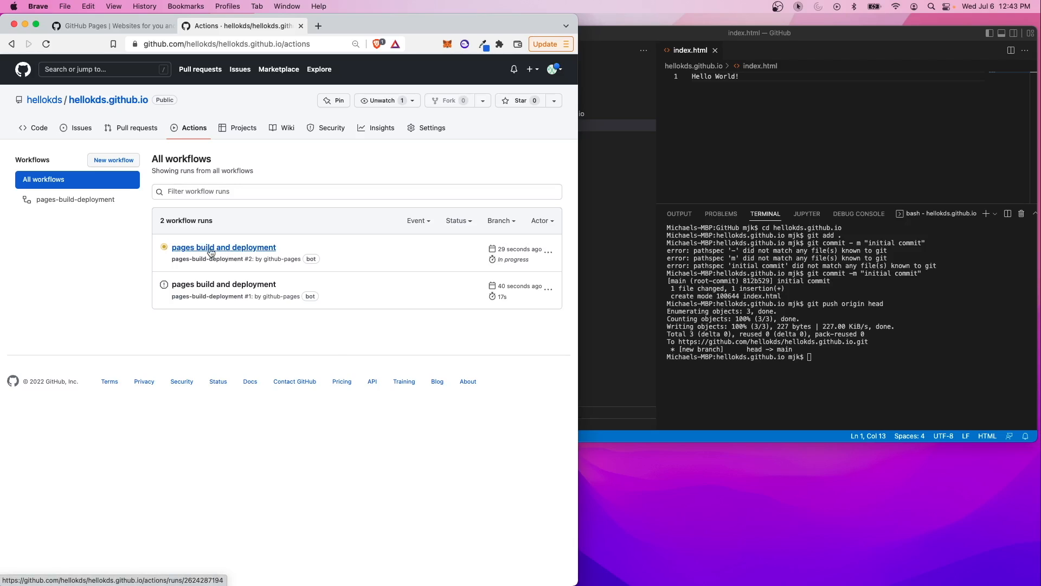
pyautogui.click(223, 248)
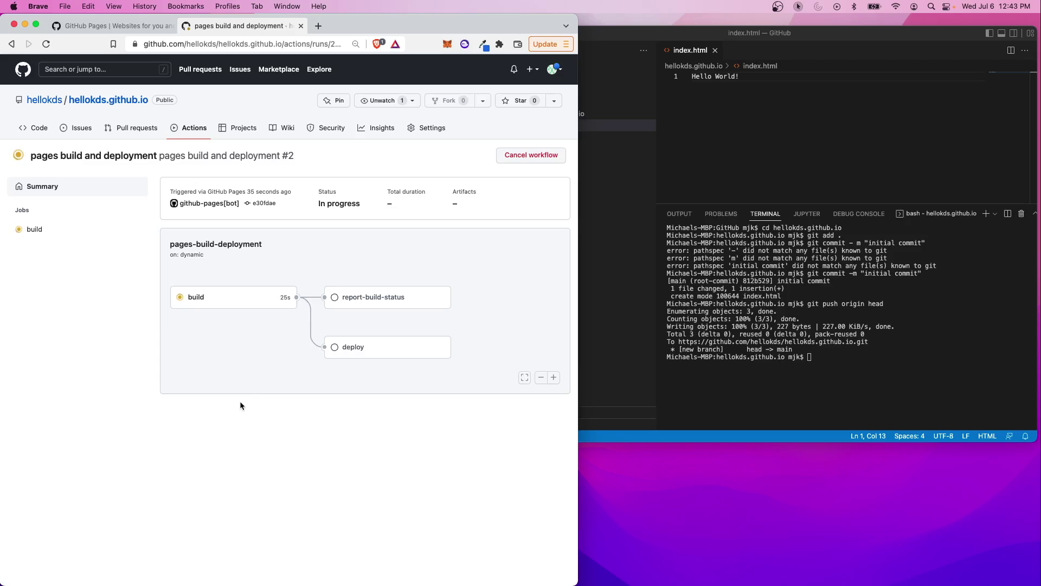
pyautogui.click(65, 6)
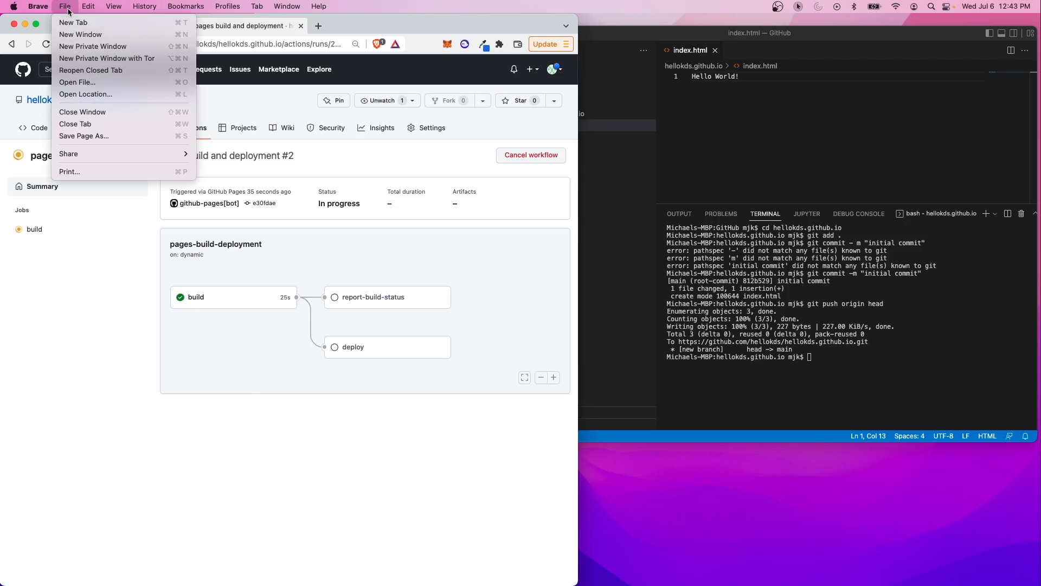
pyautogui.click(92, 46)
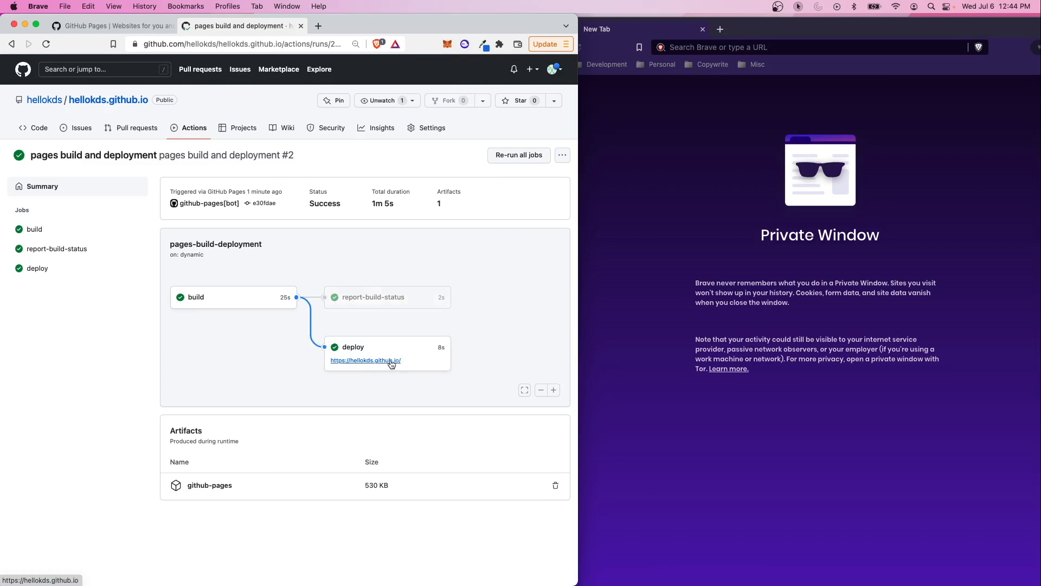
pyautogui.rightClick(365, 360)
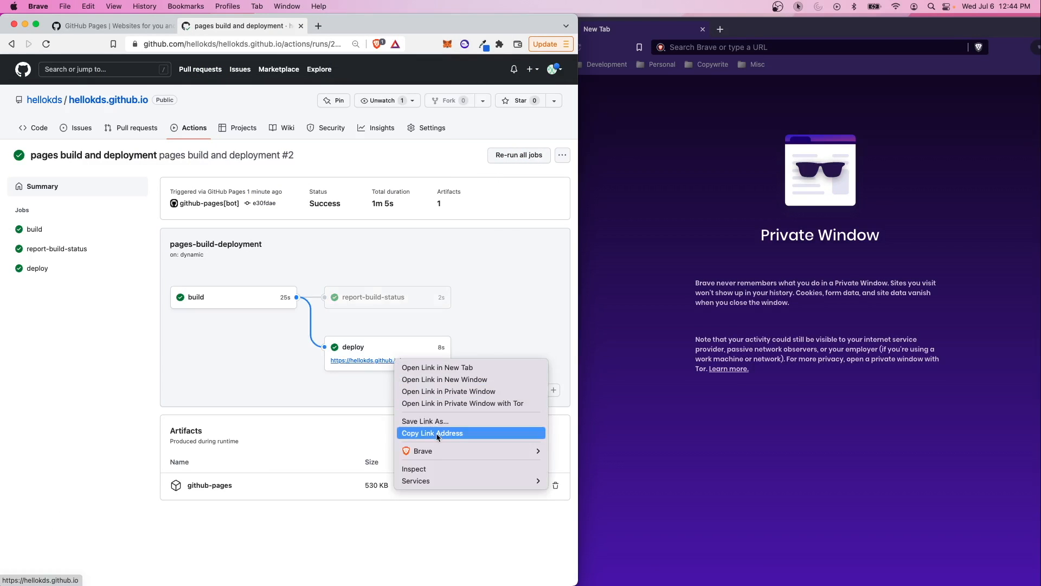
pyautogui.write('https://hellokds.github.io/')
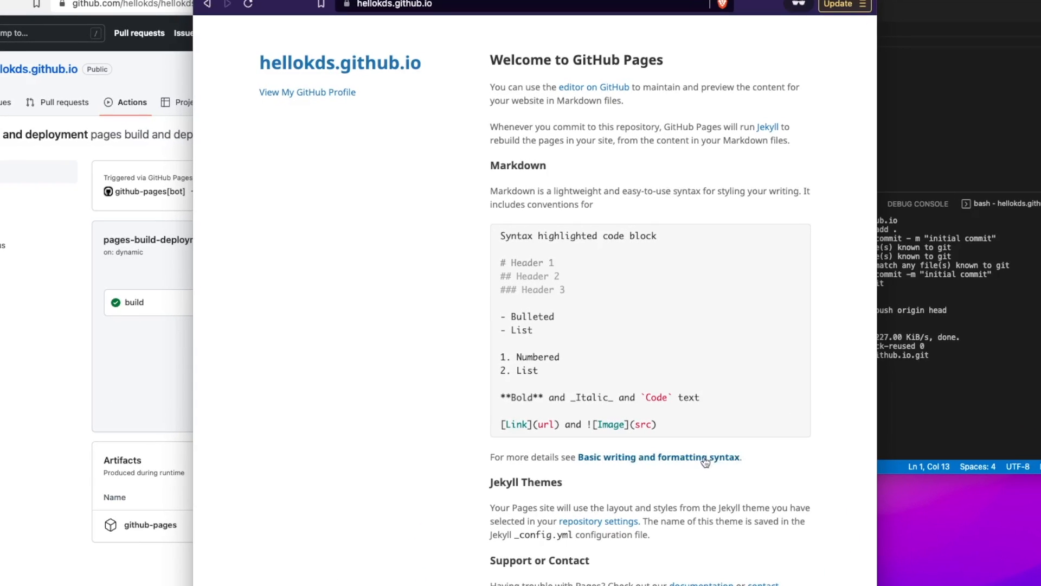
pyautogui.scroll(-3)
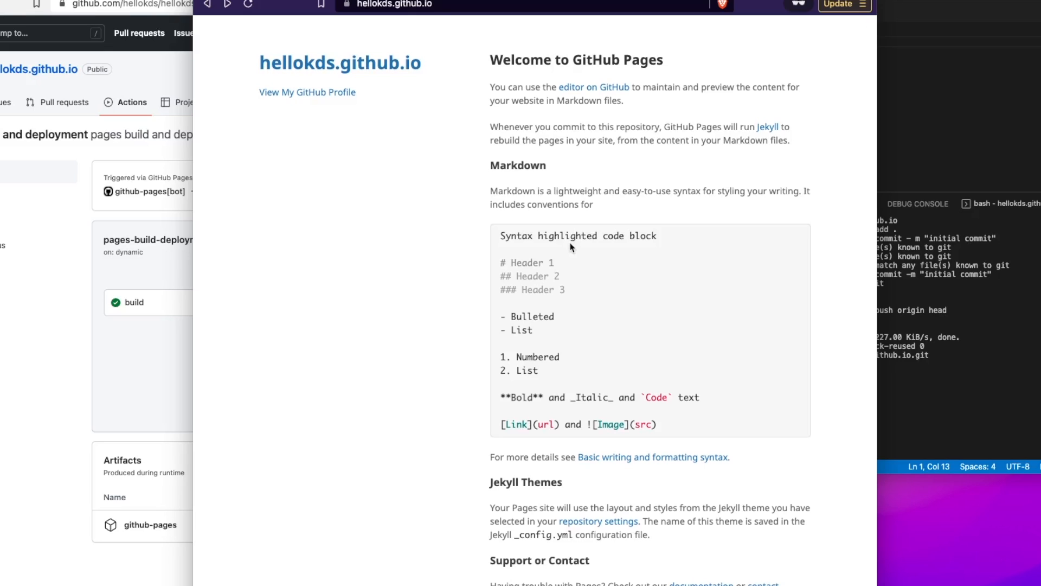
pyautogui.moveTo(769, 134)
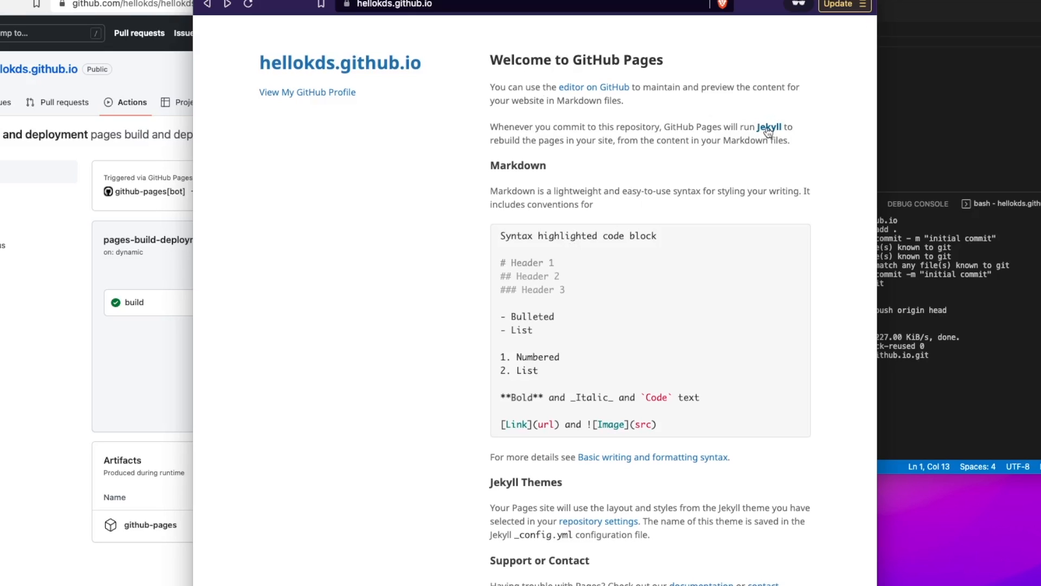
pyautogui.click(768, 127)
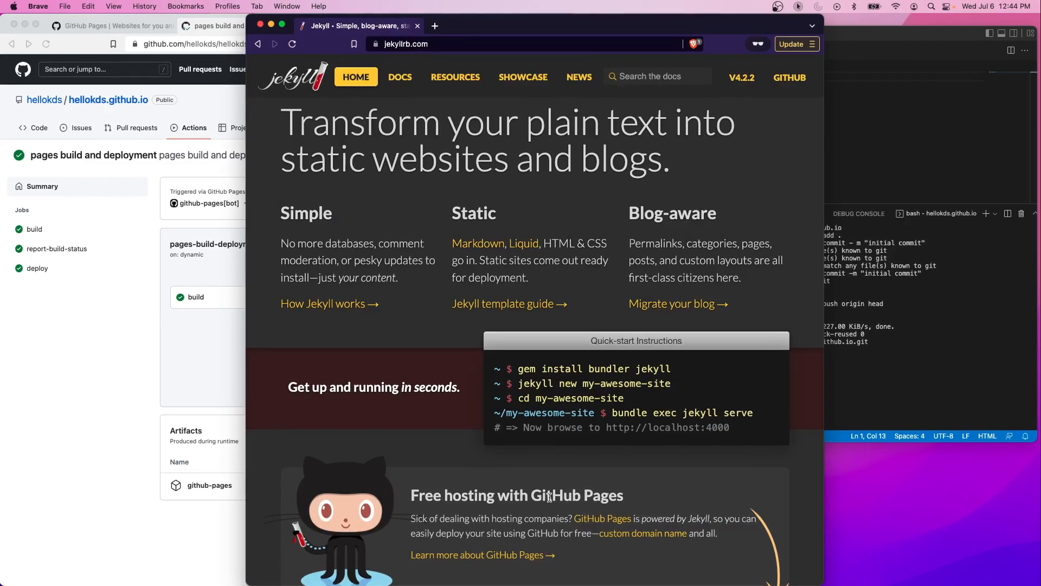
# Scroll the Jekyll homepage to its quick-start commands and GitHub Pages hosting section
pyautogui.scroll(-3)
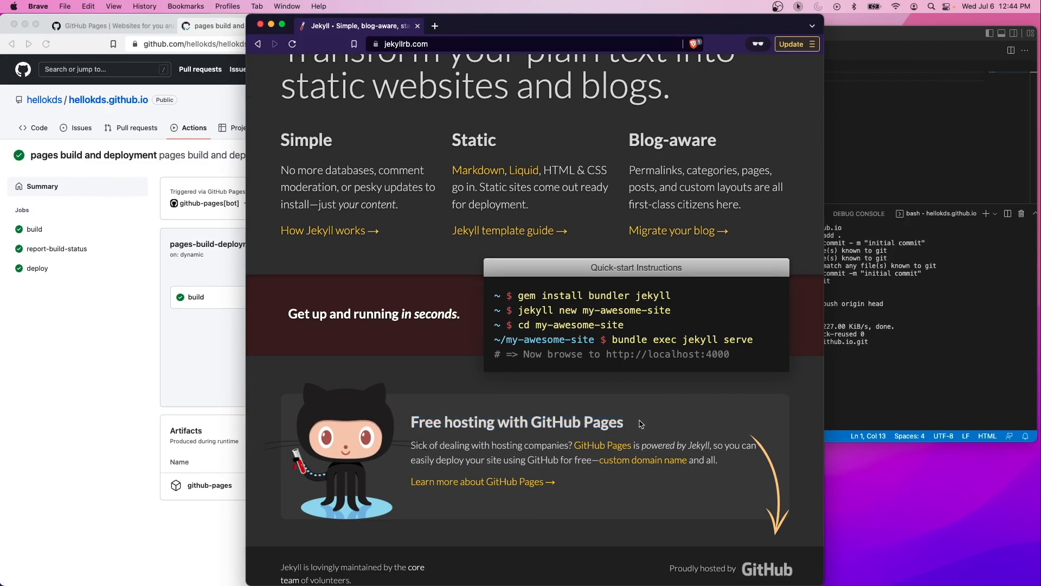
pyautogui.scroll(-3)
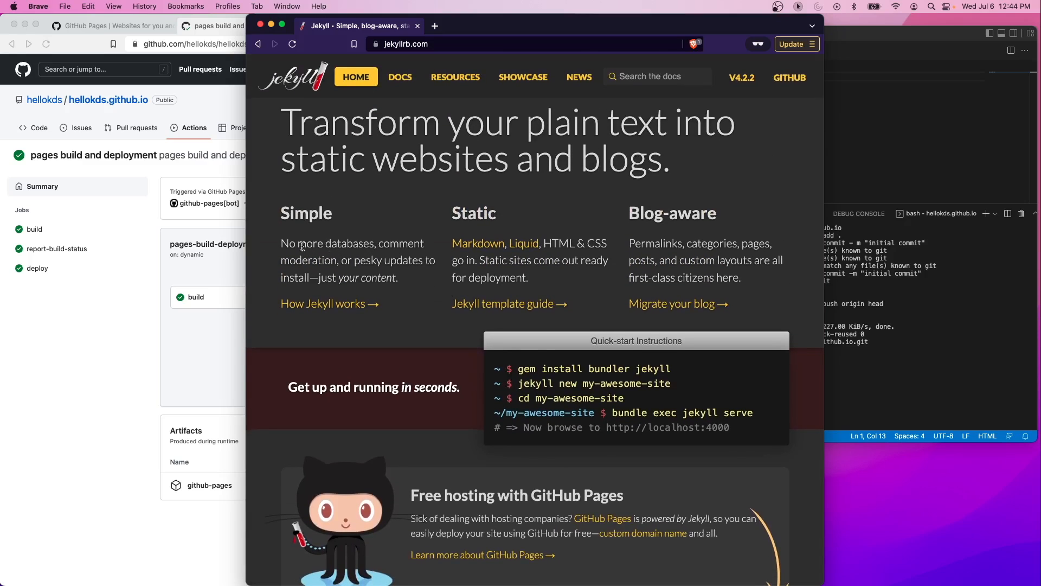
pyautogui.moveTo(367, 260)
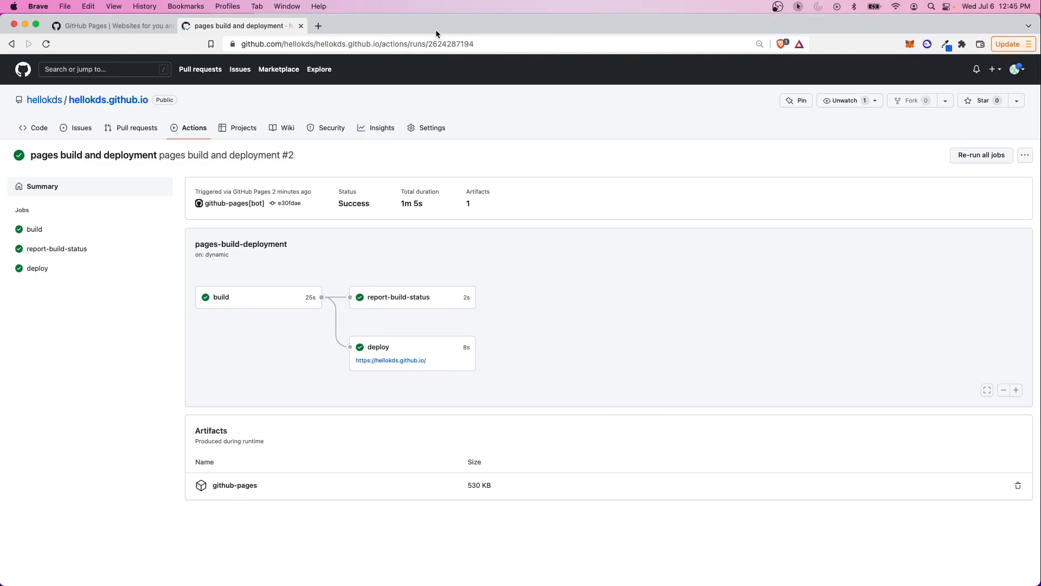
pyautogui.moveTo(443, 91)
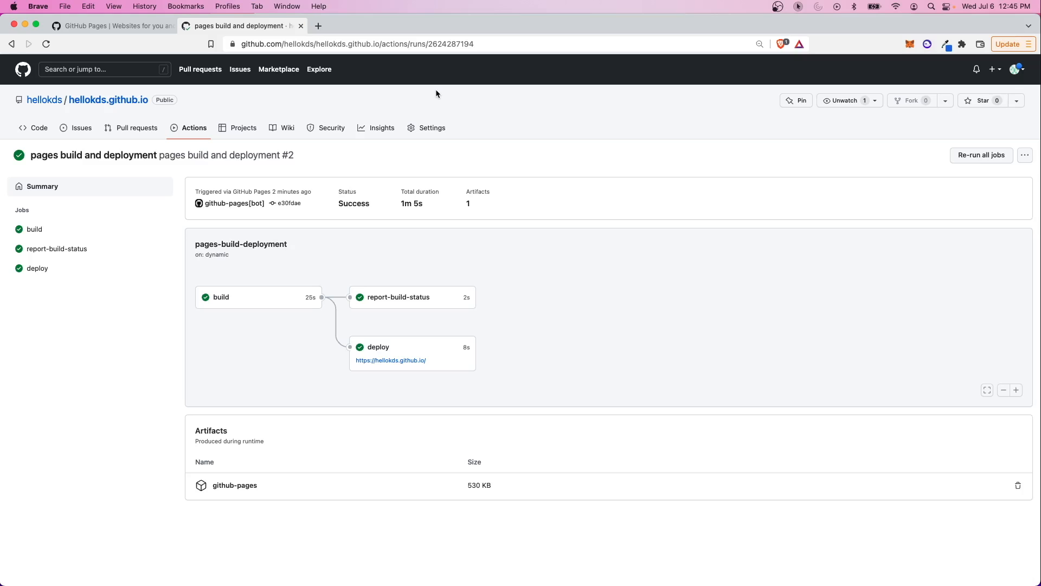
pyautogui.moveTo(130, 108)
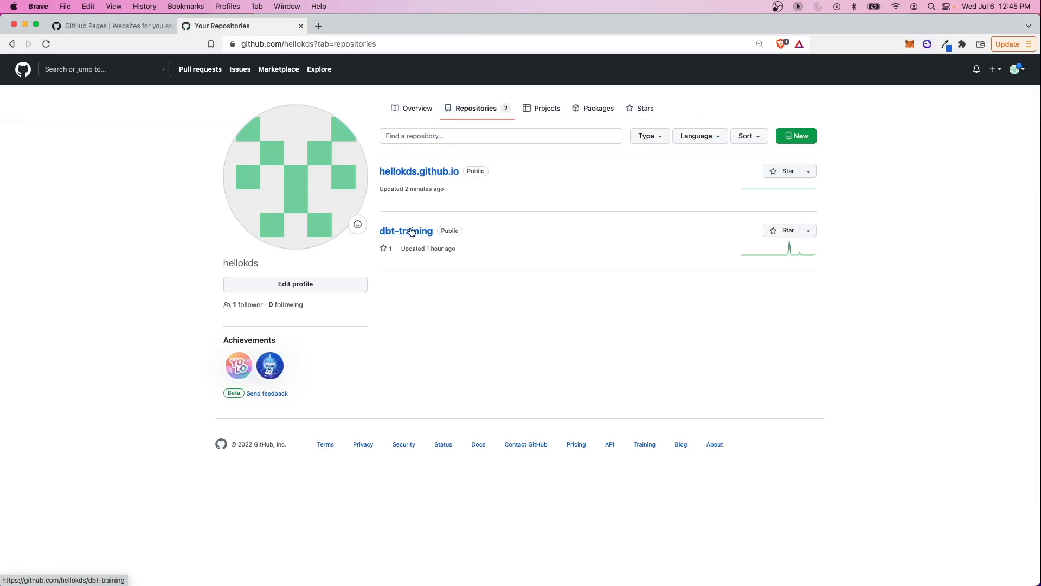
# Open the dbt-training repository and scroll through its files and README
pyautogui.click(406, 230)
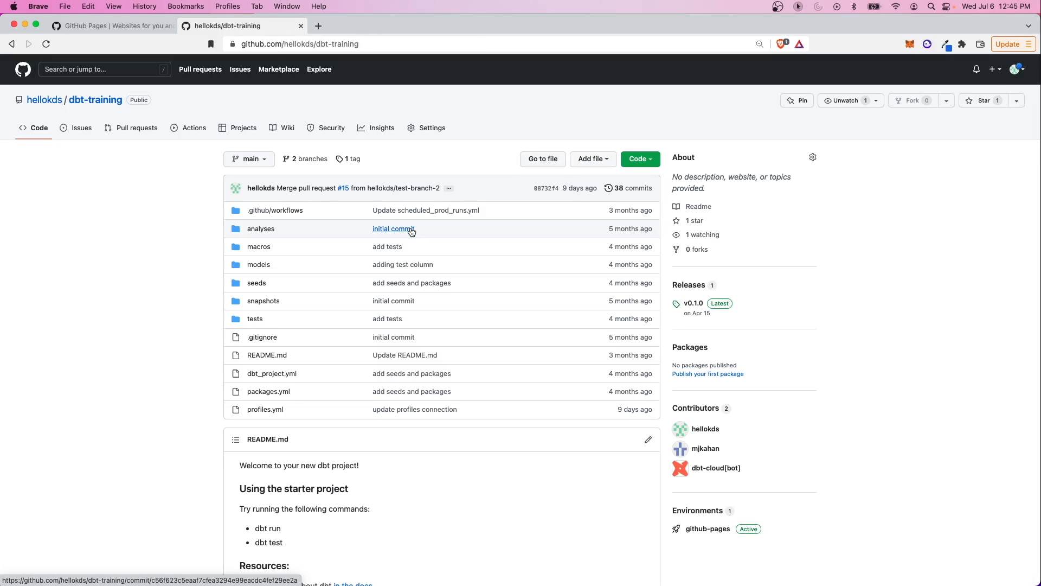
pyautogui.scroll(-3)
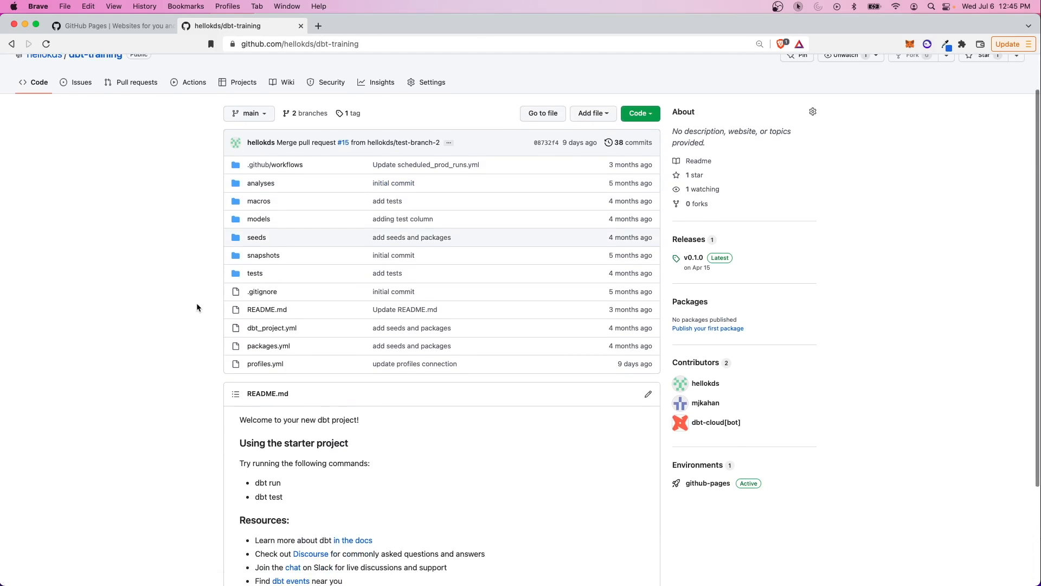
pyautogui.scroll(-3)
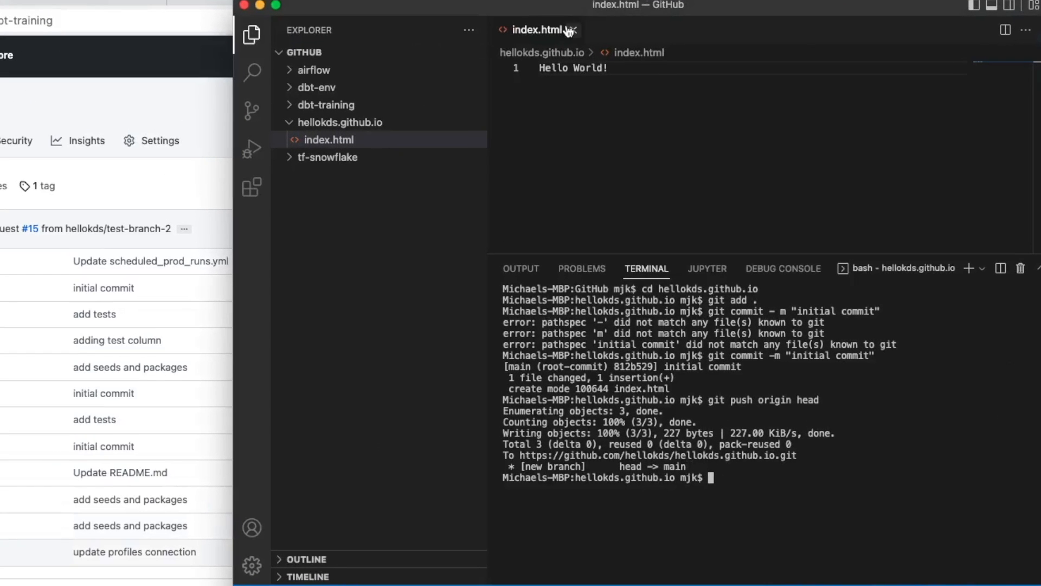
# Open an integrated terminal in the dbt-training folder
pyautogui.rightClick(325, 105)
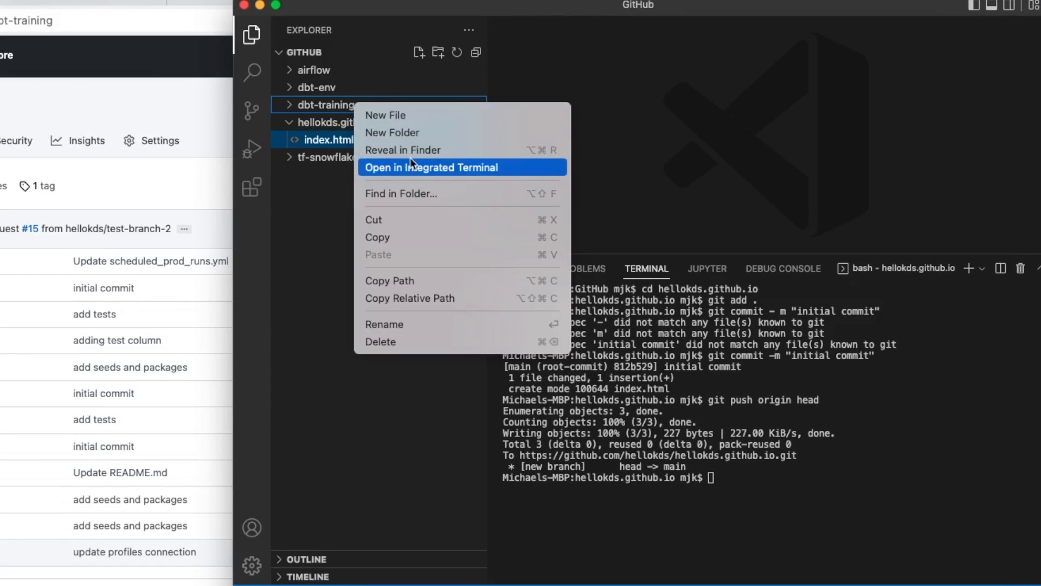
pyautogui.click(432, 167)
pyautogui.write('git branch')
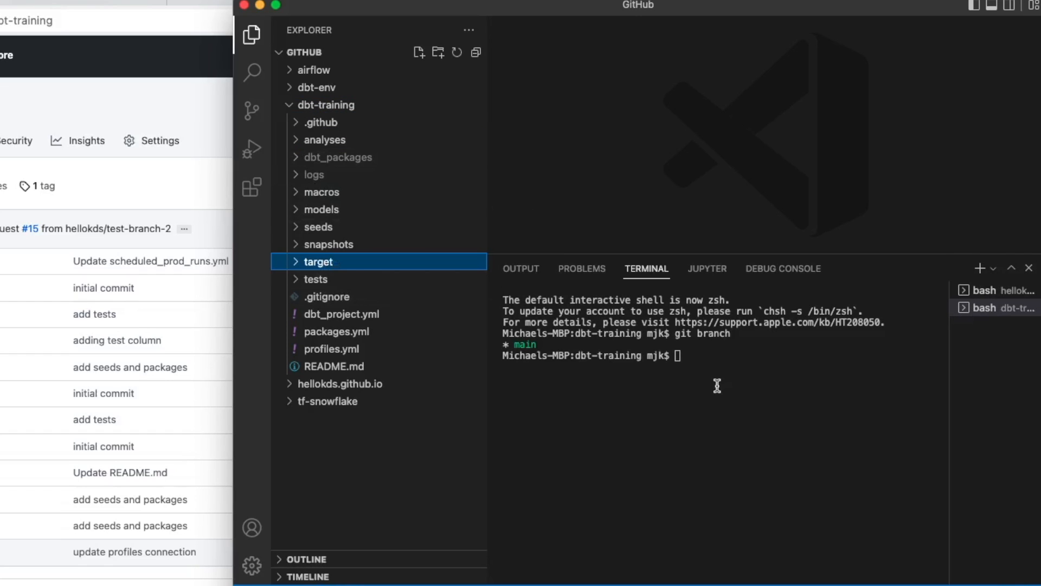
pyautogui.moveTo(366, 276)
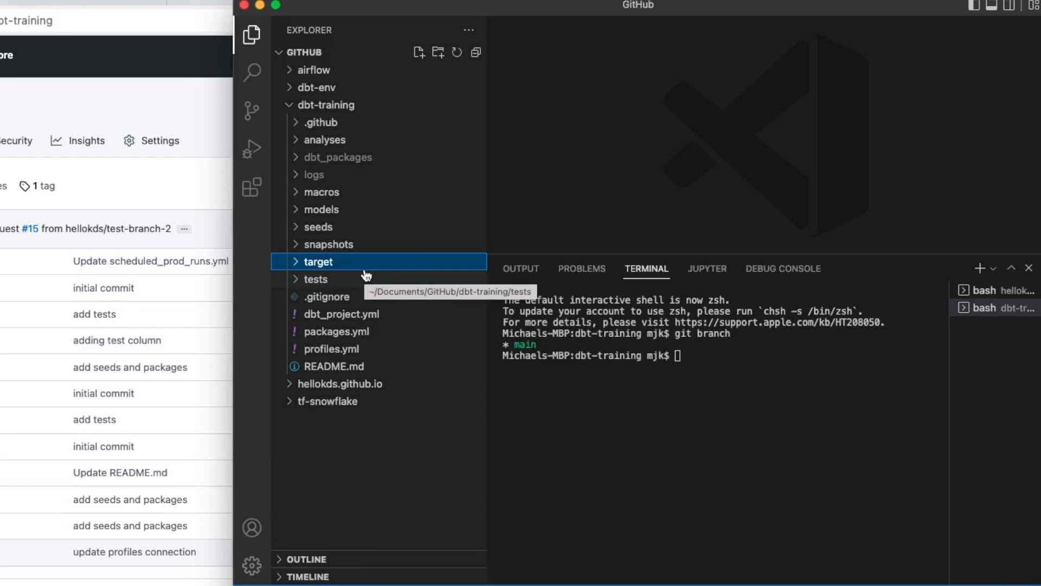
pyautogui.moveTo(337, 269)
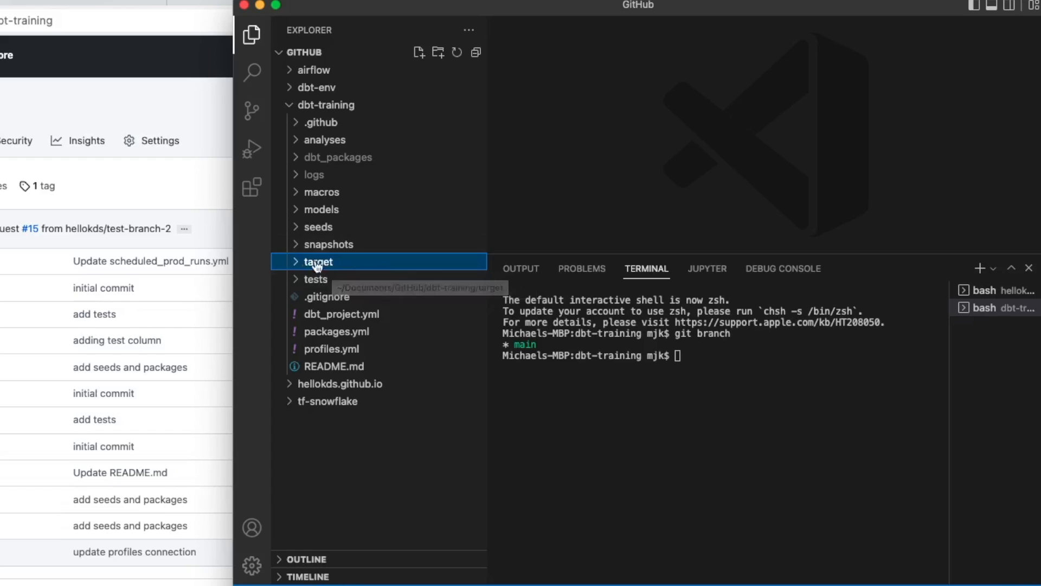
pyautogui.moveTo(305, 266)
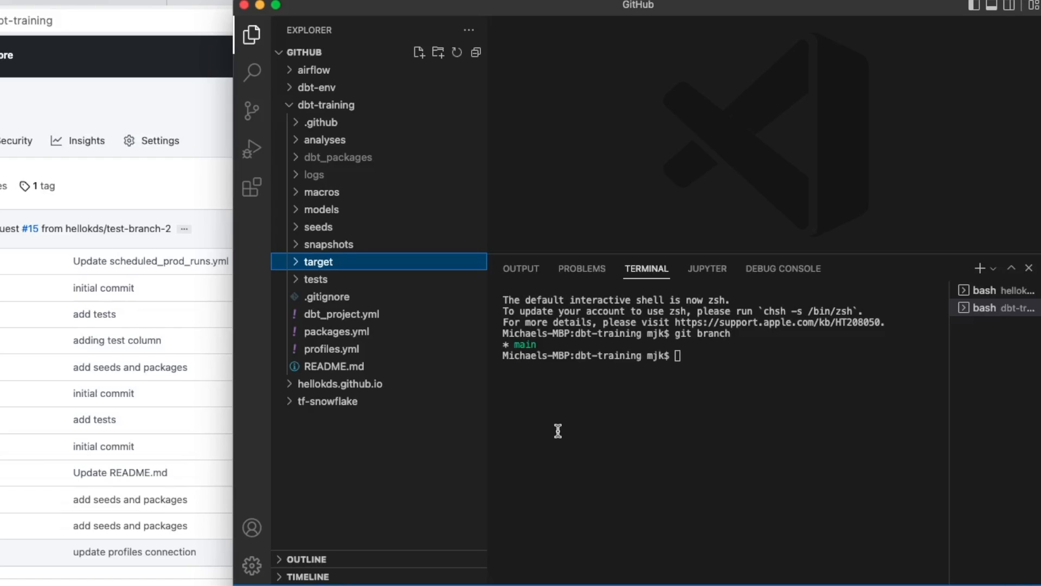
pyautogui.moveTo(449, 343)
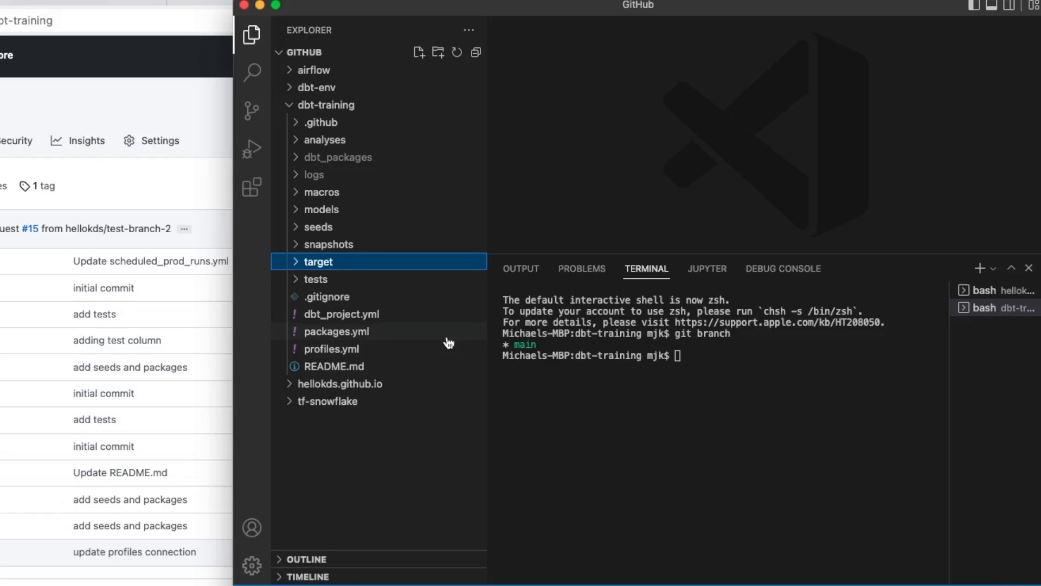
pyautogui.moveTo(301, 265)
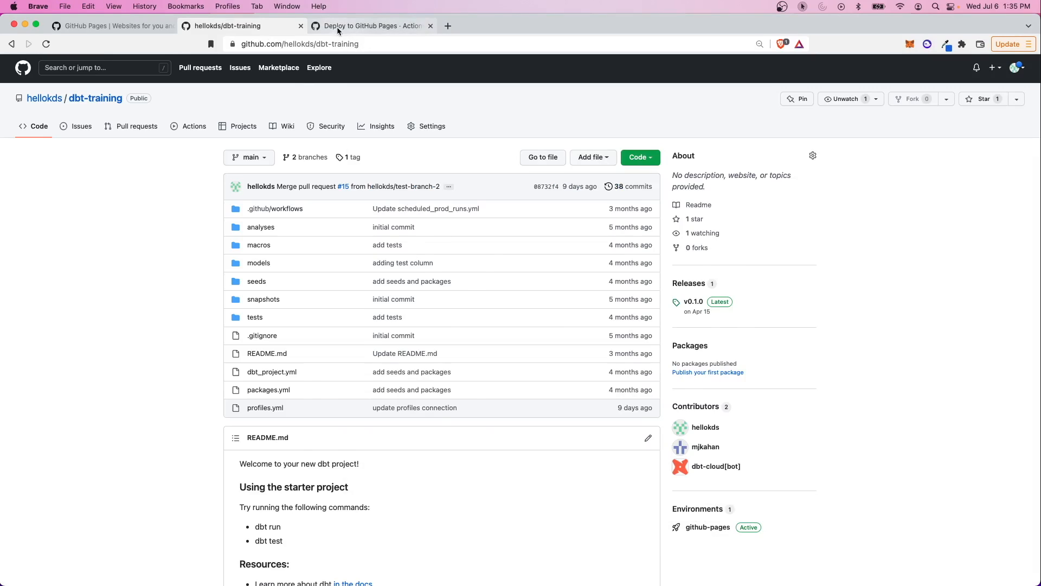
# Switch to the Deploy to GitHub Pages page and mark 'gh-pages' in its description
pyautogui.click(371, 26)
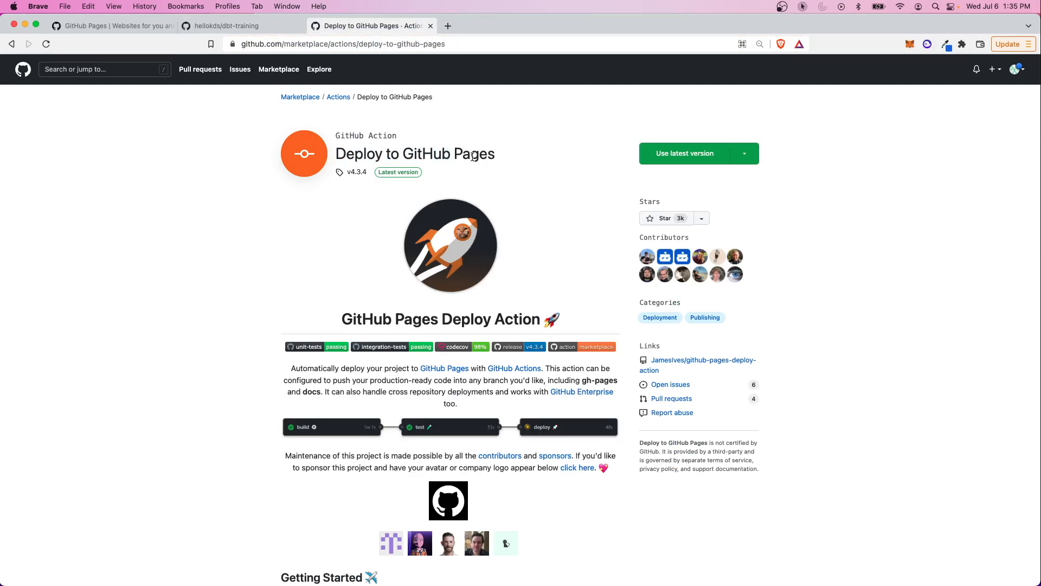
pyautogui.moveTo(723, 204)
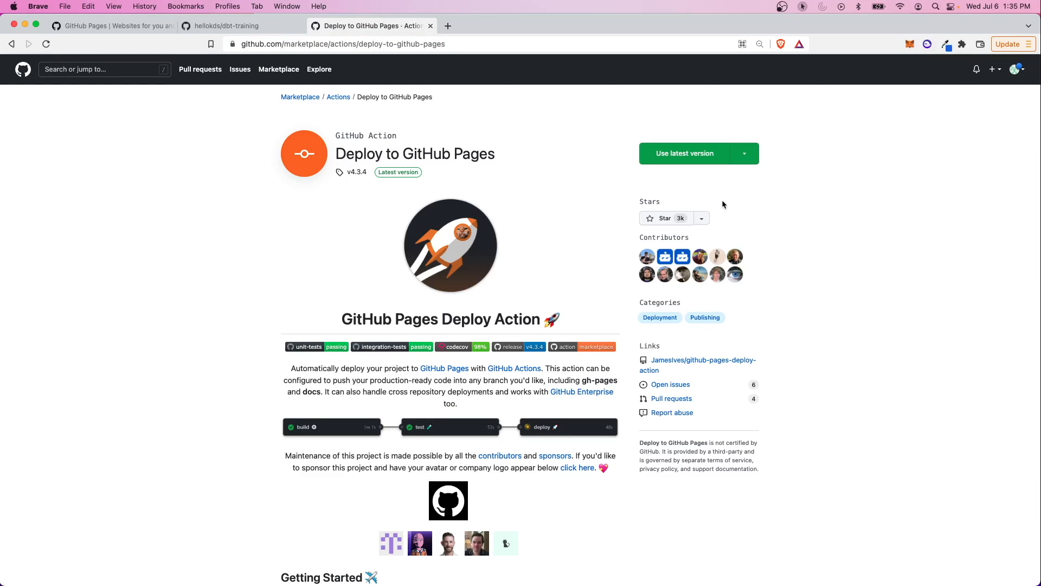
pyautogui.moveTo(603, 328)
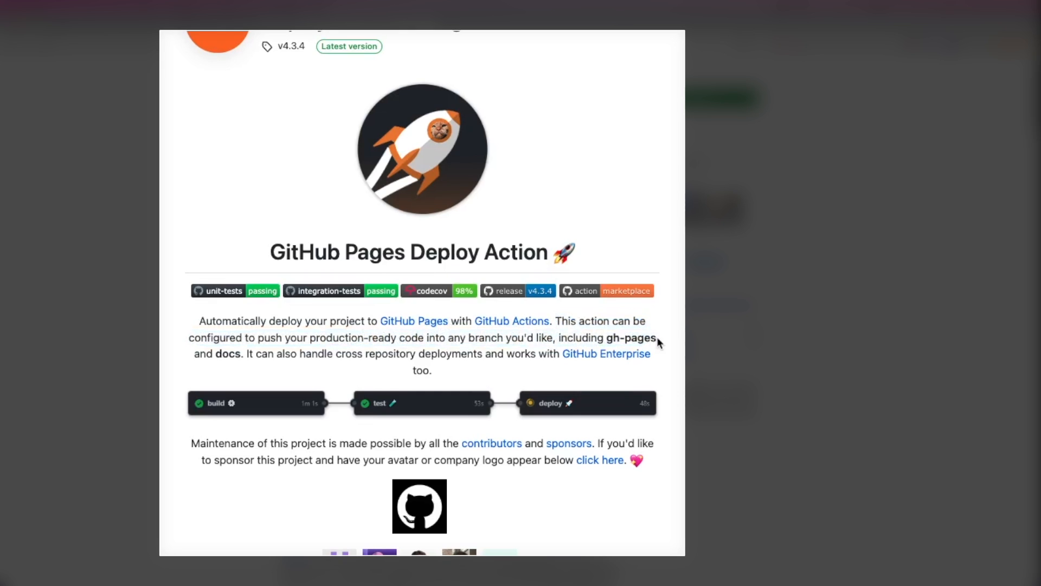
pyautogui.doubleClick(631, 338)
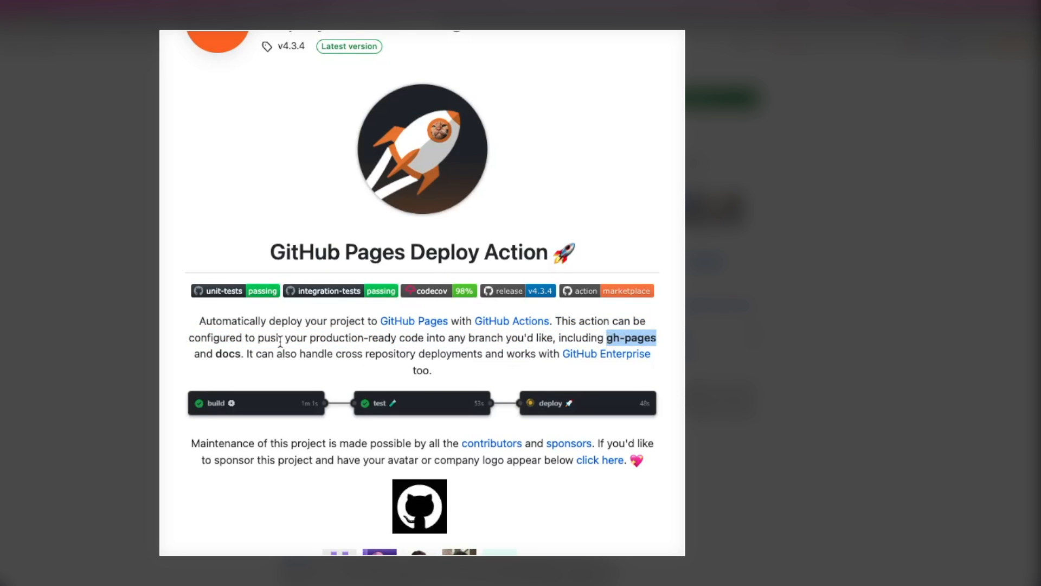
pyautogui.scroll(-3)
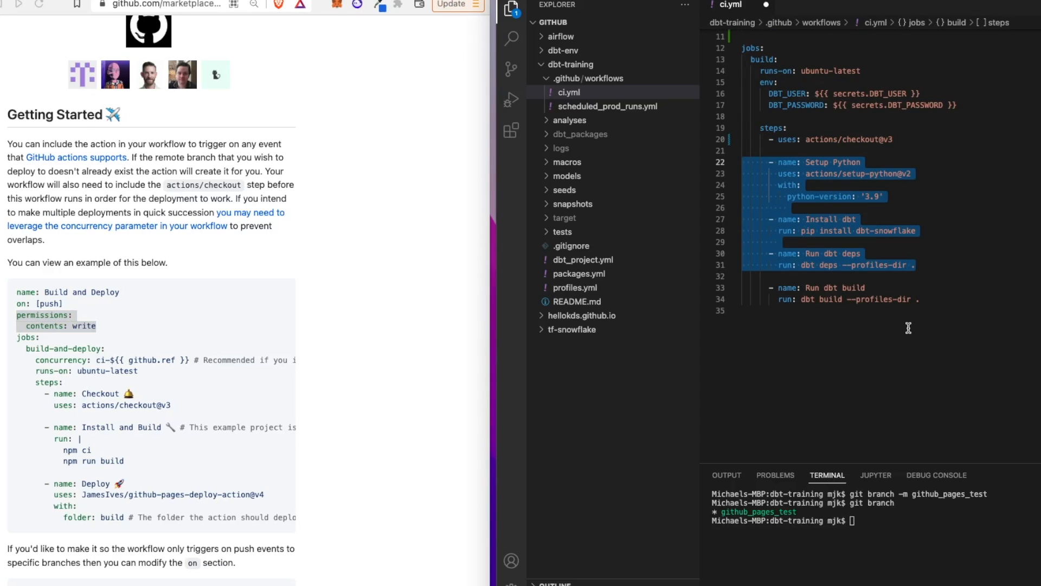
pyautogui.moveTo(858, 298)
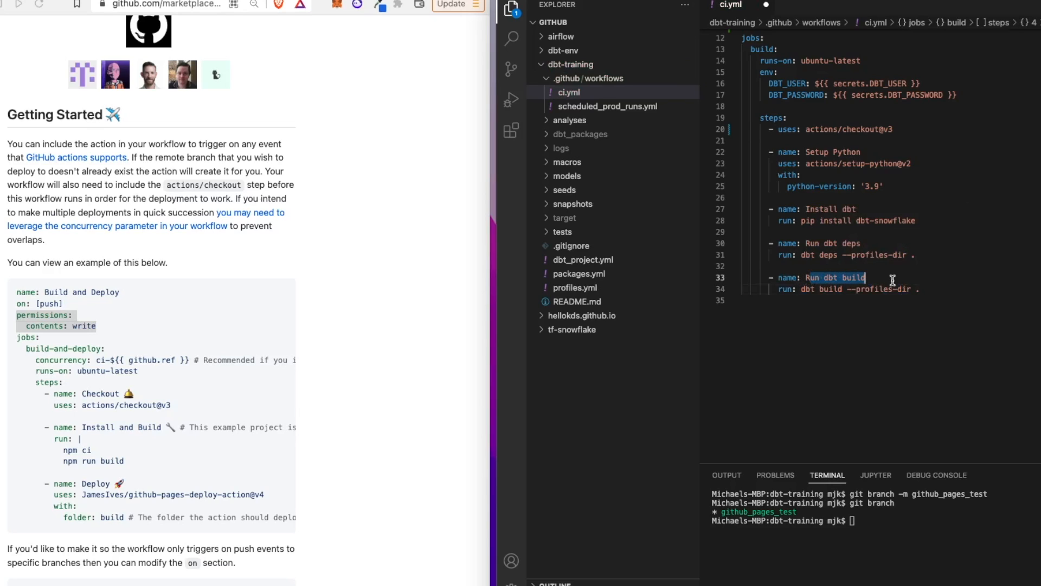
# Rename the last ci.yml step to 'Compile docs' running dbt docs generate --profiles-dir . --target prod
pyautogui.write('Compile docs')
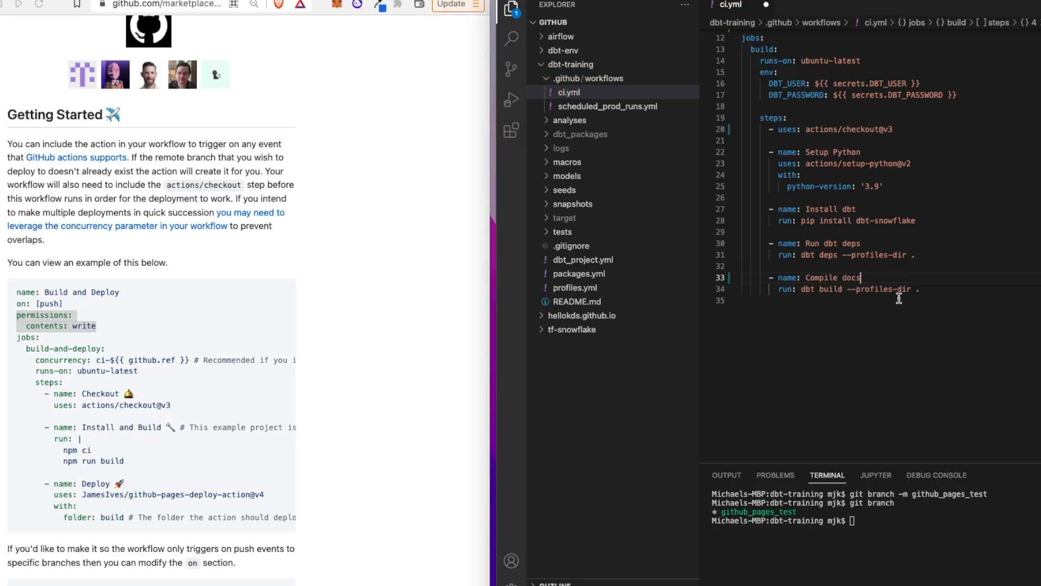
pyautogui.doubleClick(830, 289)
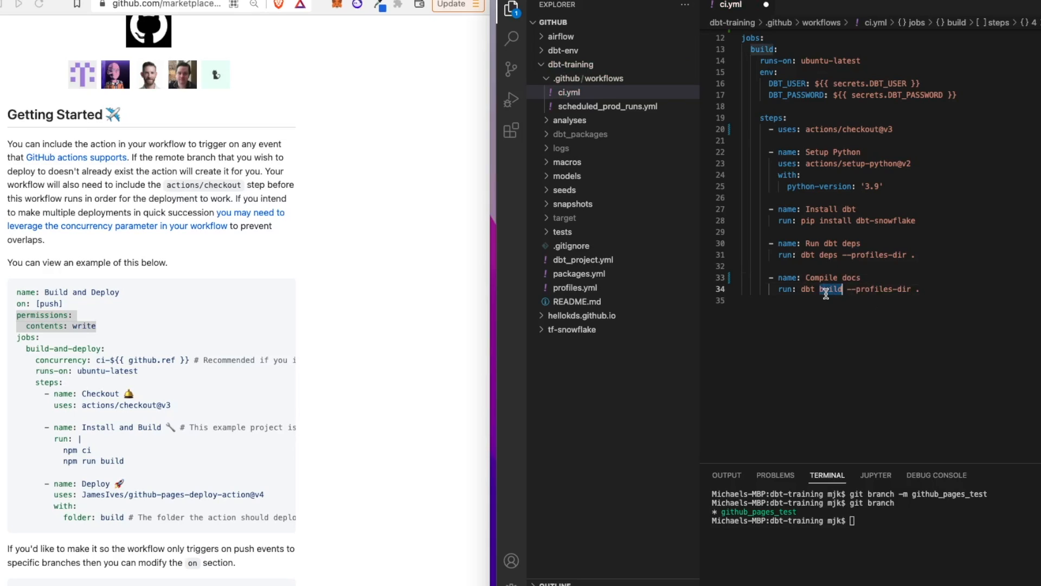
pyautogui.write('docs generate')
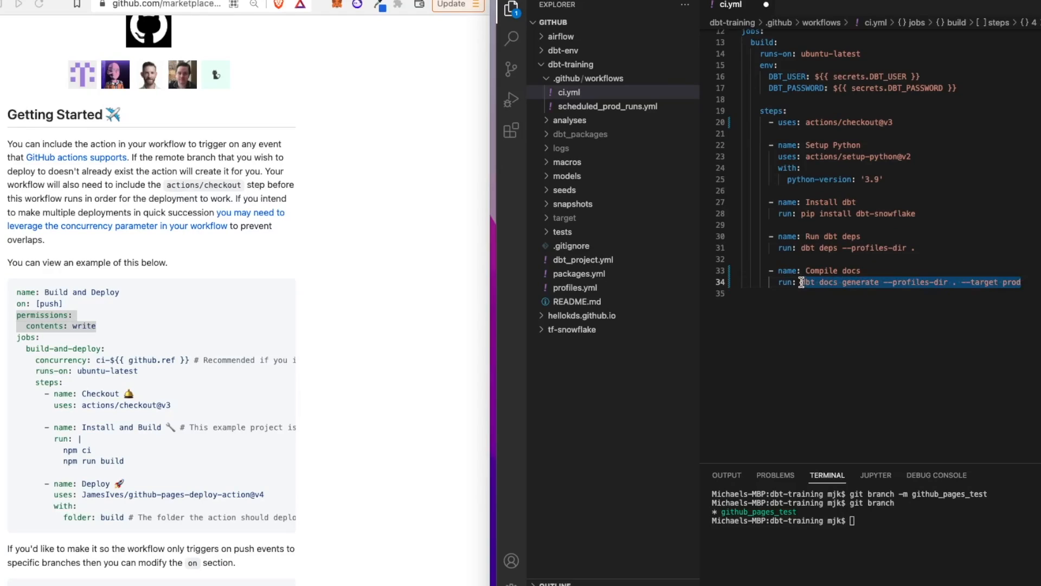
pyautogui.moveTo(792, 269)
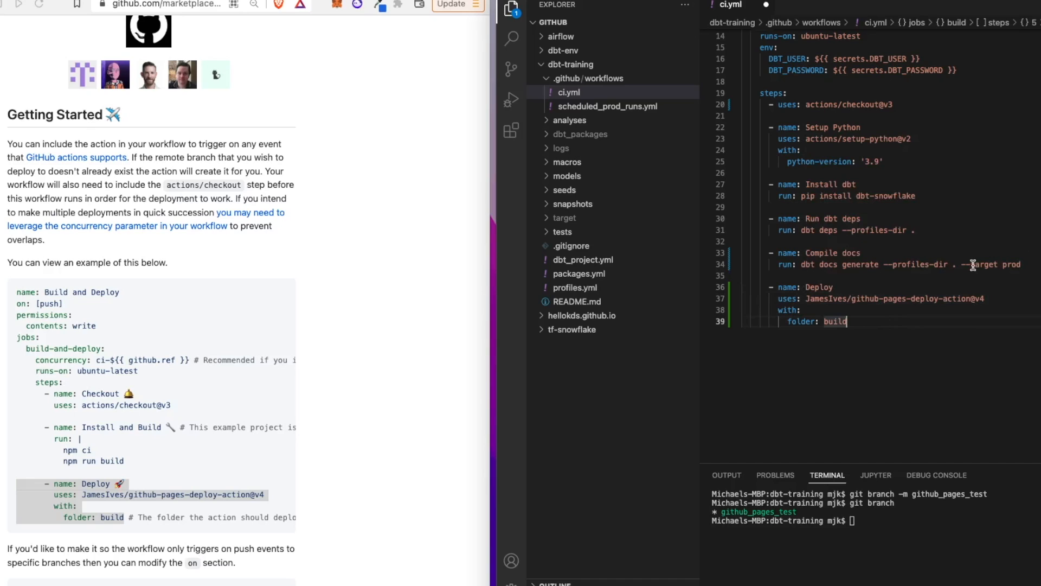
# Change the Deploy step's folder value from build to target
pyautogui.doubleClick(895, 299)
pyautogui.write('target')
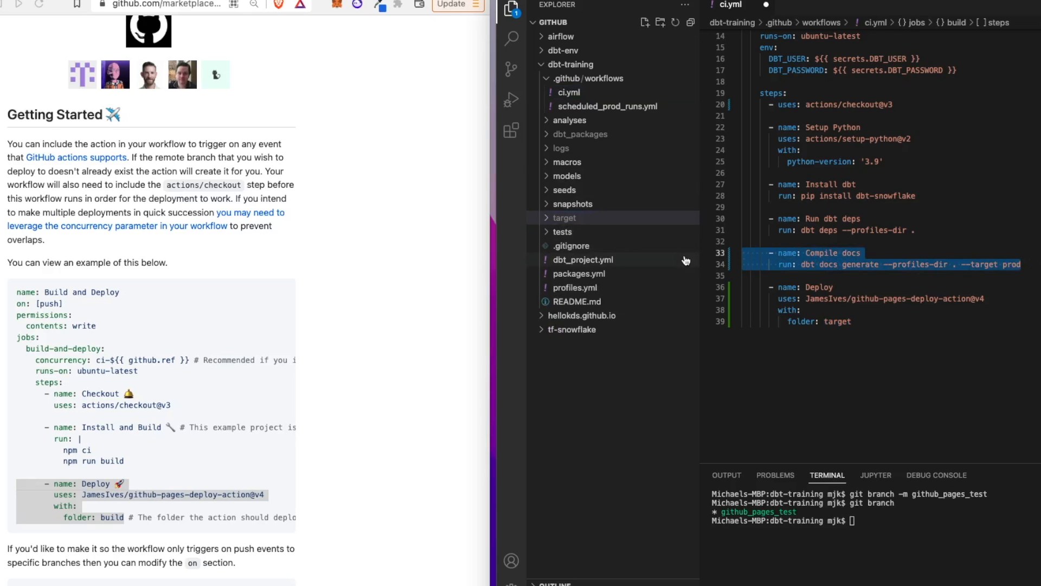
pyautogui.click(565, 217)
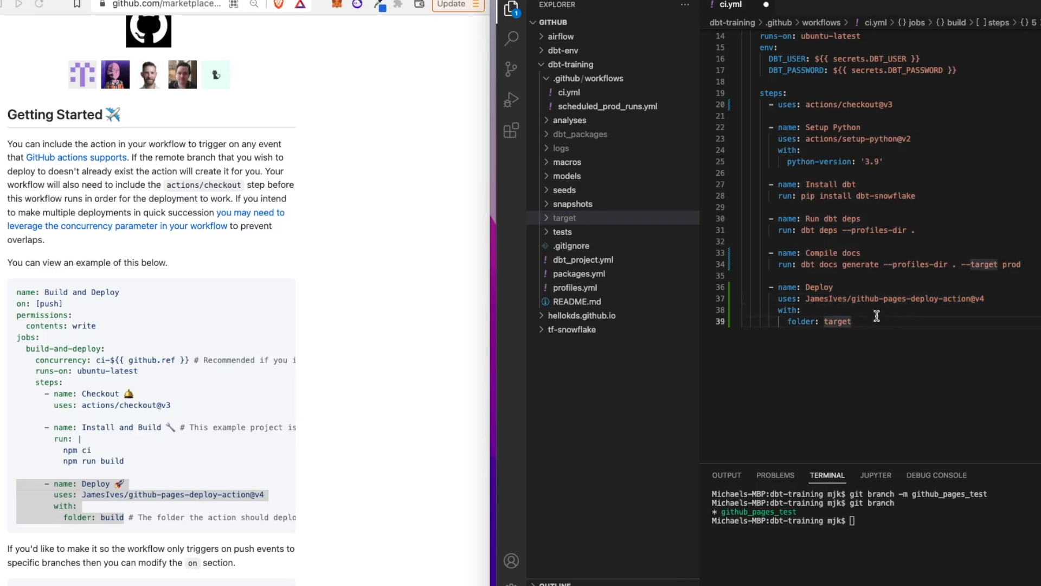
pyautogui.moveTo(666, 233)
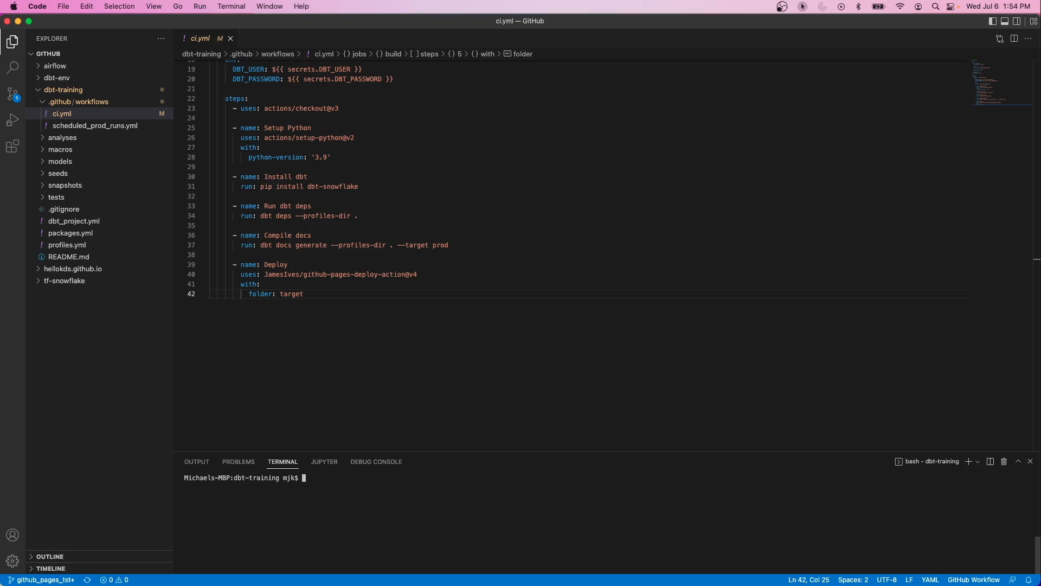
# Stage all changes, commit as 'update workflow', and push to origin head
pyautogui.write('git add .')
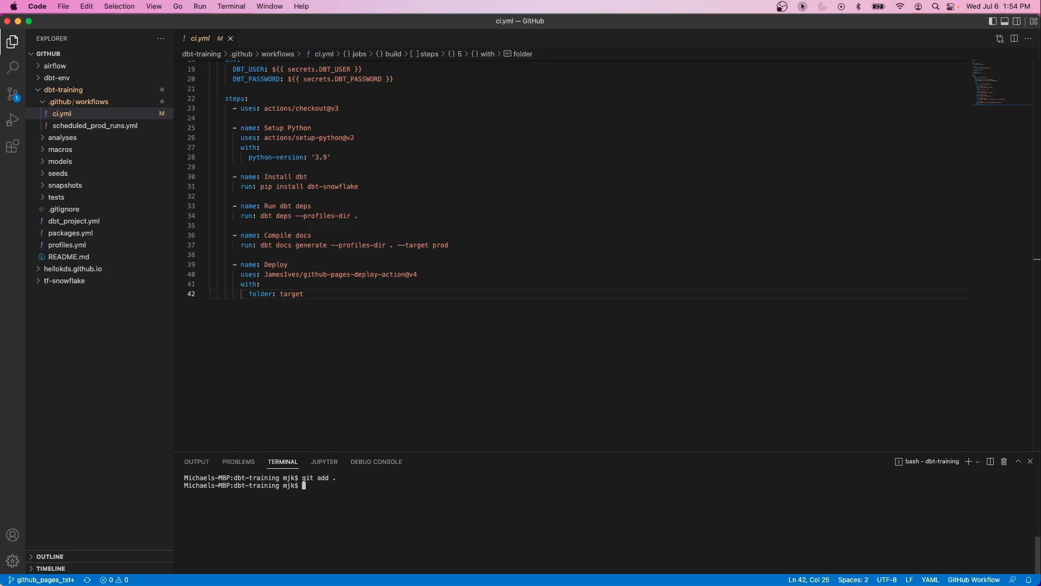
pyautogui.write('git commit -m')
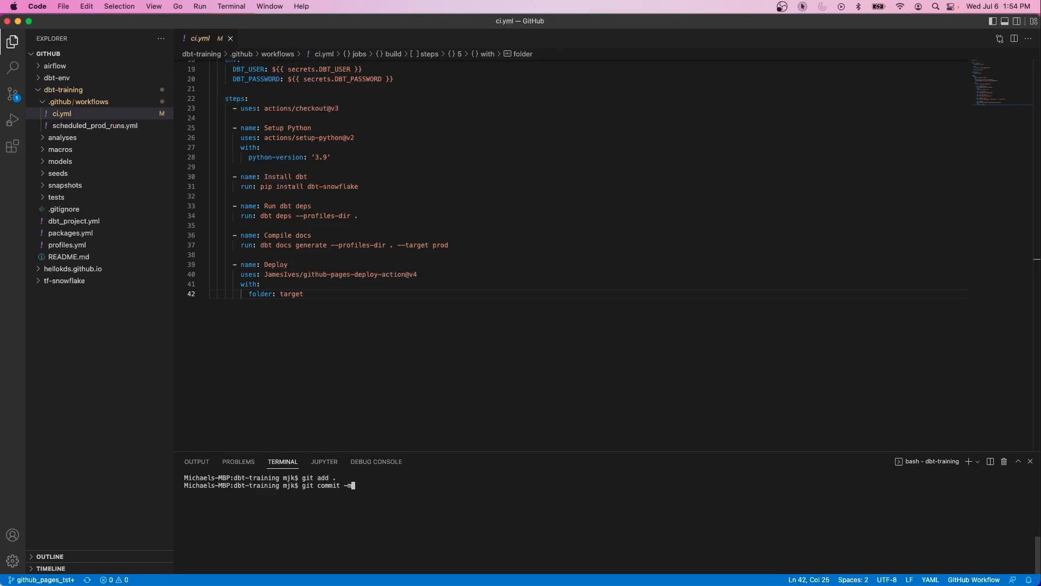
pyautogui.write('"update workflow')
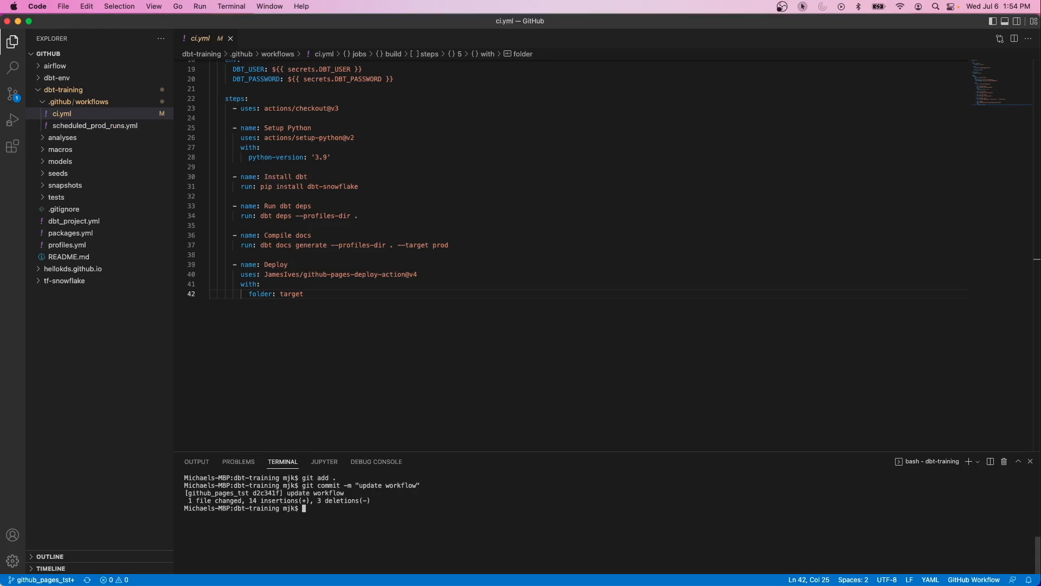
pyautogui.write('git')
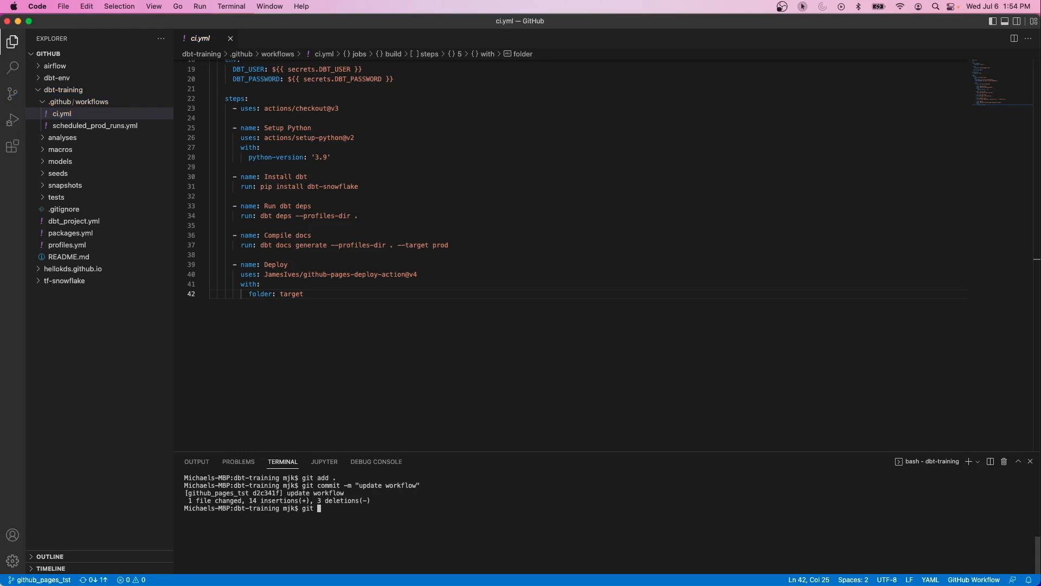
pyautogui.write('push origin head')
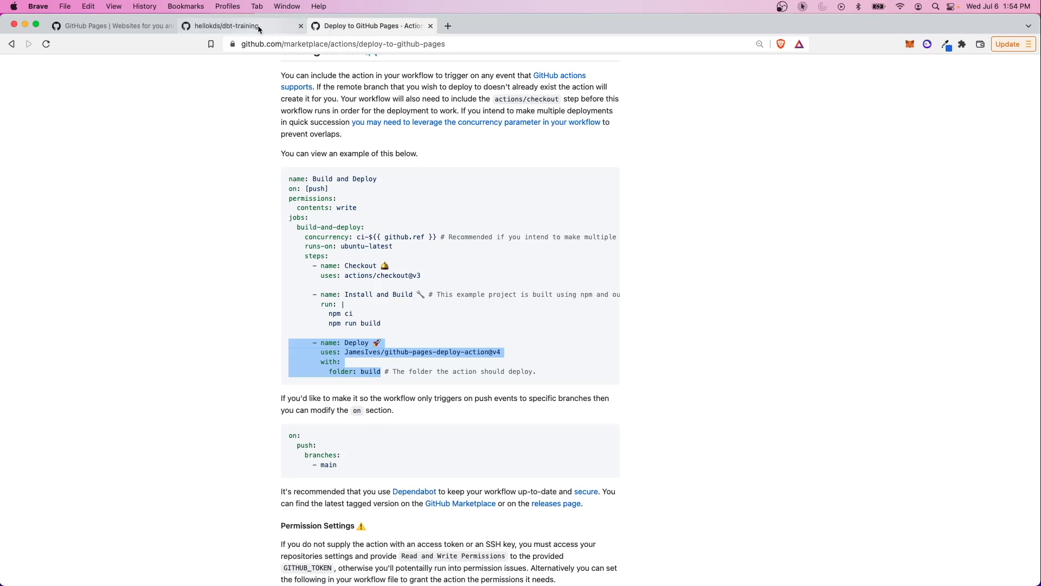
# Find the latest github_pages_test commit under Branches and view its workflow runs
pyautogui.click(236, 25)
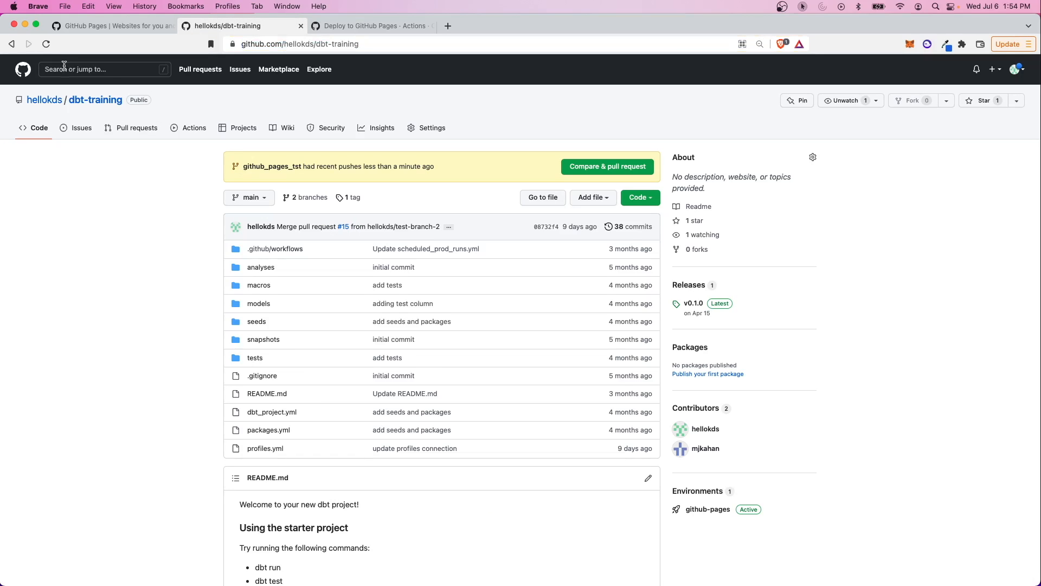
pyautogui.click(47, 42)
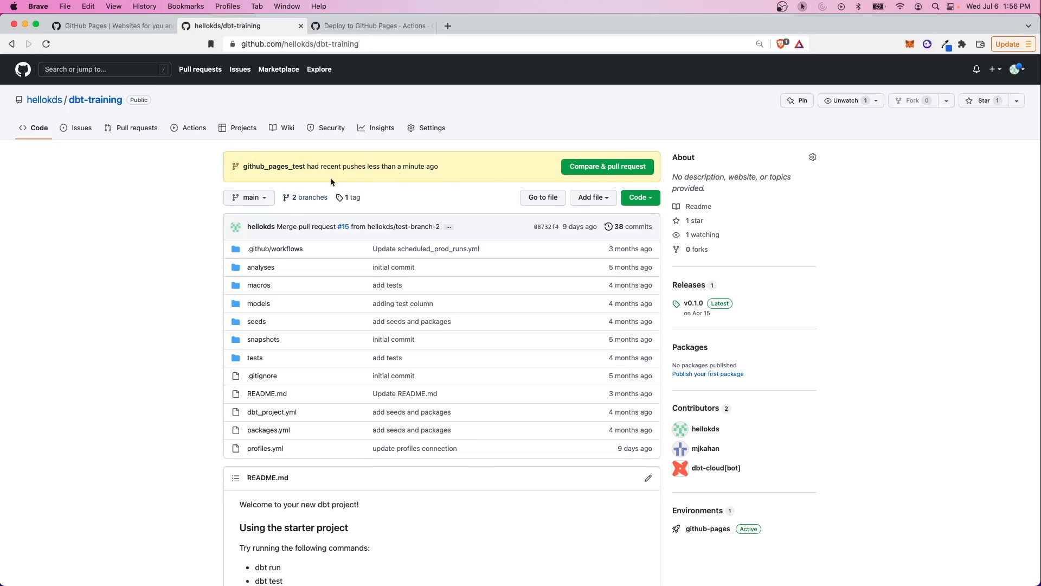
pyautogui.click(309, 197)
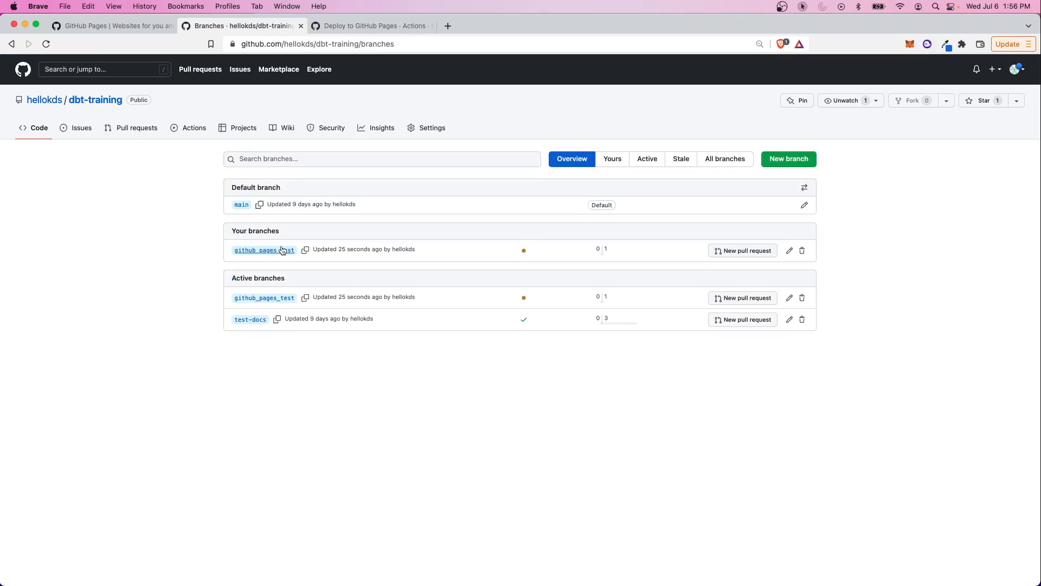
pyautogui.click(261, 250)
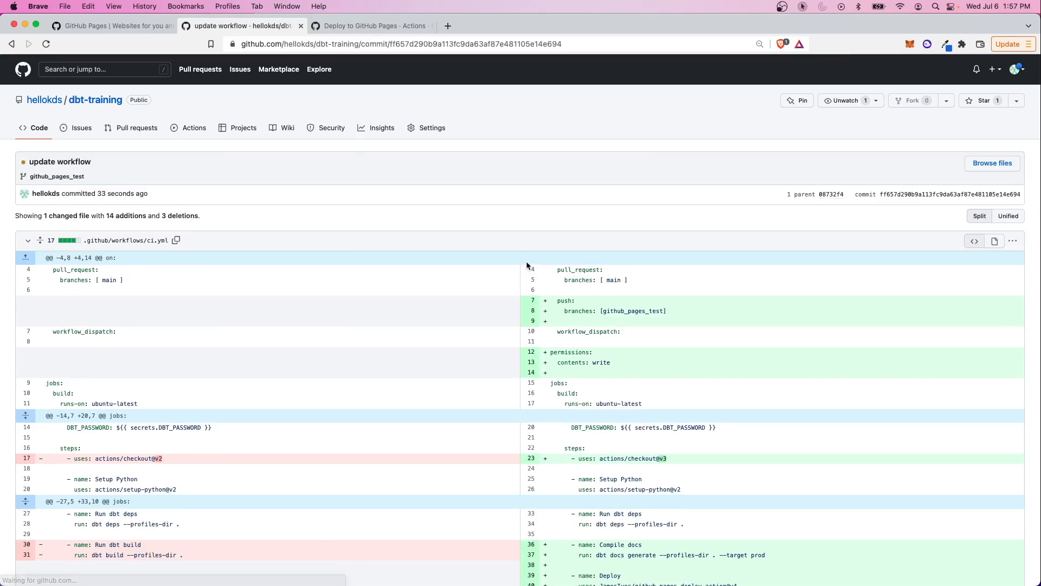
pyautogui.click(194, 127)
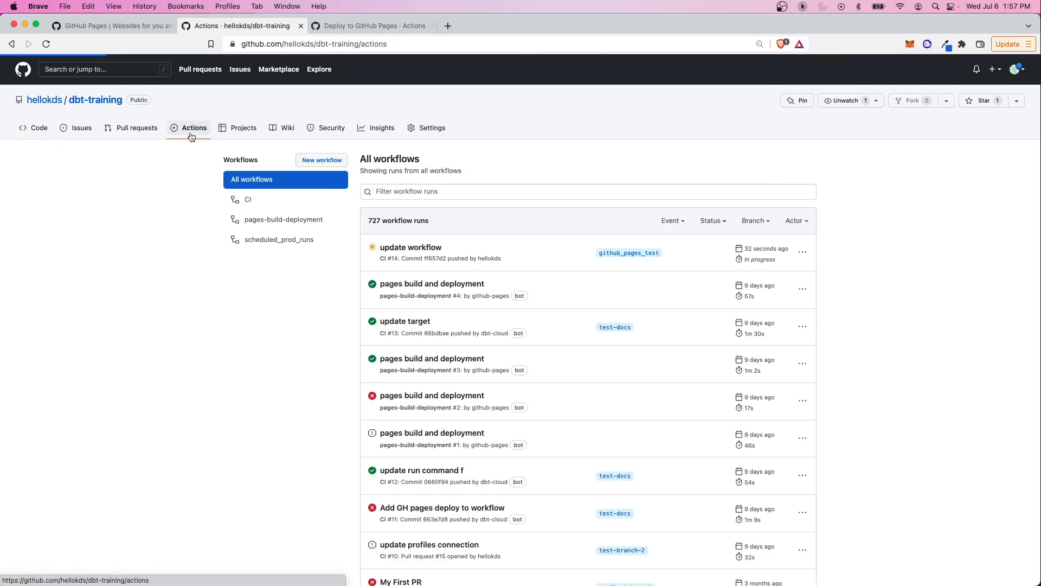
pyautogui.moveTo(416, 251)
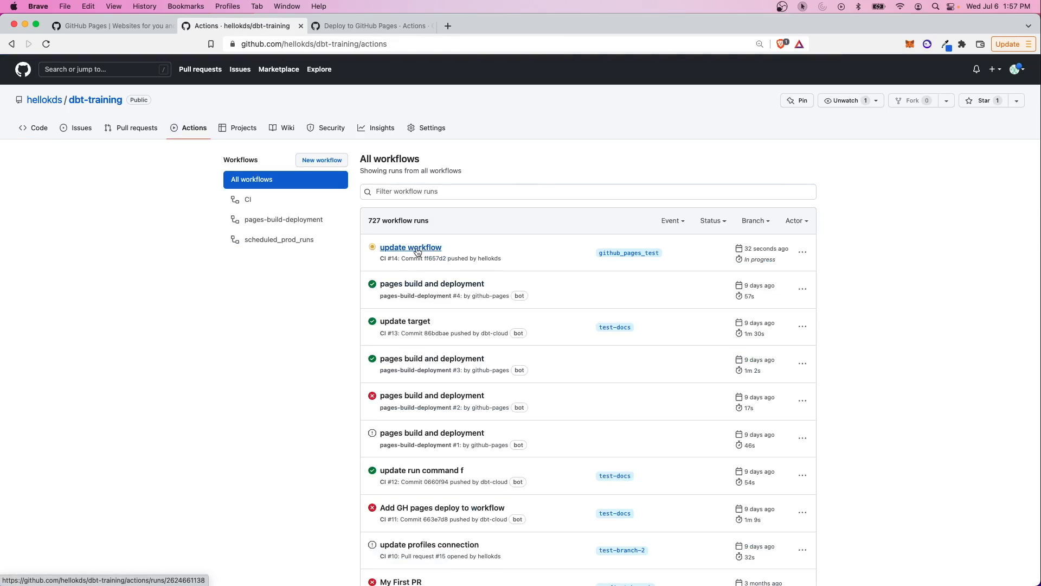
# Watch CI #14 'update workflow' succeed and check the Deploy log's gh-pages commit
pyautogui.click(410, 247)
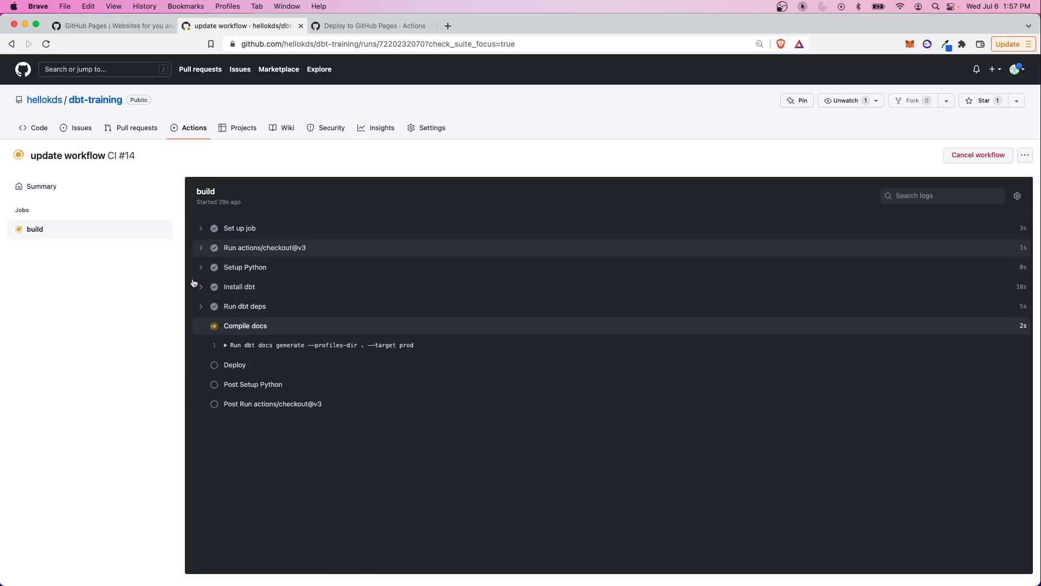
pyautogui.click(245, 326)
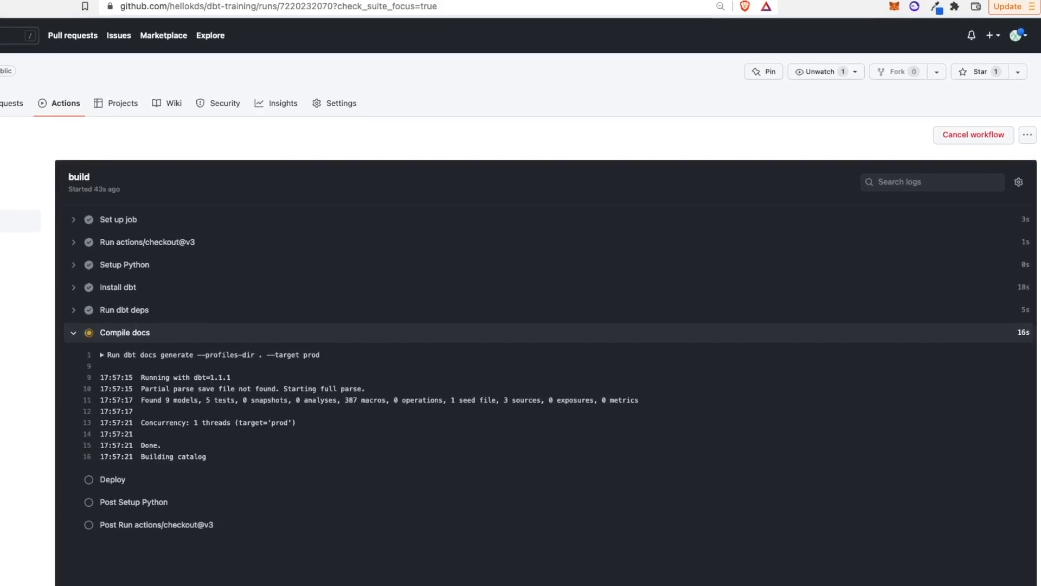
pyautogui.scroll(-3)
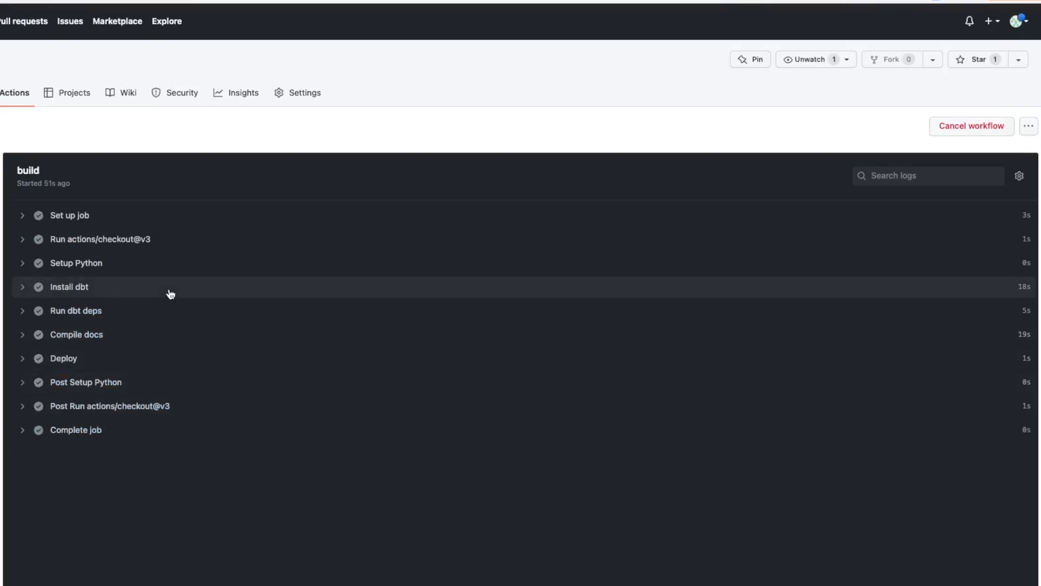
pyautogui.click(64, 359)
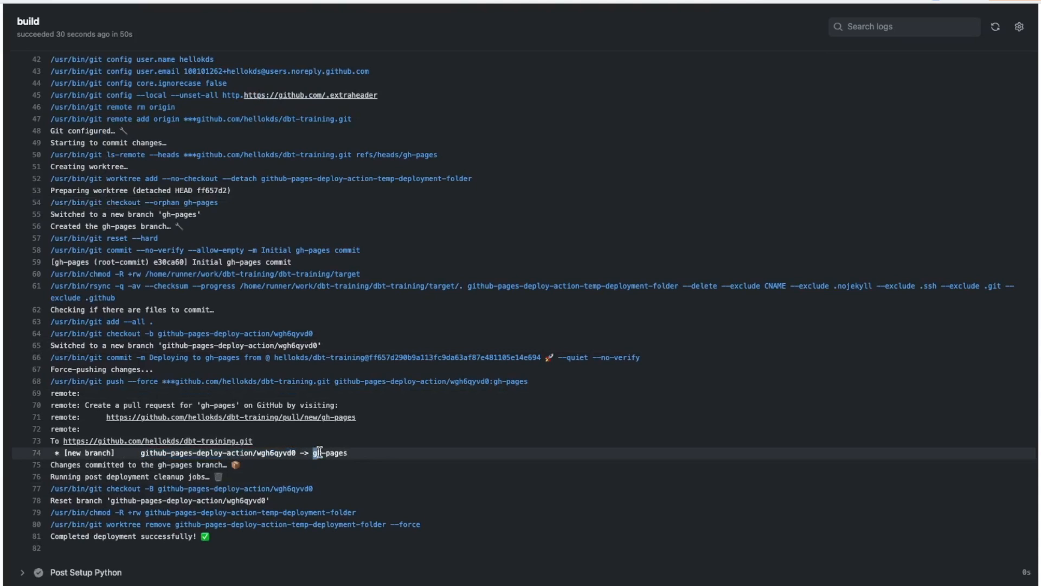
pyautogui.moveTo(142, 469)
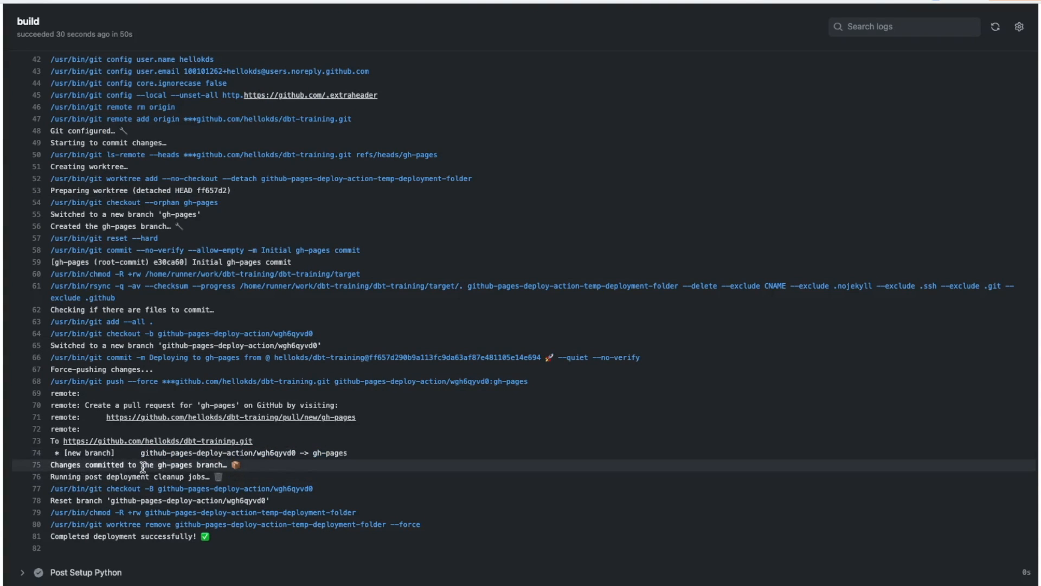
pyautogui.doubleClick(175, 465)
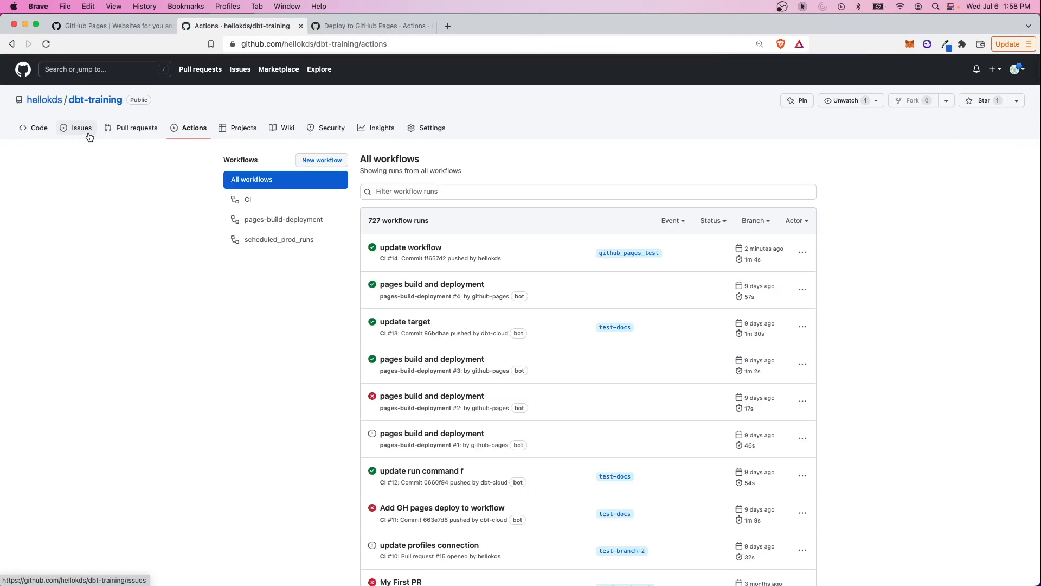
# Browse the generated docs files on the new gh-pages branch, then go to Settings
pyautogui.click(39, 127)
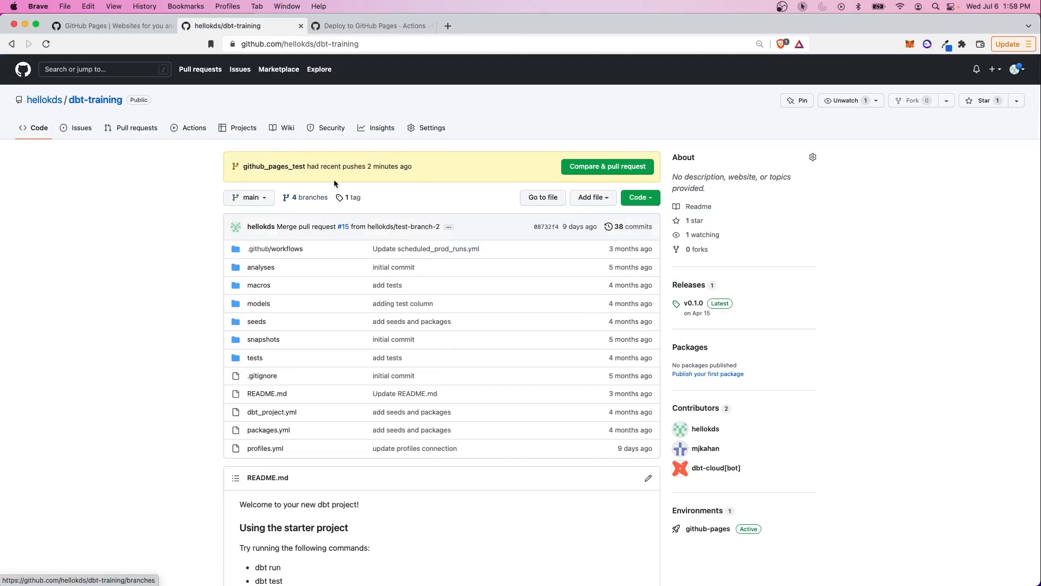
pyautogui.click(309, 197)
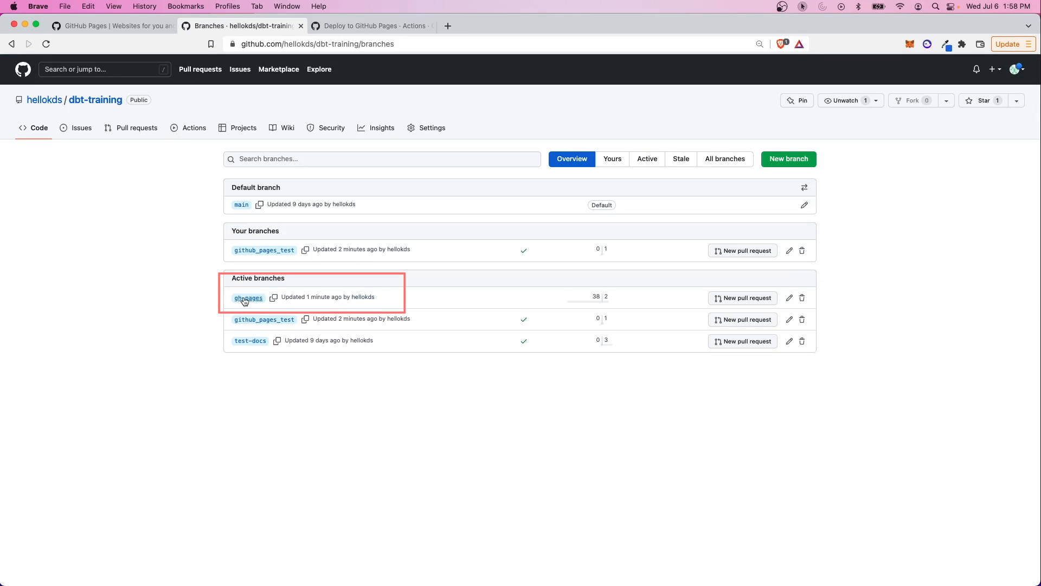
pyautogui.click(248, 298)
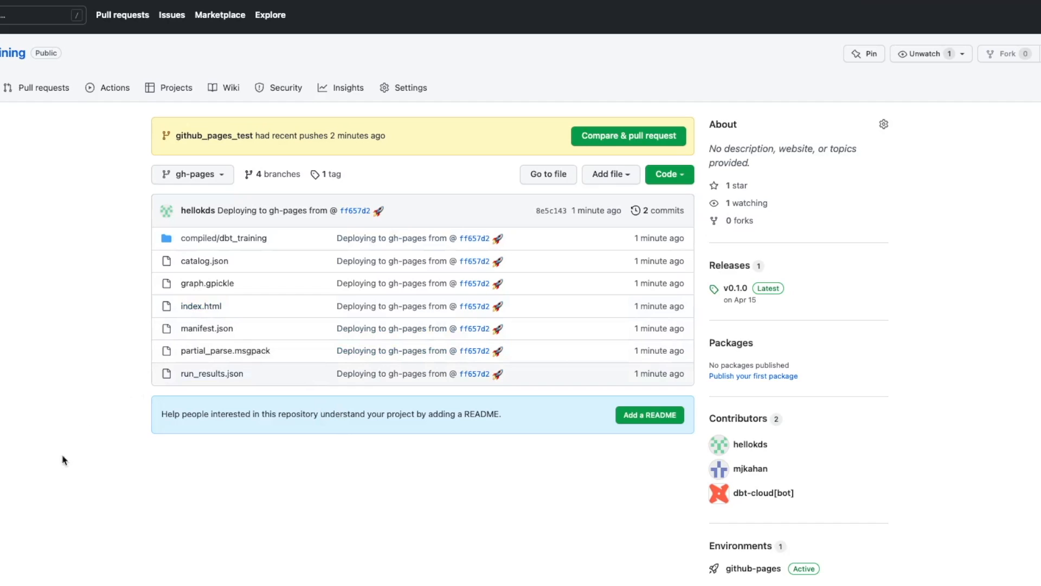
pyautogui.moveTo(320, 373)
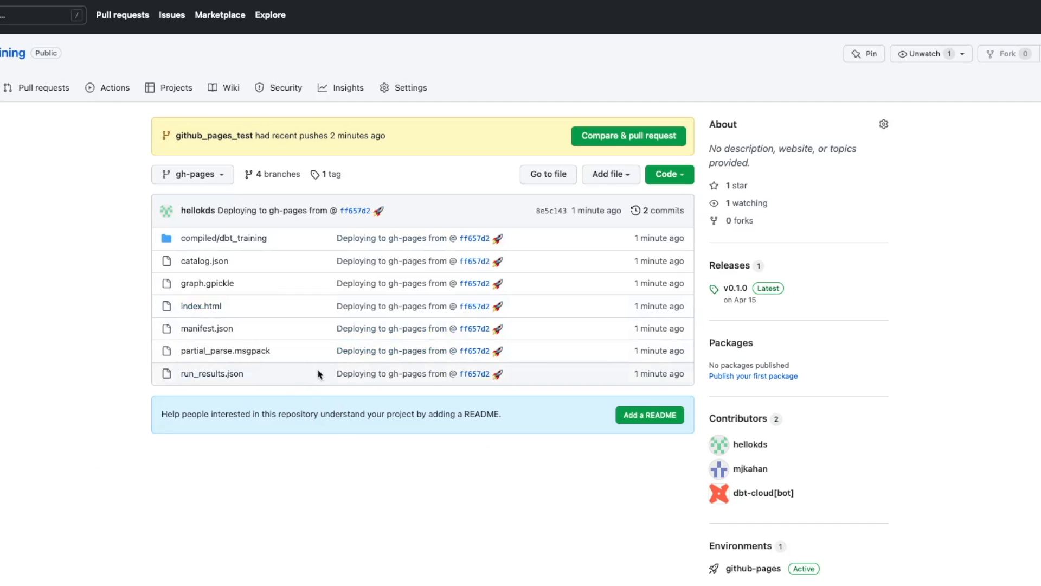
pyautogui.moveTo(295, 268)
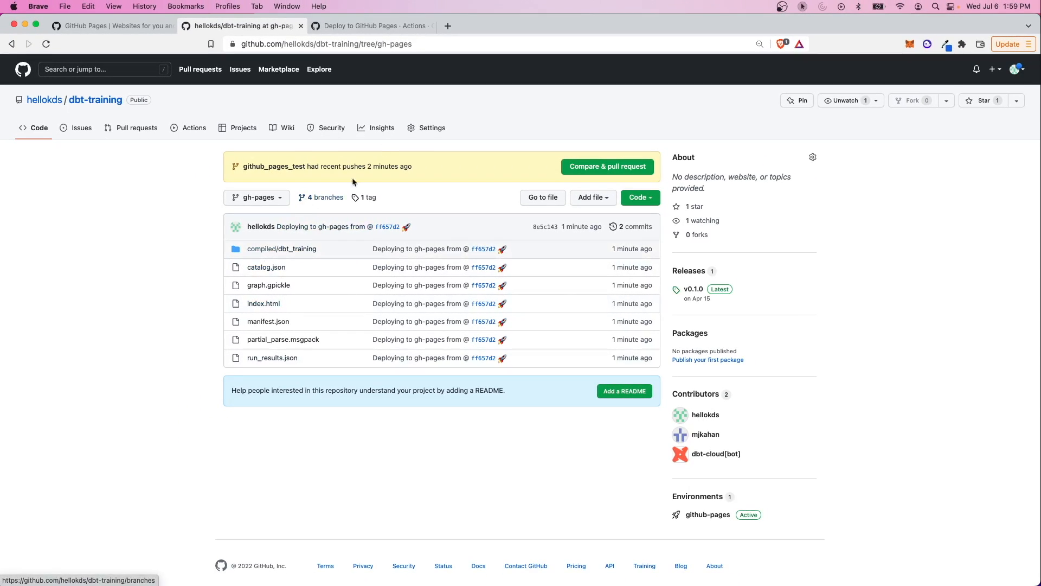
pyautogui.moveTo(289, 197)
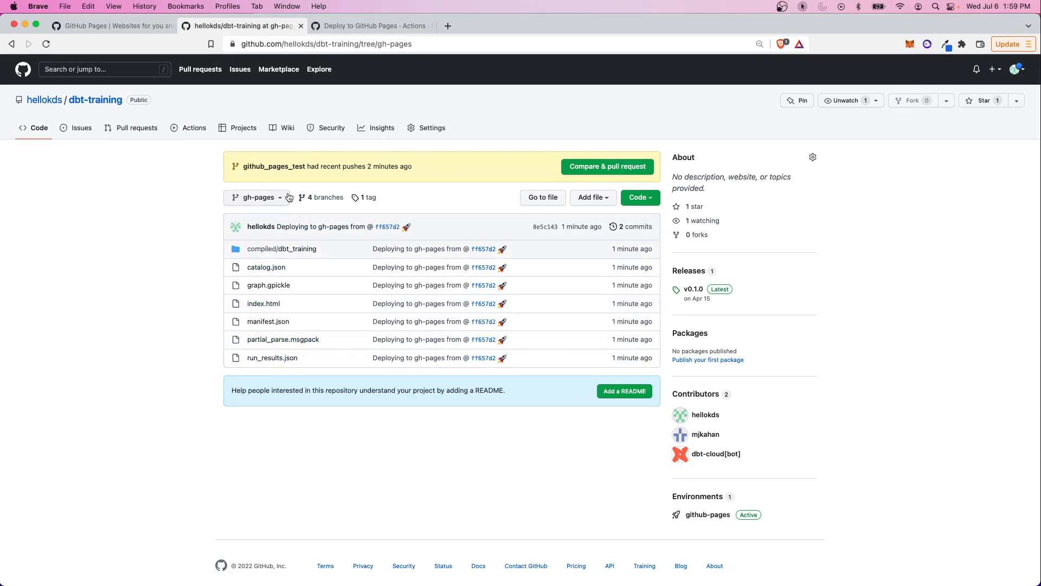
pyautogui.moveTo(370, 267)
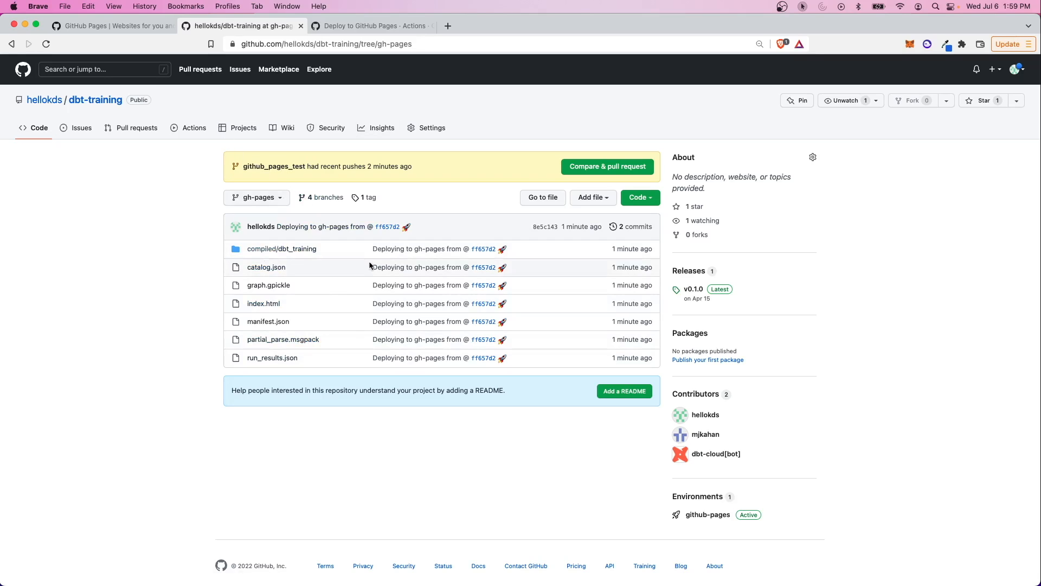
pyautogui.moveTo(356, 201)
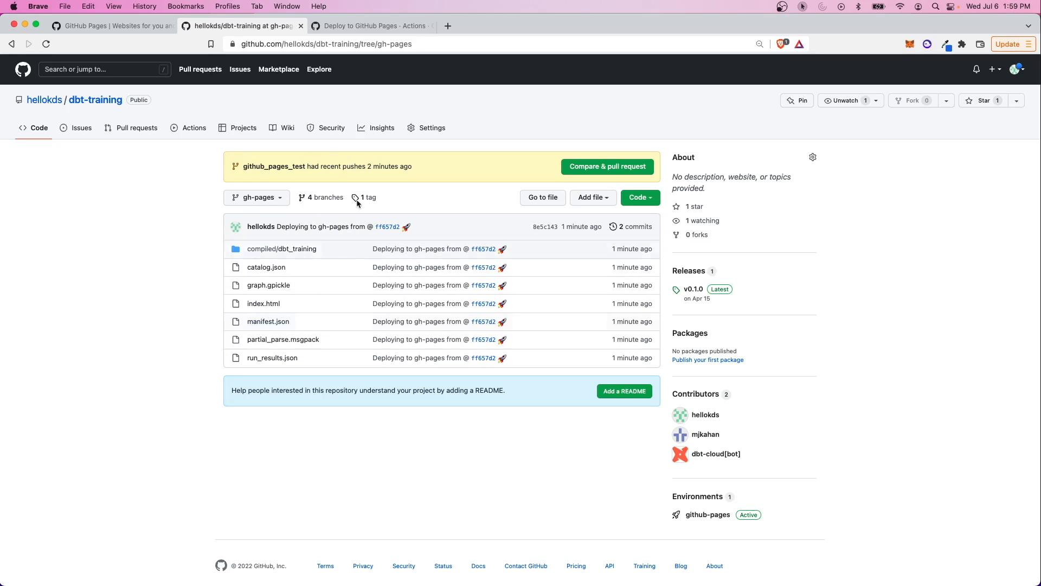
pyautogui.click(432, 127)
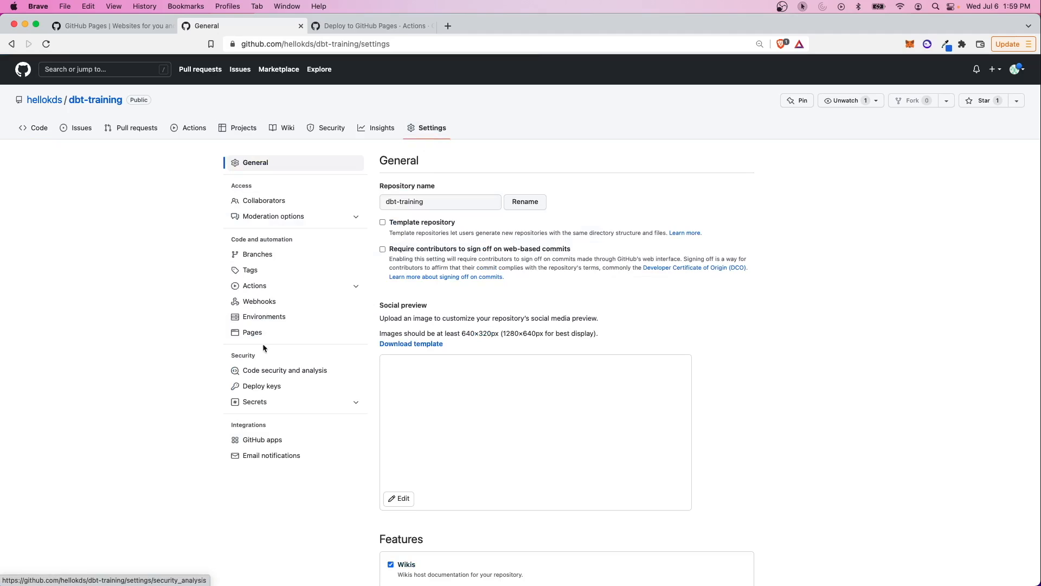
# Set GitHub Pages to publish from the gh-pages branch, / (root), and save
pyautogui.click(252, 331)
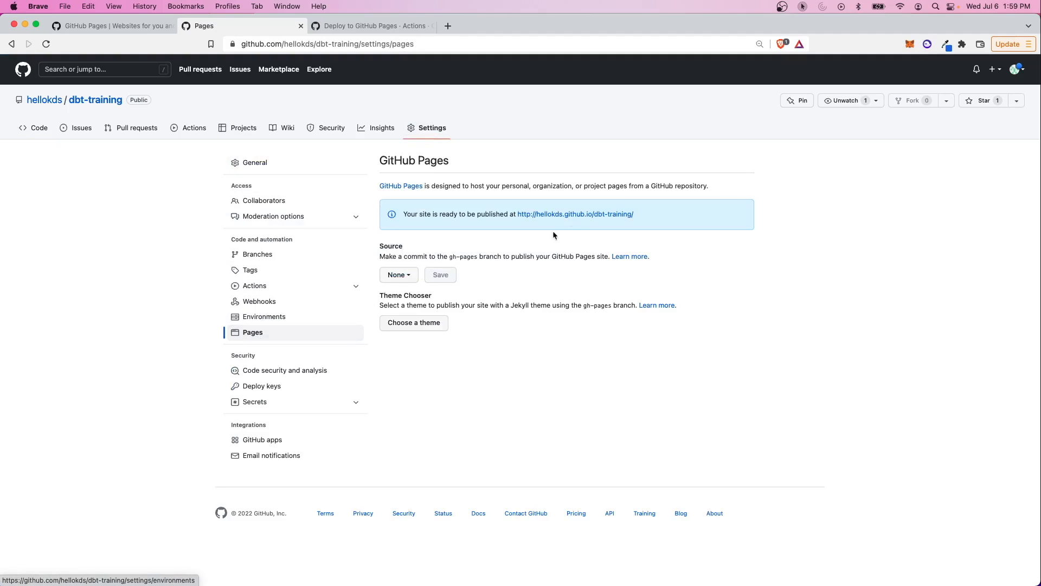
pyautogui.rightClick(576, 215)
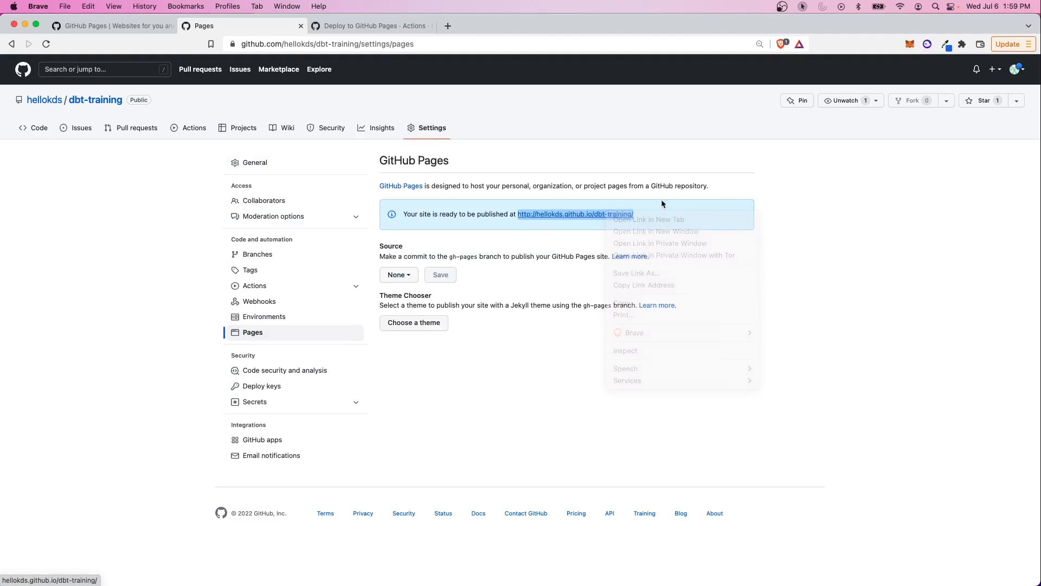
pyautogui.click(786, 230)
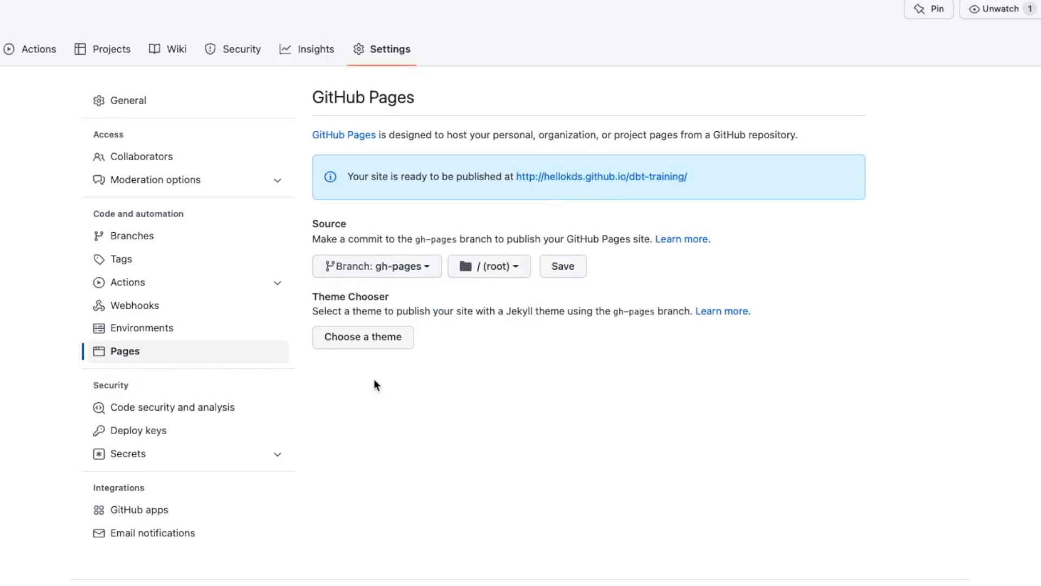
pyautogui.click(489, 266)
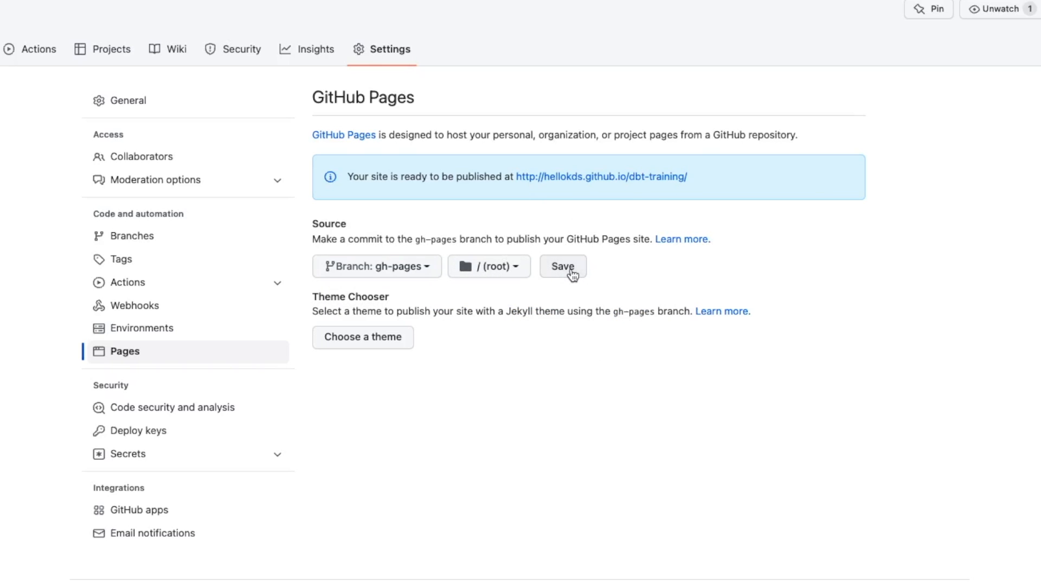
pyautogui.click(563, 266)
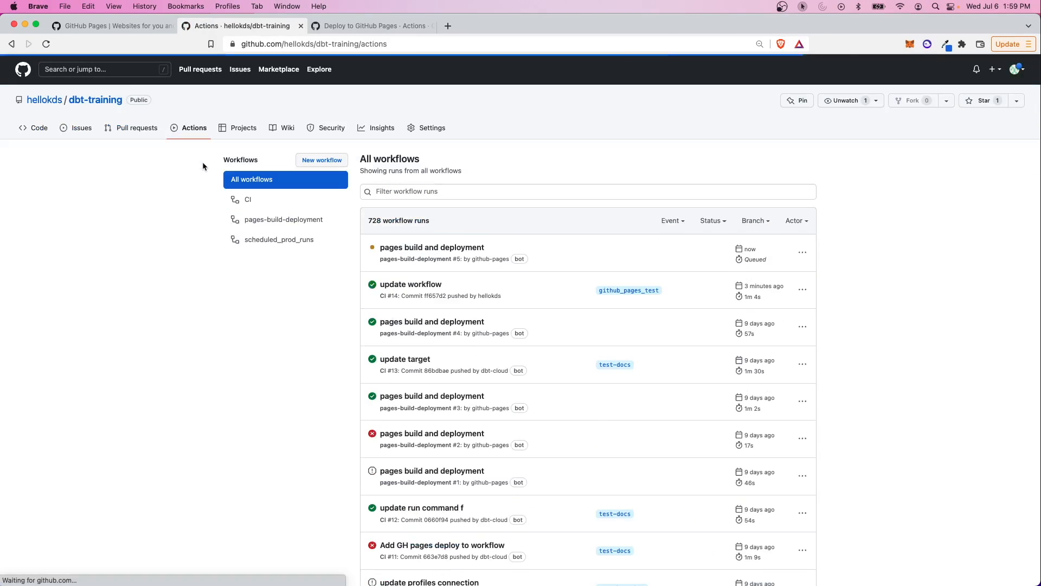
pyautogui.moveTo(448, 251)
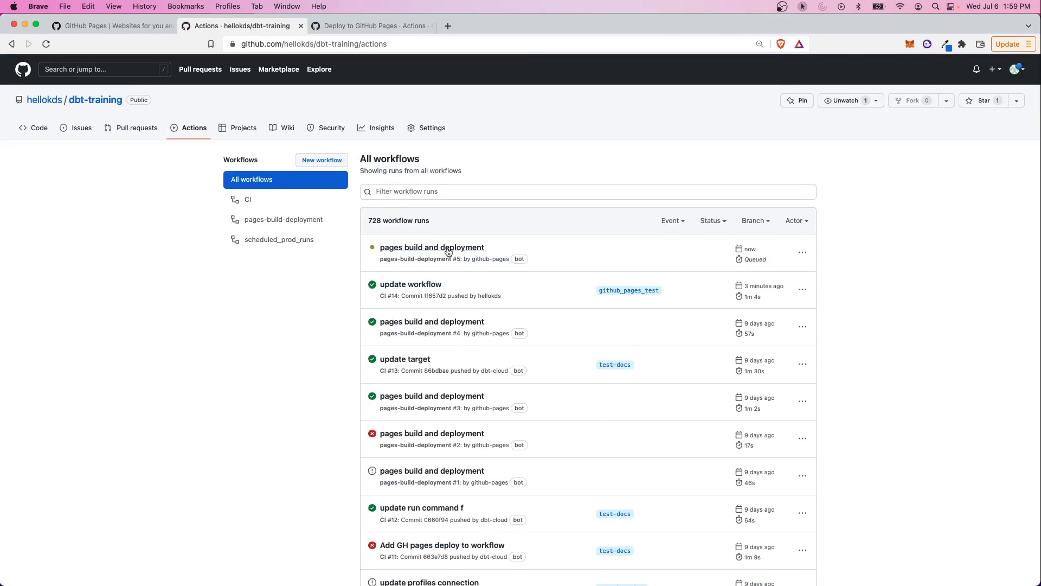
pyautogui.moveTo(446, 250)
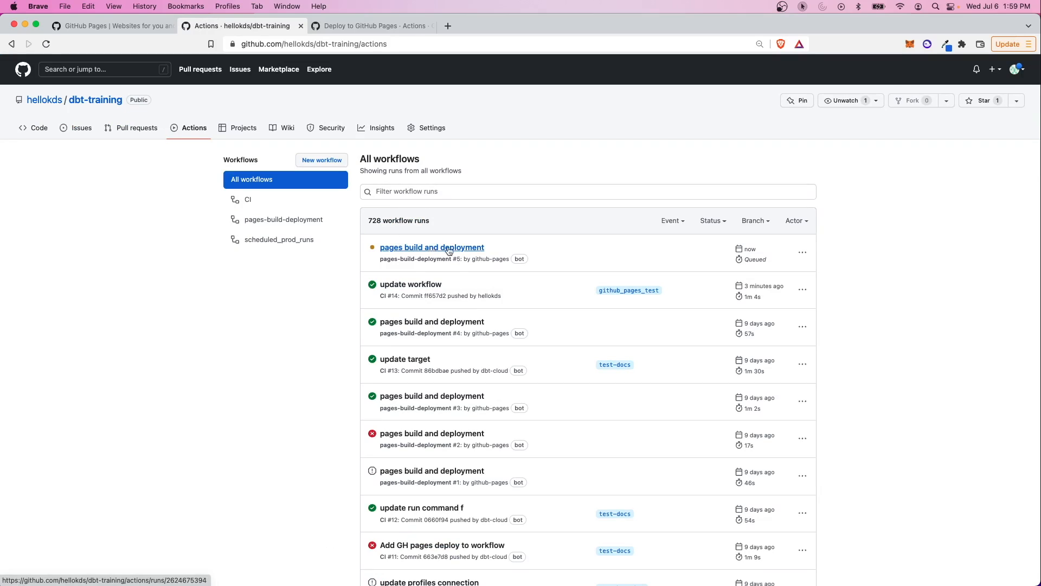
# Open the queued 'pages build and deployment' run
pyautogui.click(431, 247)
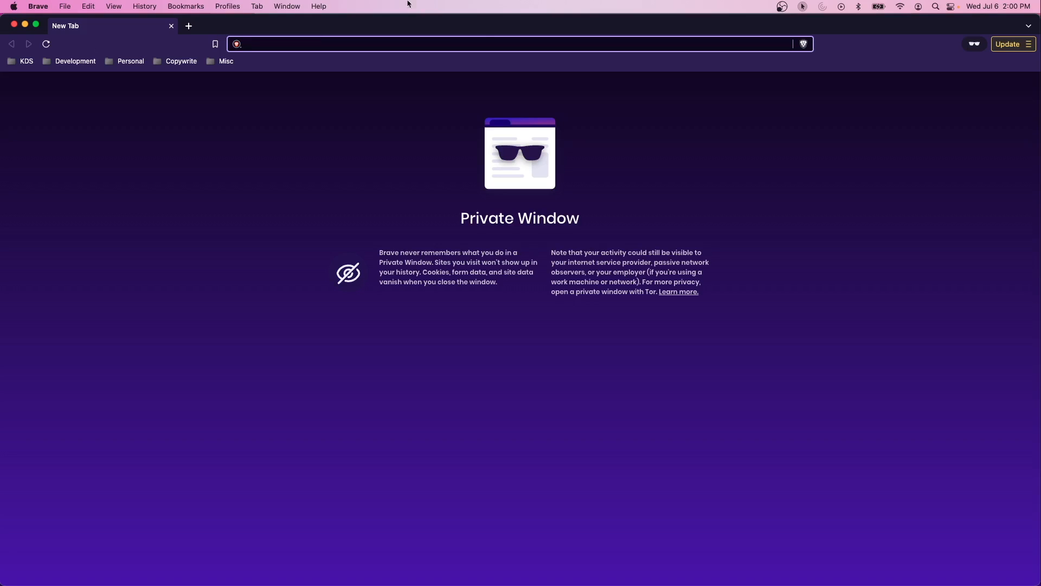
pyautogui.write('https://hellokds.github.io/dbt-training/#!/overview')
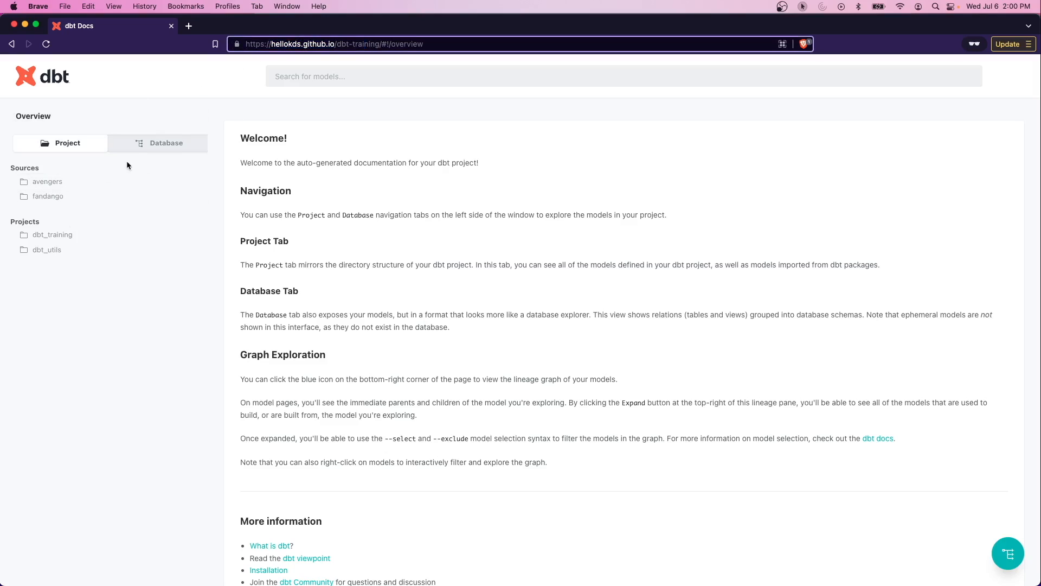
pyautogui.click(166, 143)
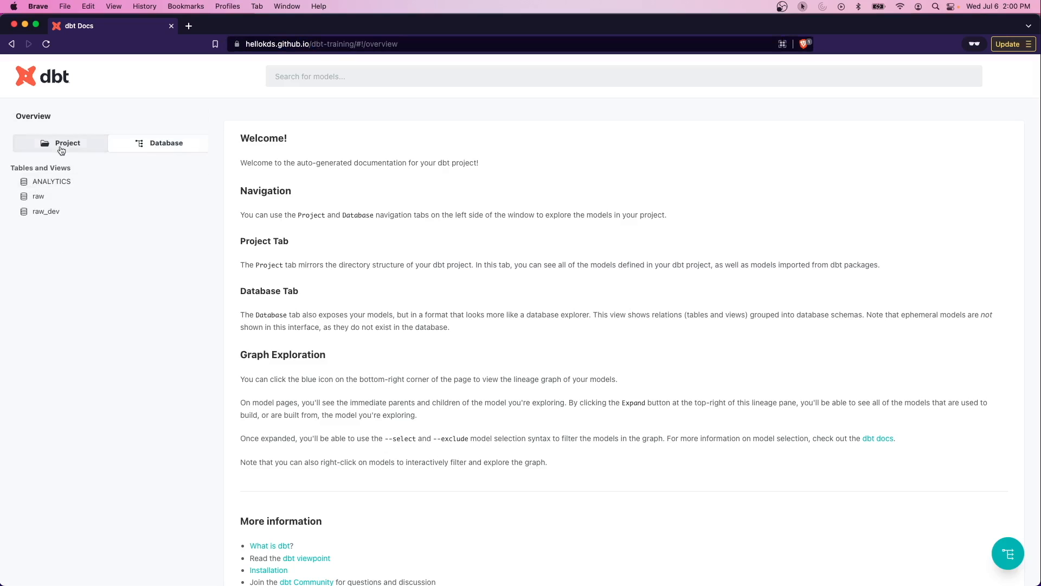
pyautogui.click(67, 143)
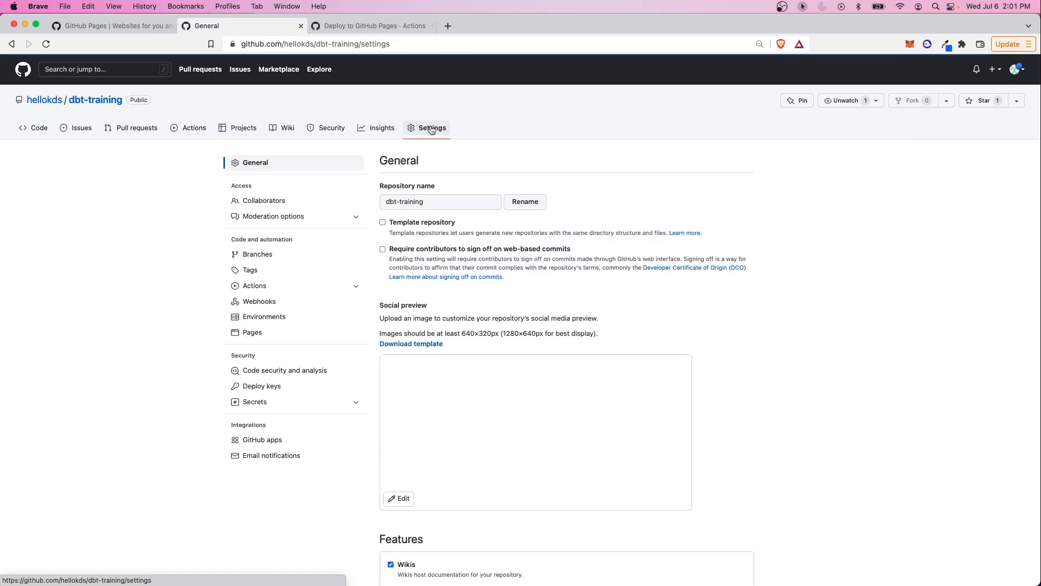
# Highlight the ci.yml Deploy step that publishes the target folder
pyautogui.click(252, 332)
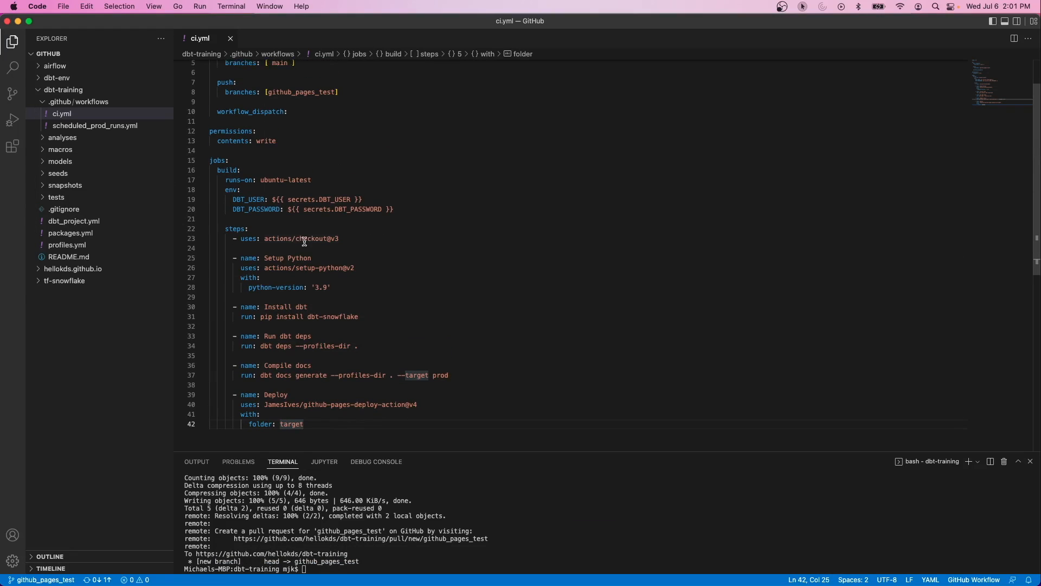
pyautogui.moveTo(211, 393); pyautogui.dragTo(302, 424)
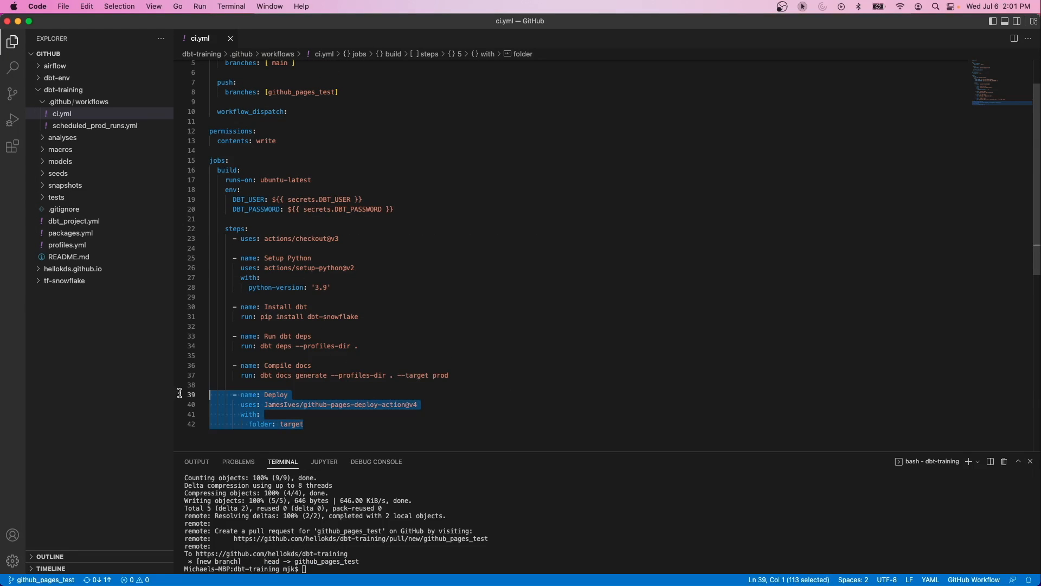
pyautogui.click(303, 424)
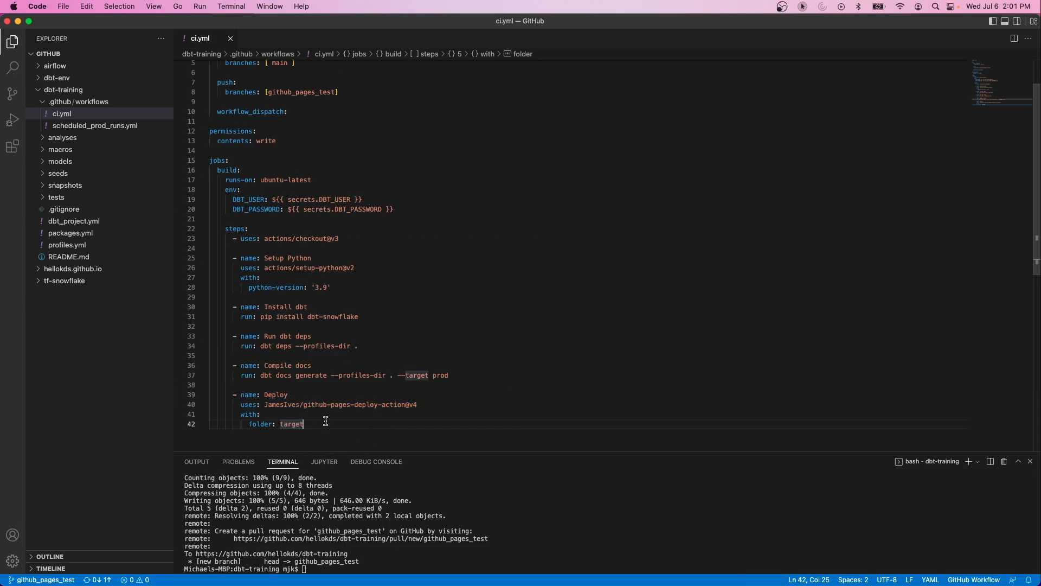
pyautogui.moveTo(26, 25)
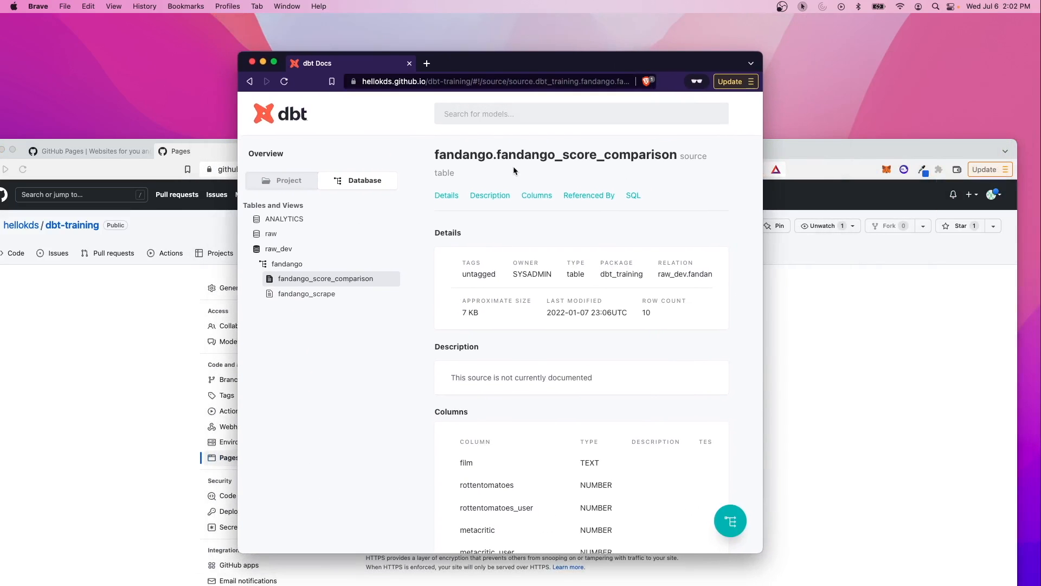
pyautogui.moveTo(837, 145)
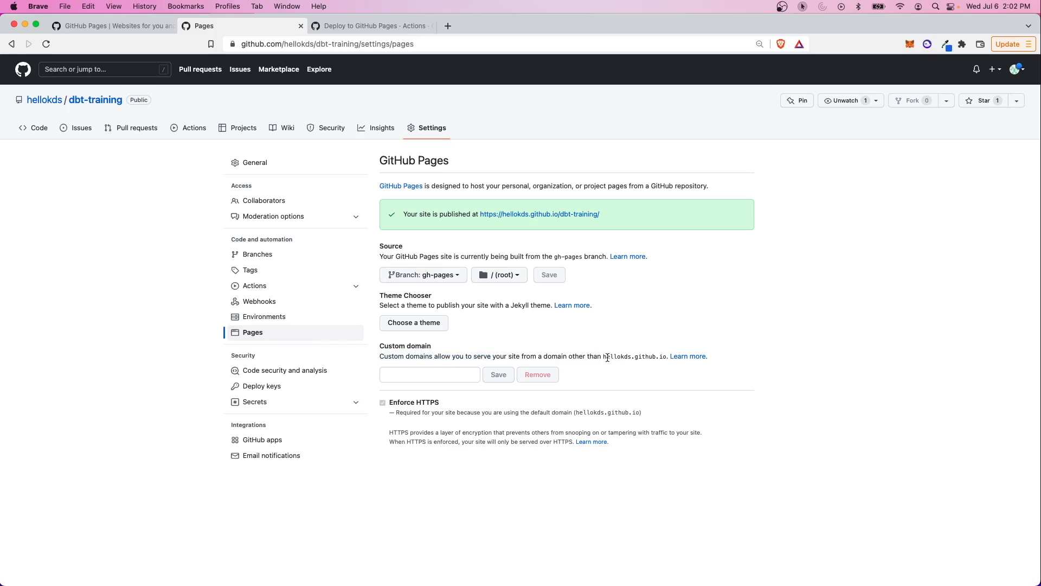
# Highlight the hellokds.github.io domain in the Pages 'Your site is published' banner
pyautogui.doubleClick(636, 356)
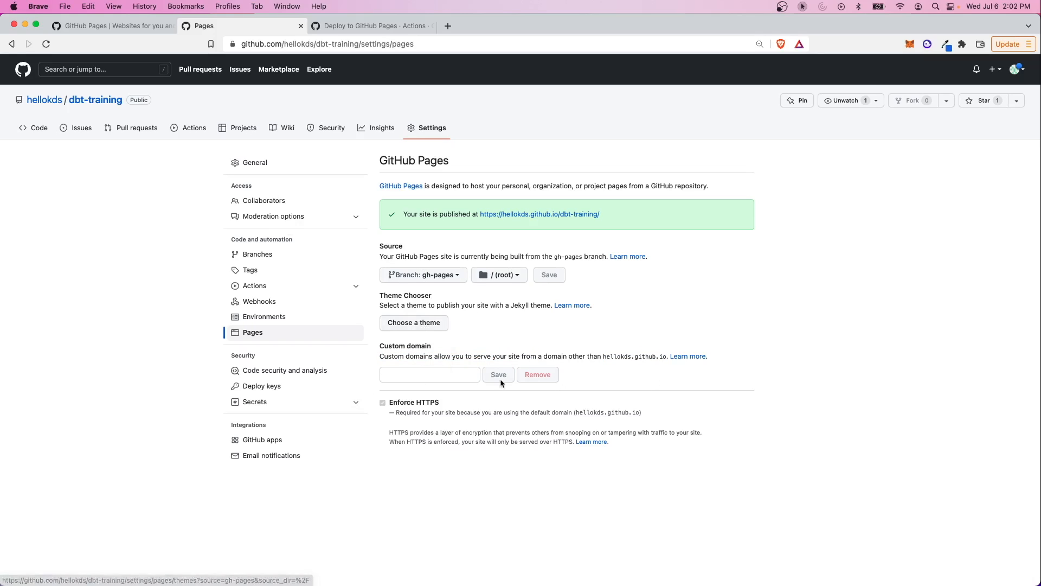
pyautogui.moveTo(497, 321)
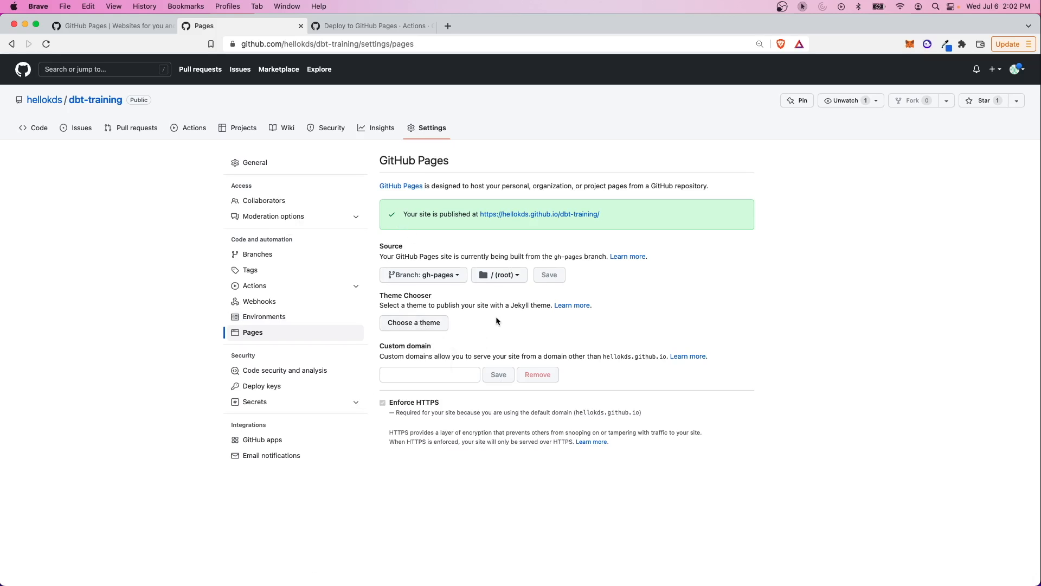